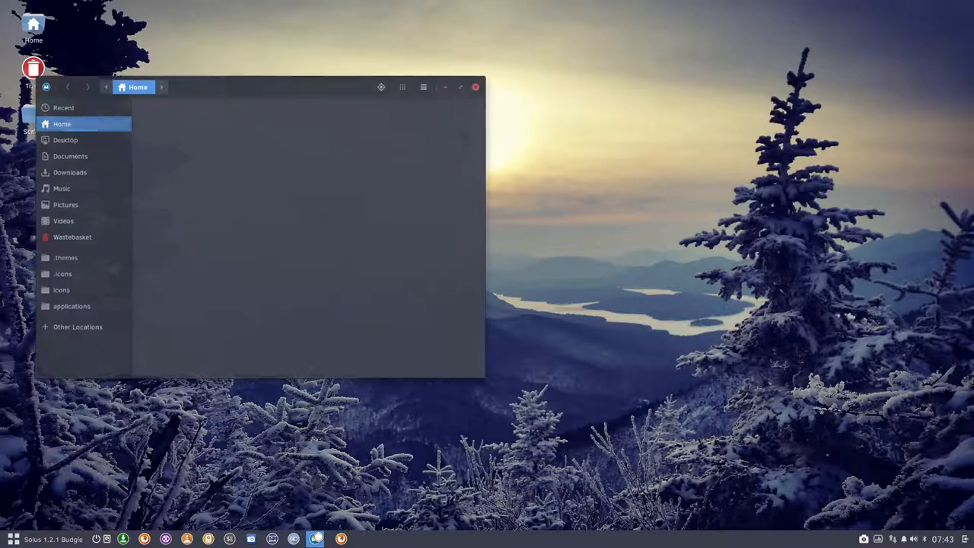
Step: Open the hidden .icons folder and enlarge Files to show every Sardi theme folder
{"action": "double_click", "coordinate": [62, 273]}
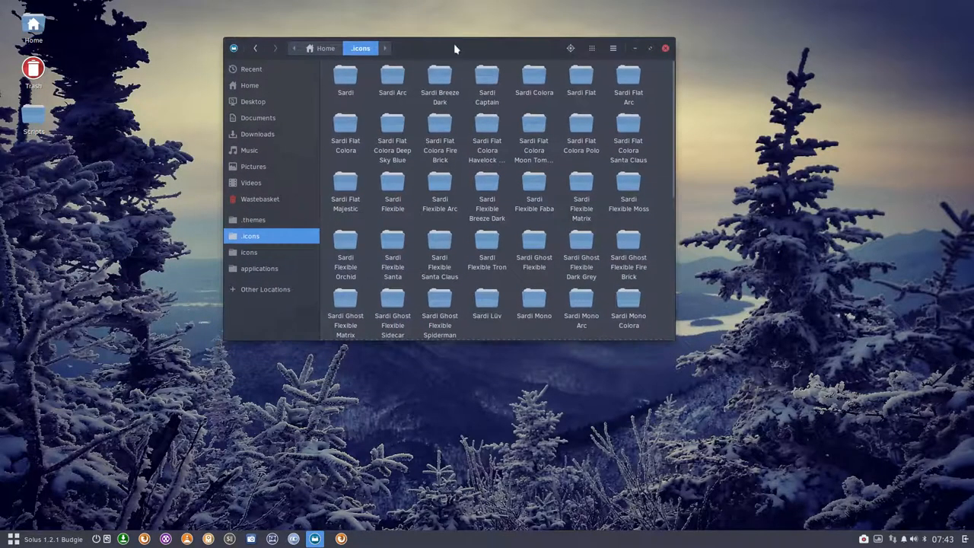
{"action": "scroll", "scroll_direction": "down", "scroll_amount": 3}
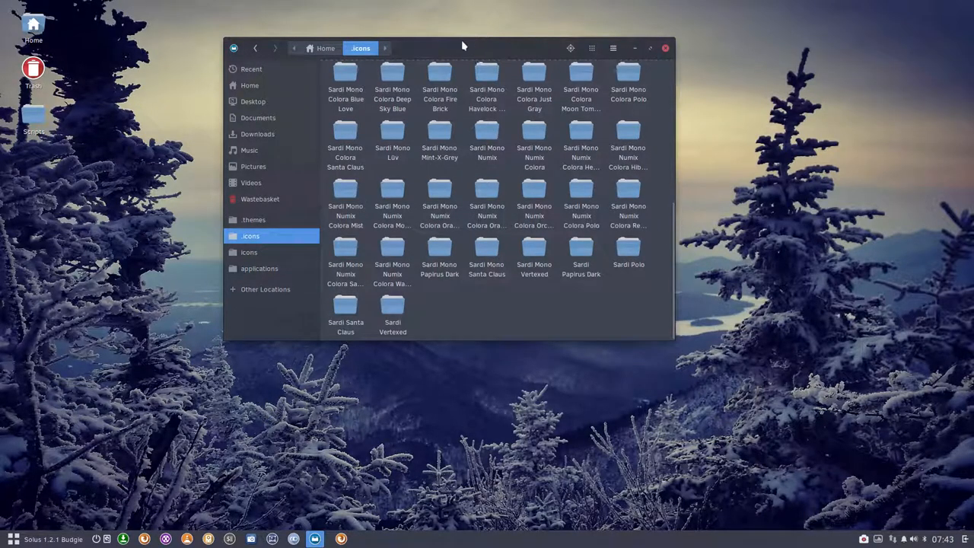
{"action": "left_click_drag", "start_coordinate": [462, 47], "coordinate": [342, 43]}
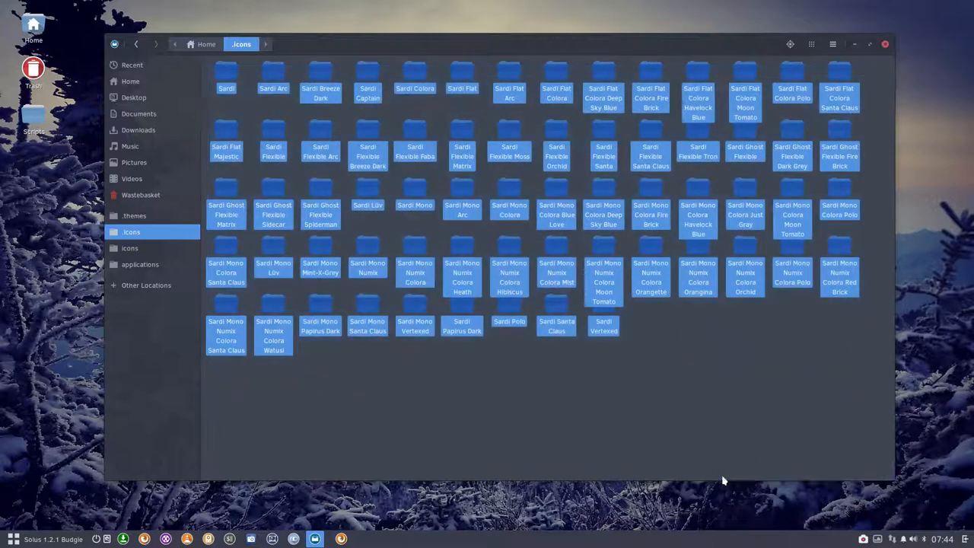
Step: Browse the Mono Colora, Captain, Lüv and Mono Lüv folders, then close Files
{"action": "left_click", "coordinate": [661, 366]}
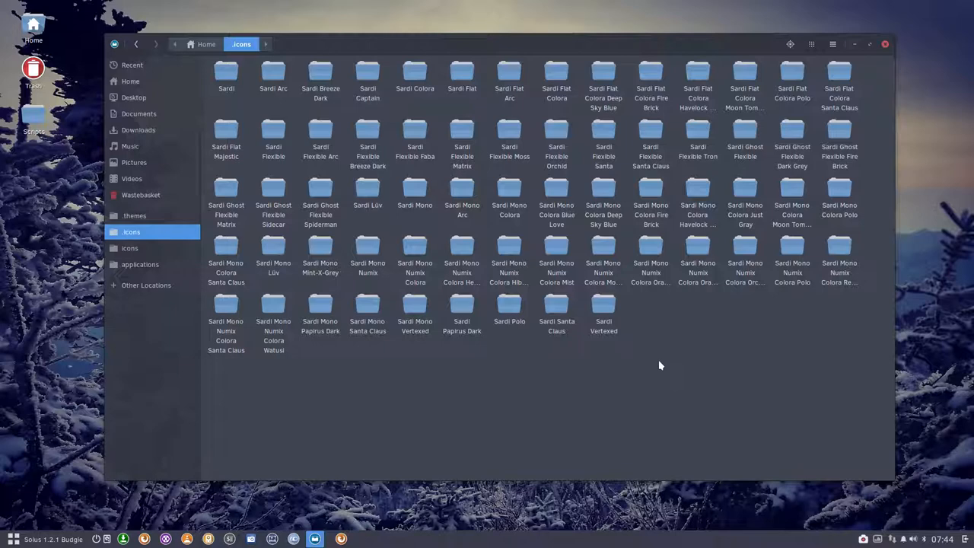
{"action": "left_click", "coordinate": [651, 194]}
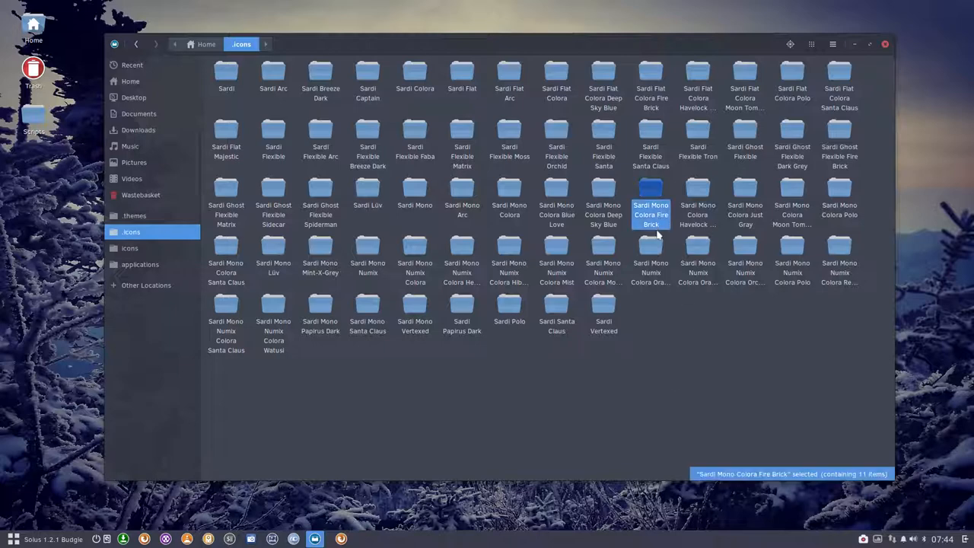
{"action": "left_click", "coordinate": [604, 196]}
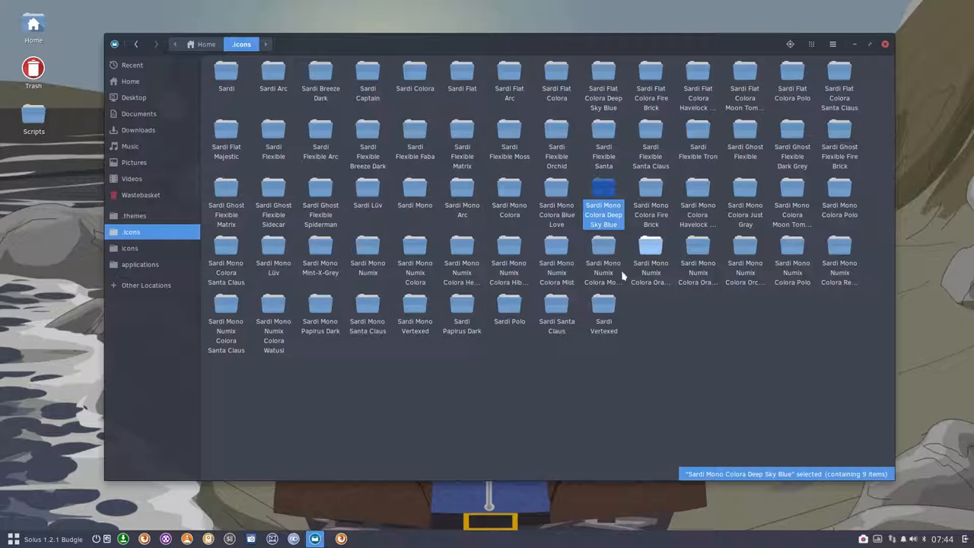
{"action": "left_click", "coordinate": [367, 72]}
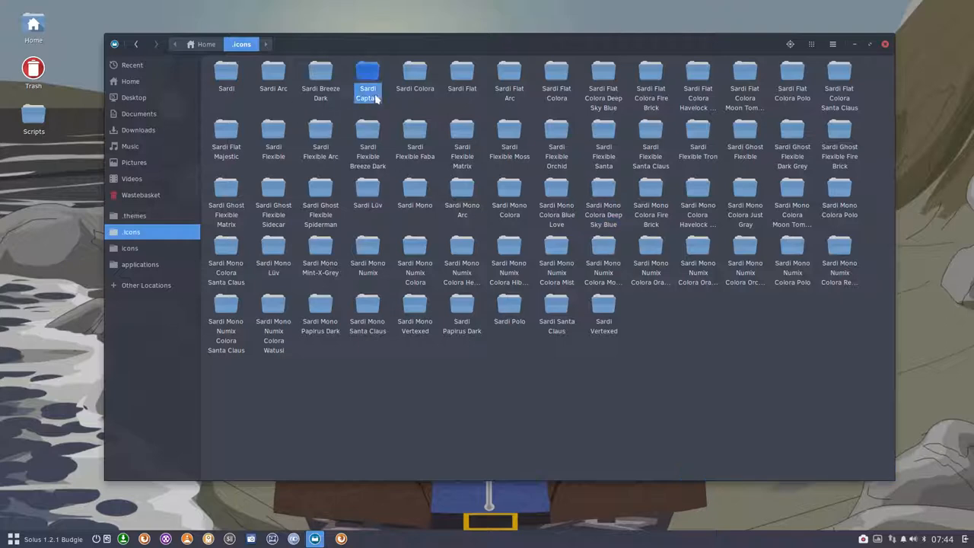
{"action": "left_click", "coordinate": [368, 76]}
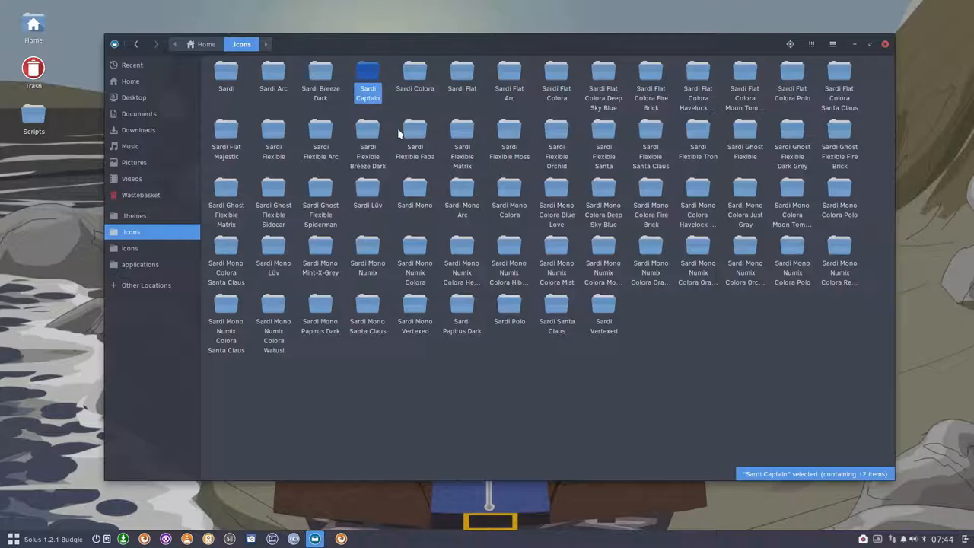
{"action": "mouse_move", "coordinate": [370, 193]}
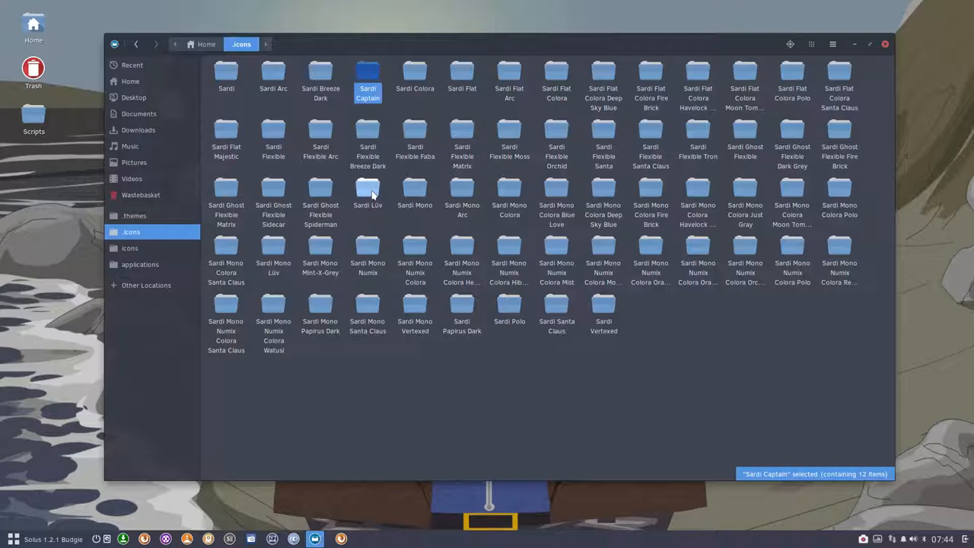
{"action": "left_click", "coordinate": [368, 191]}
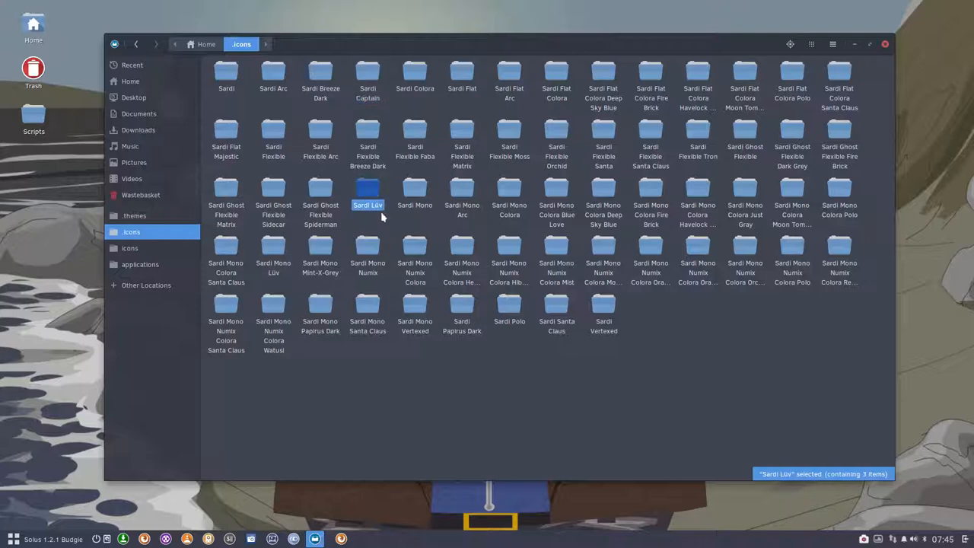
{"action": "left_click", "coordinate": [273, 251]}
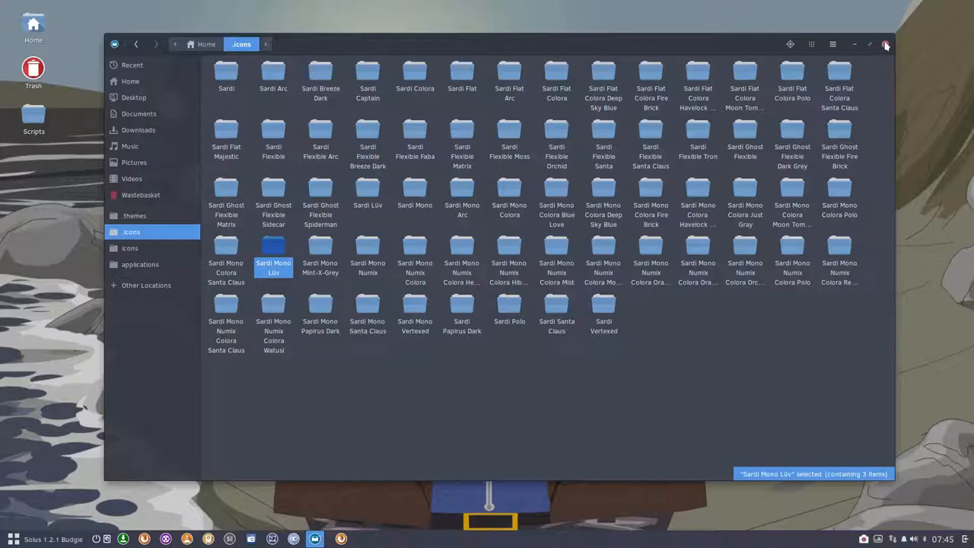
{"action": "left_click", "coordinate": [886, 44]}
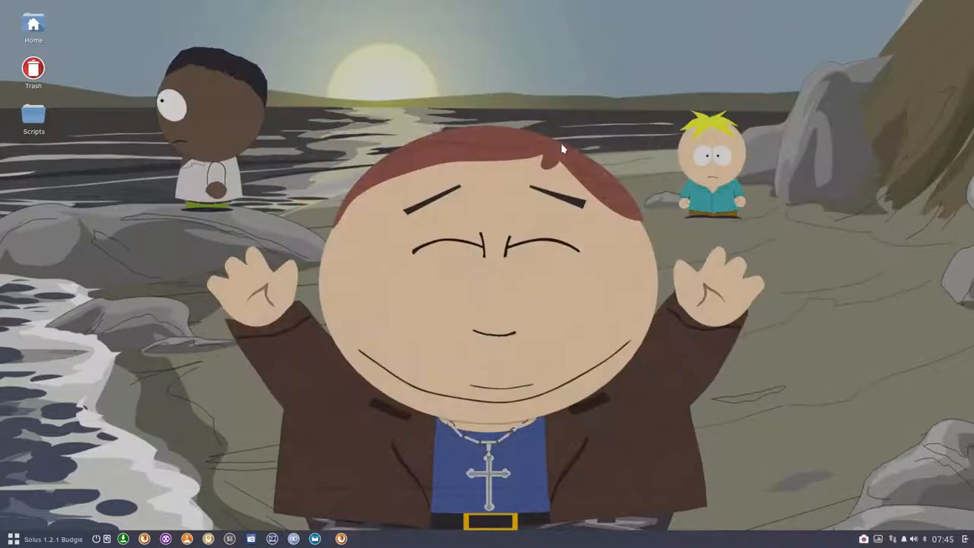
{"action": "mouse_move", "coordinate": [47, 65]}
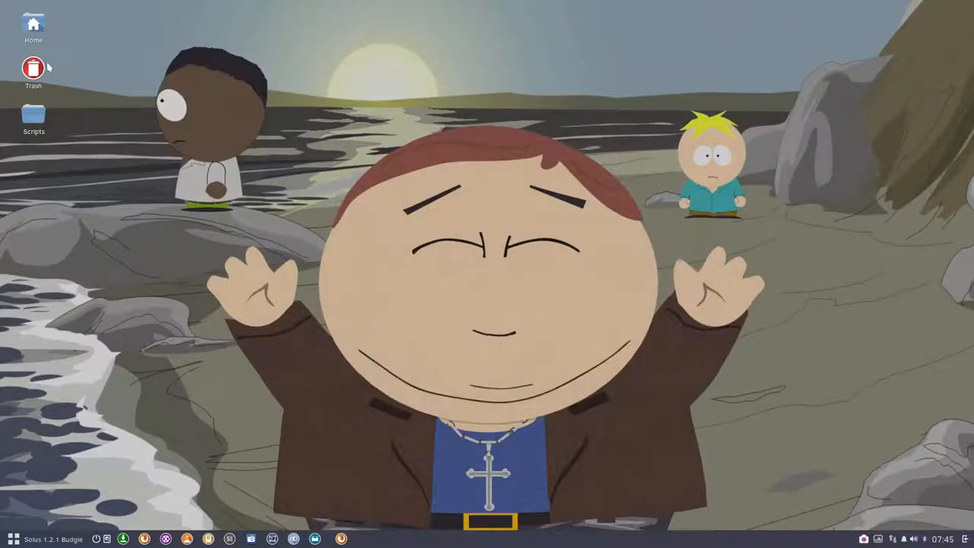
Step: Open the Home folder from its desktop icon
{"action": "double_click", "coordinate": [33, 23]}
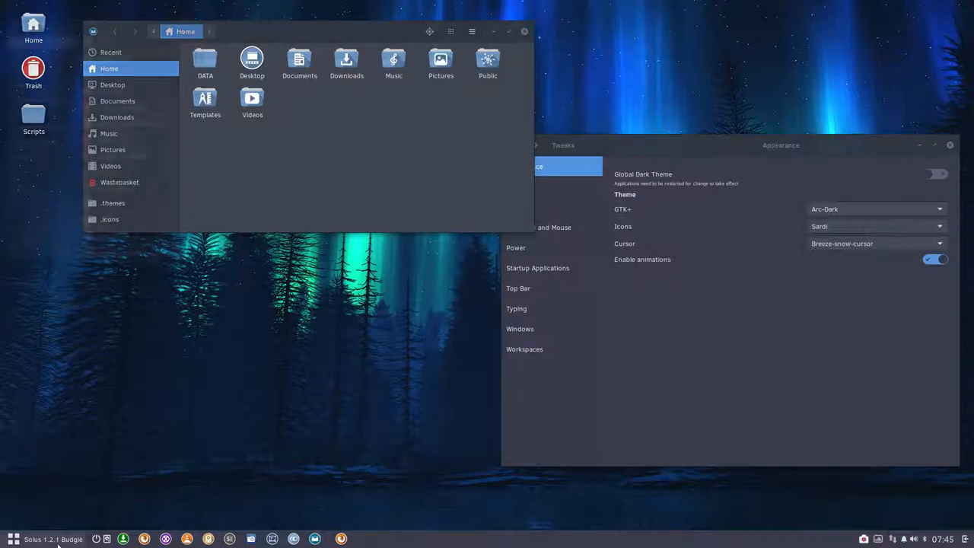
Step: Switch the icon theme to Sardi Arc, then Sardi Breeze Dark
{"action": "left_click", "coordinate": [10, 535]}
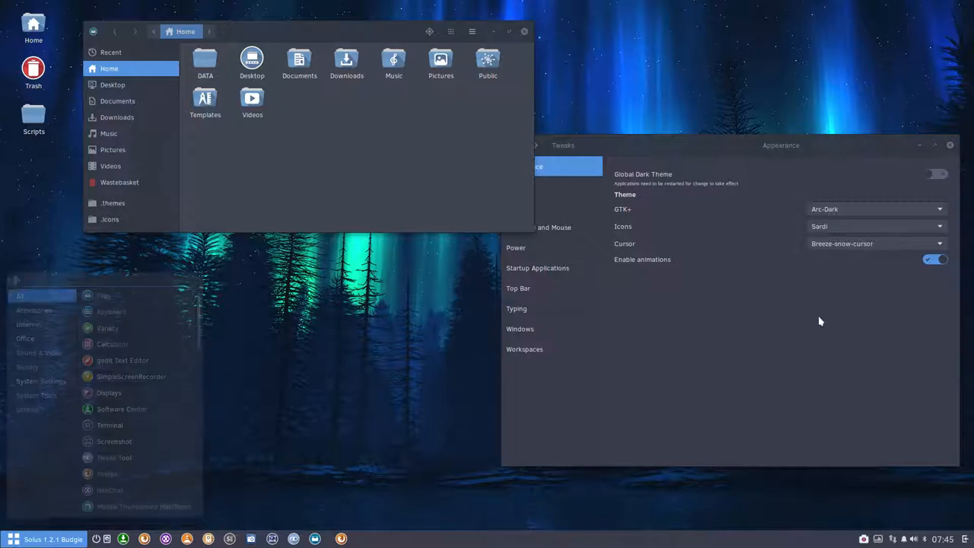
{"action": "left_click", "coordinate": [875, 226]}
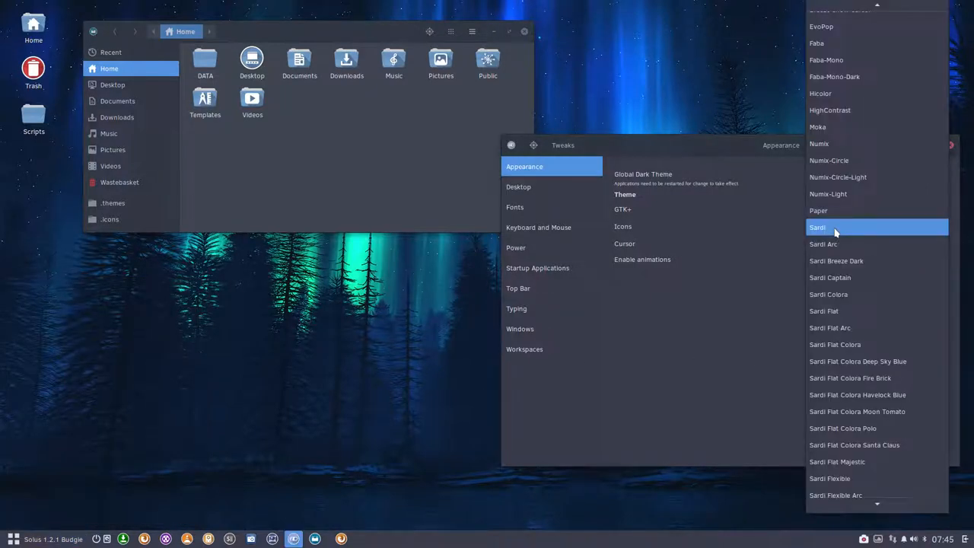
{"action": "left_click", "coordinate": [823, 243]}
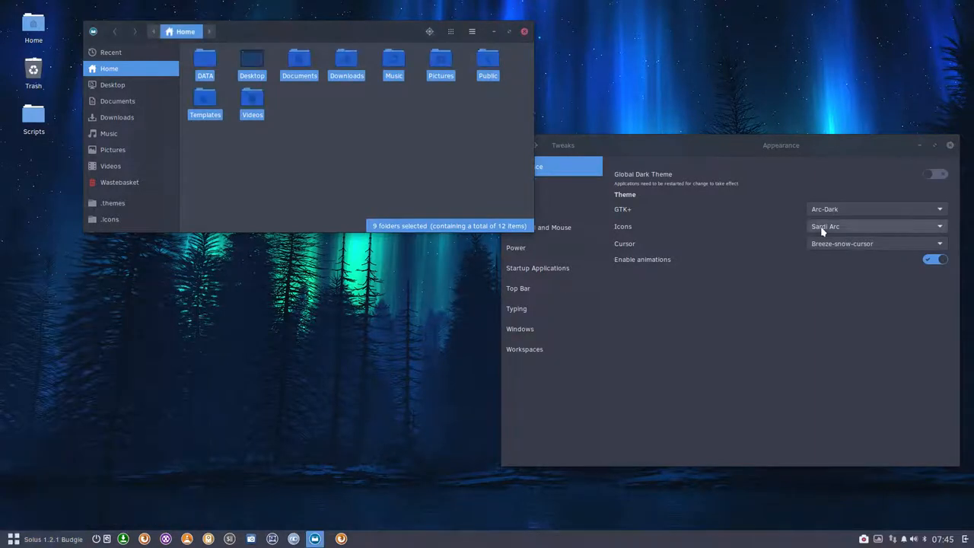
{"action": "left_click", "coordinate": [877, 226]}
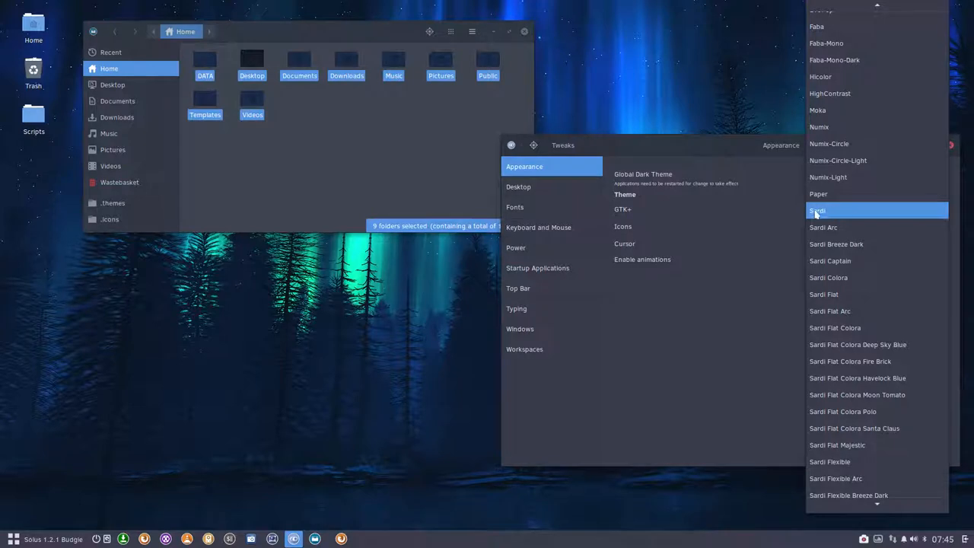
{"action": "mouse_move", "coordinate": [844, 218]}
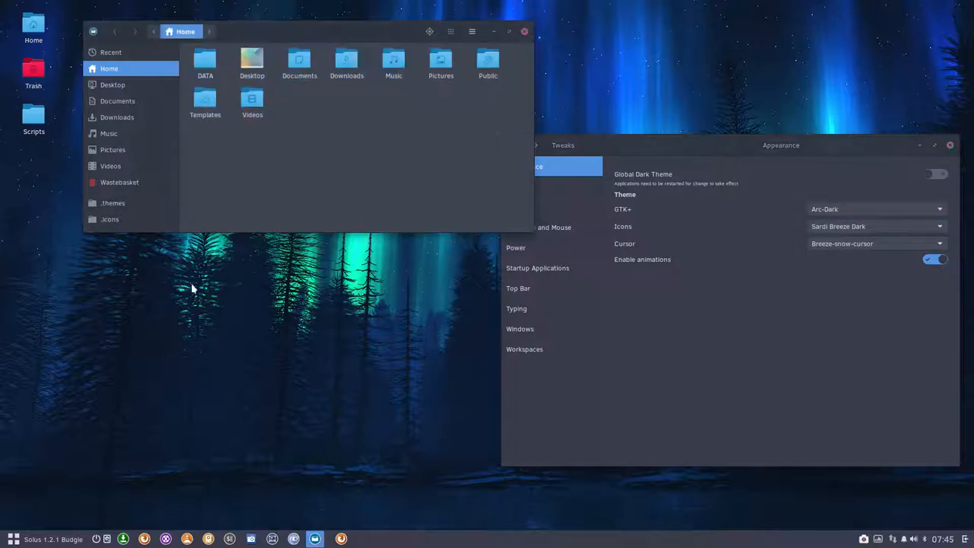
Step: Preview Sardi Captain icons, then settle on Sardi Colora with orange folders
{"action": "left_click", "coordinate": [9, 535]}
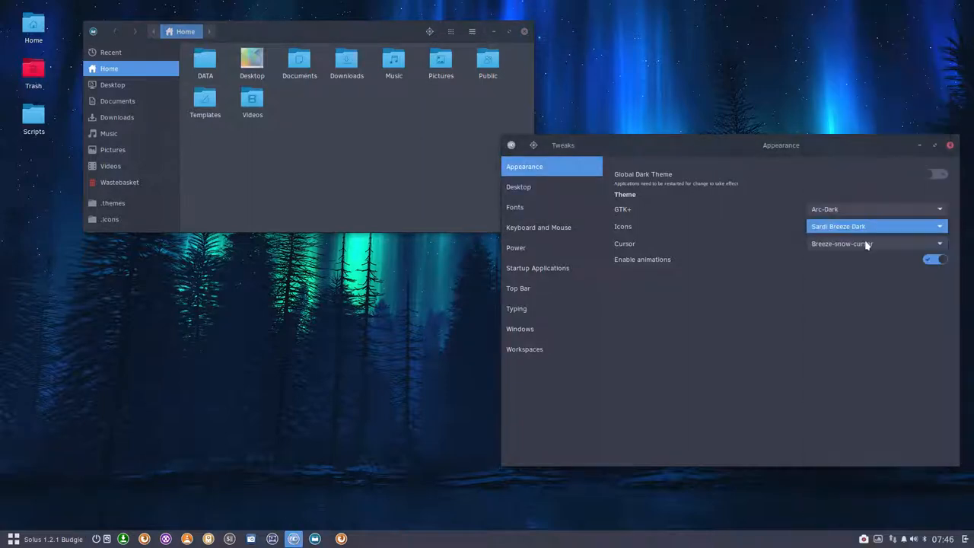
{"action": "left_click", "coordinate": [875, 226]}
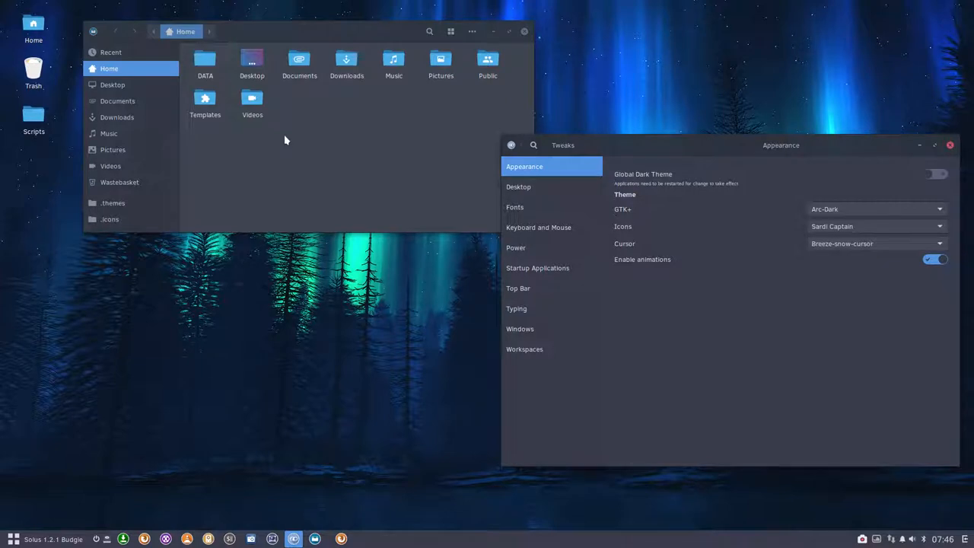
{"action": "left_click", "coordinate": [9, 535]}
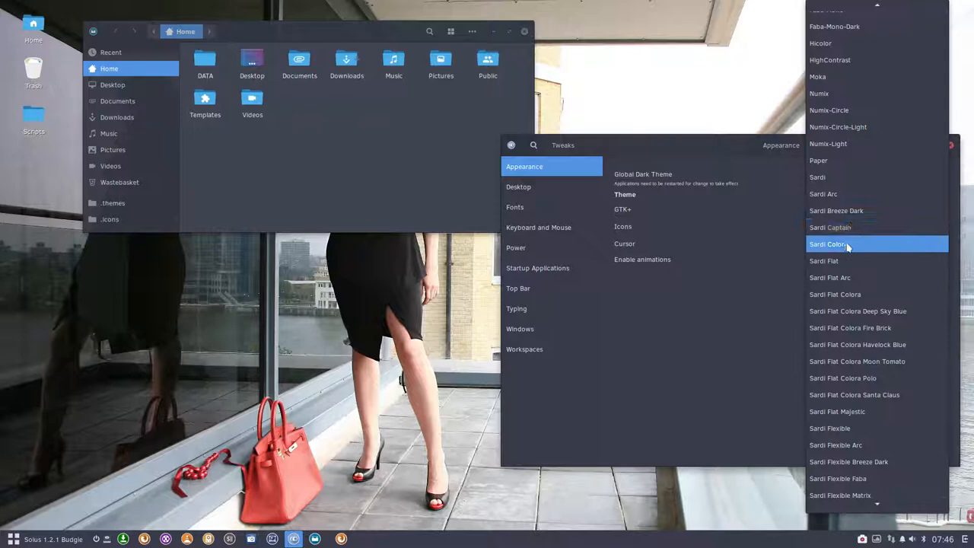
{"action": "left_click", "coordinate": [829, 244]}
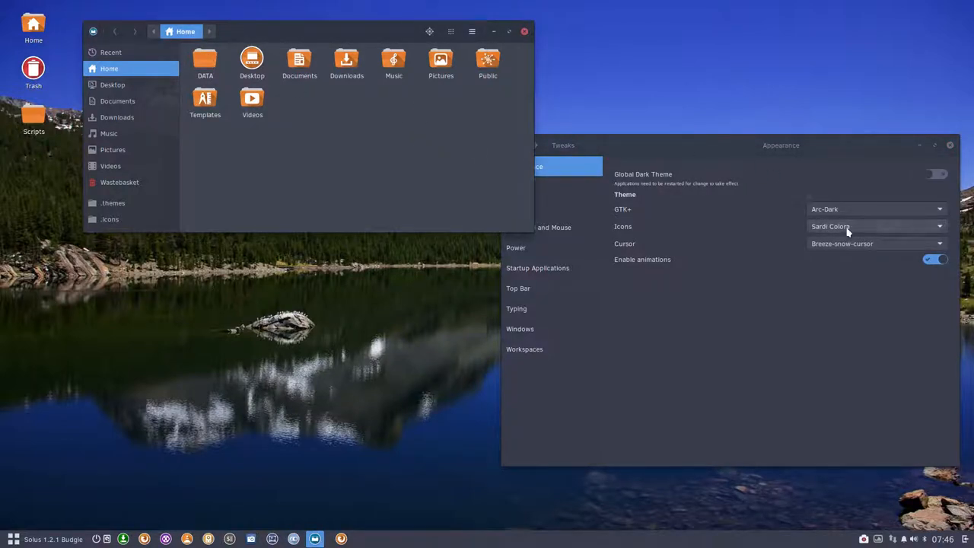
Step: Switch the icon theme to Sardi Flat, then Sardi Flat Colora
{"action": "left_click", "coordinate": [876, 226]}
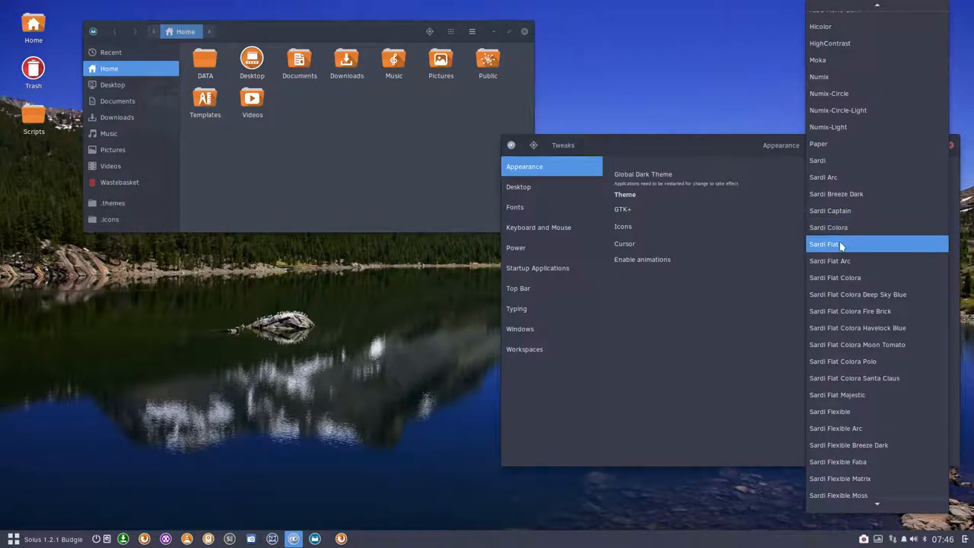
{"action": "left_click", "coordinate": [840, 243]}
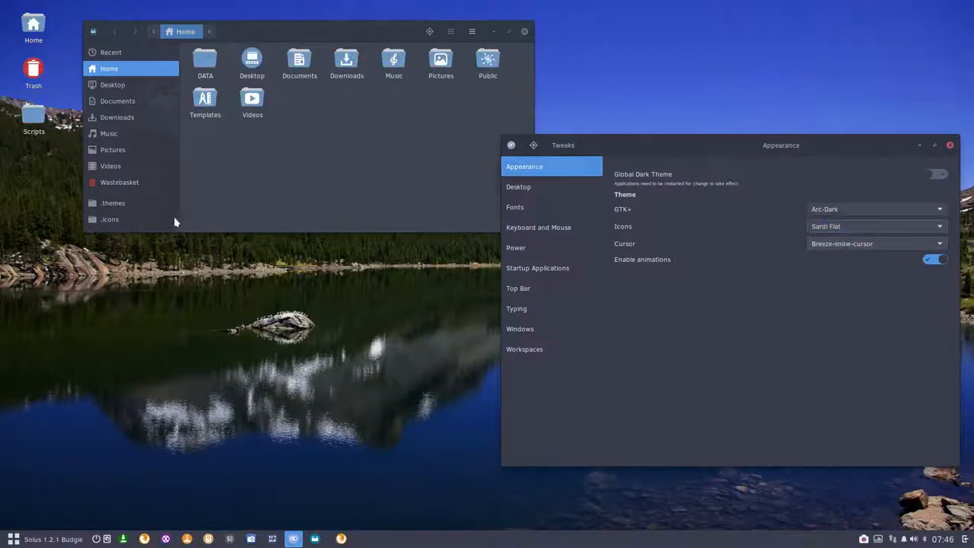
{"action": "left_click", "coordinate": [9, 534]}
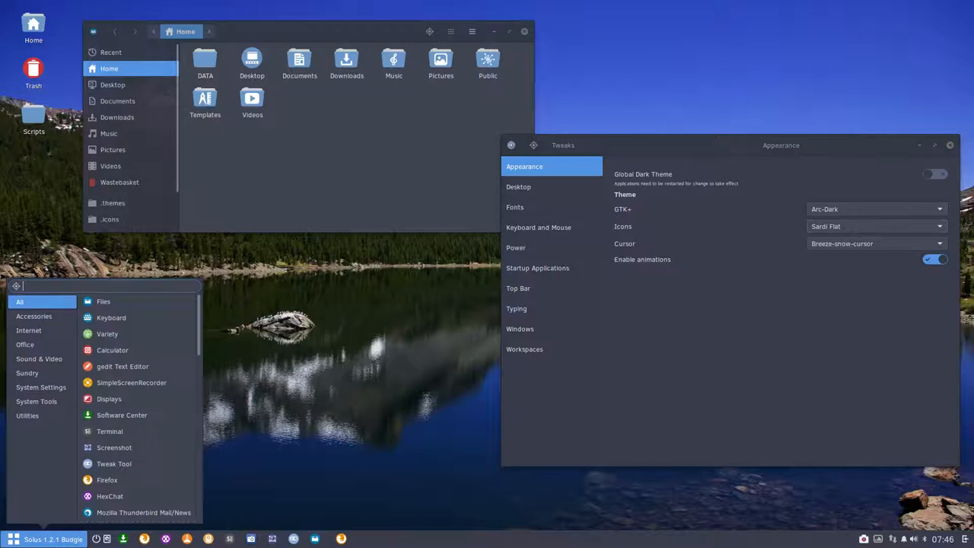
{"action": "left_click", "coordinate": [843, 229]}
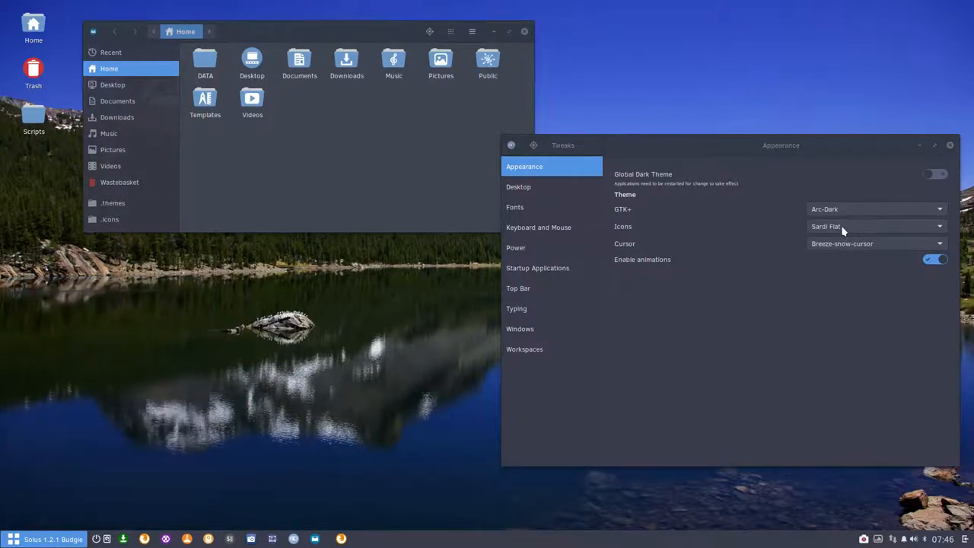
{"action": "left_click", "coordinate": [875, 226]}
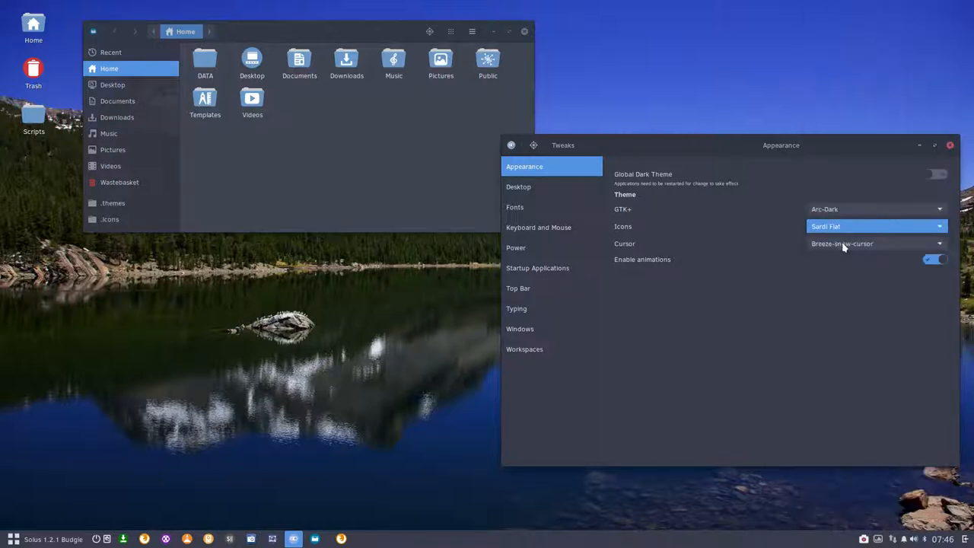
{"action": "left_click", "coordinate": [876, 226]}
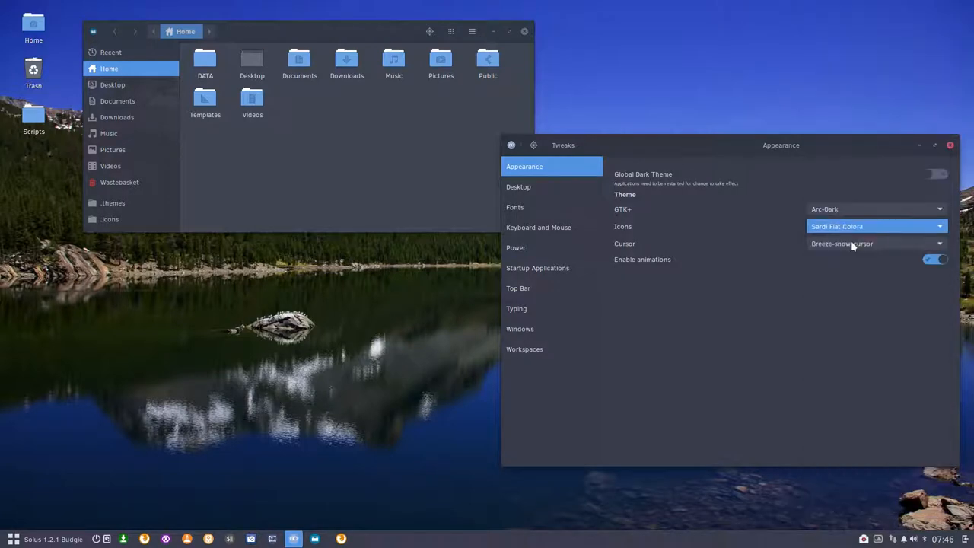
Step: Preview Flat Colora Deep Sky Blue, Fire Brick, Havelock Blue and Moon Tomato icons
{"action": "left_click", "coordinate": [874, 226]}
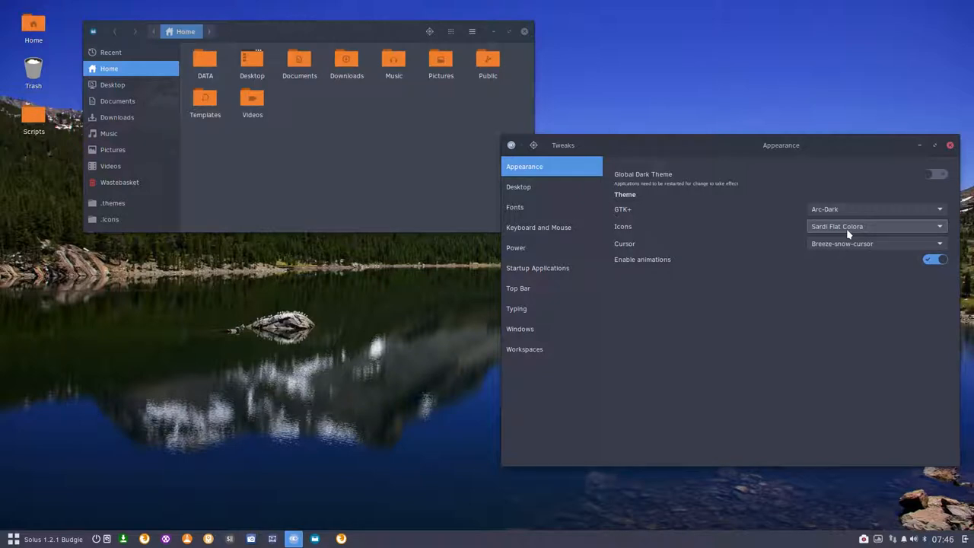
{"action": "mouse_move", "coordinate": [858, 223]}
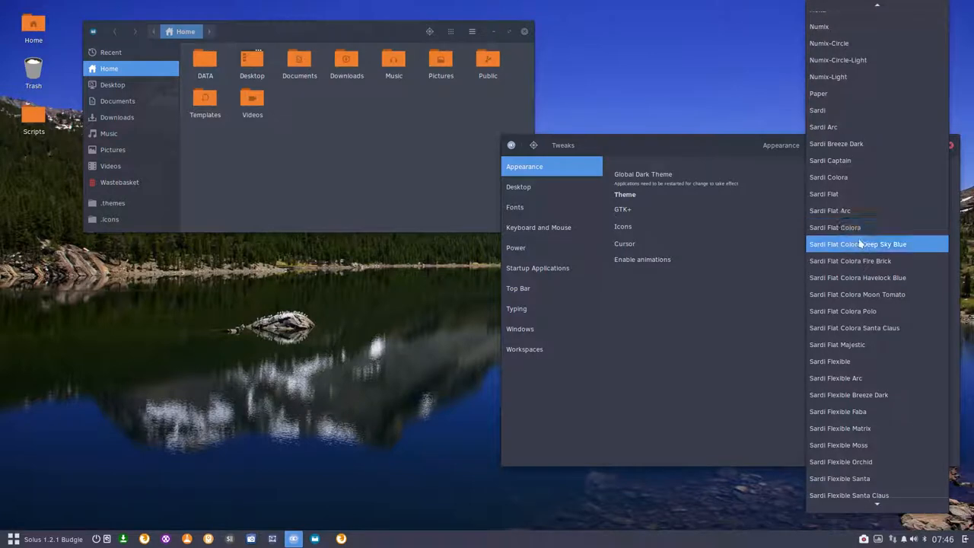
{"action": "left_click", "coordinate": [876, 243]}
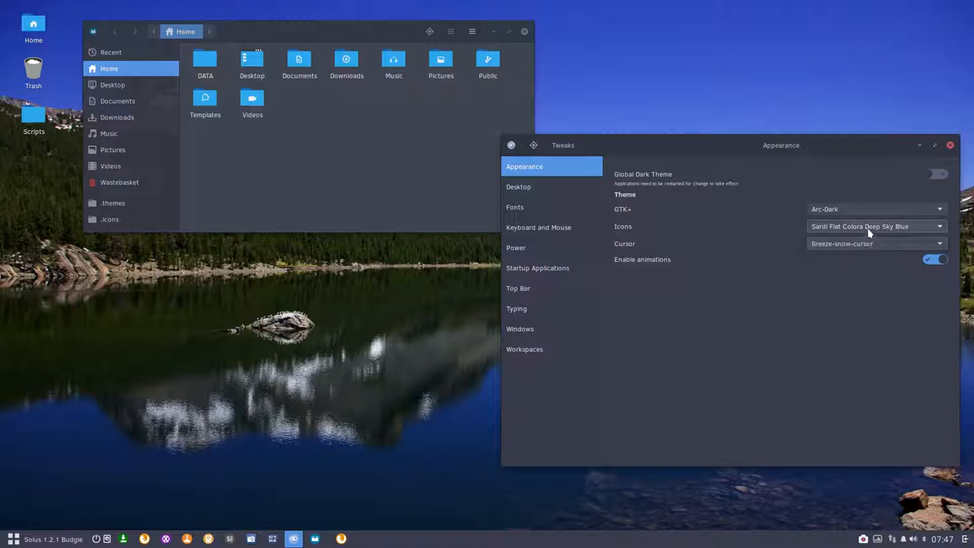
{"action": "left_click", "coordinate": [877, 226]}
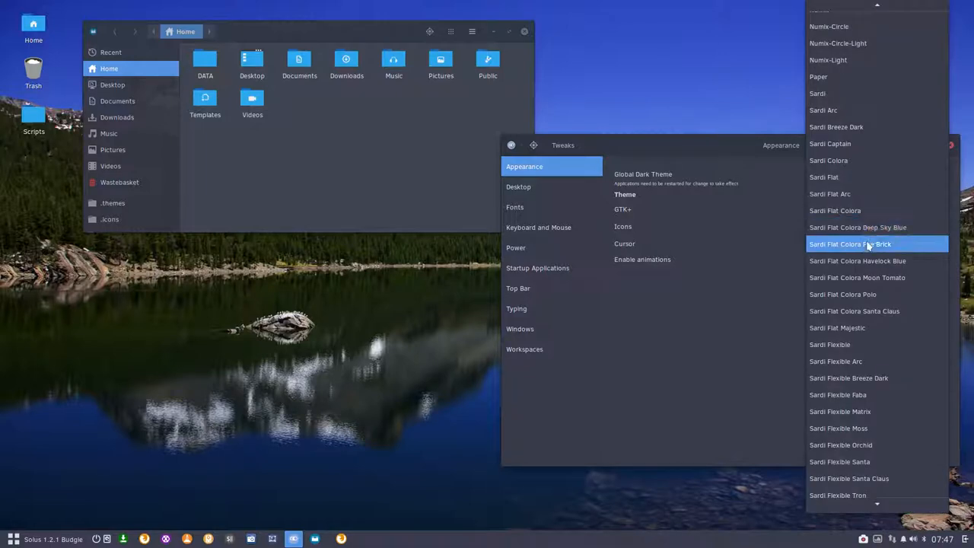
{"action": "left_click", "coordinate": [869, 243]}
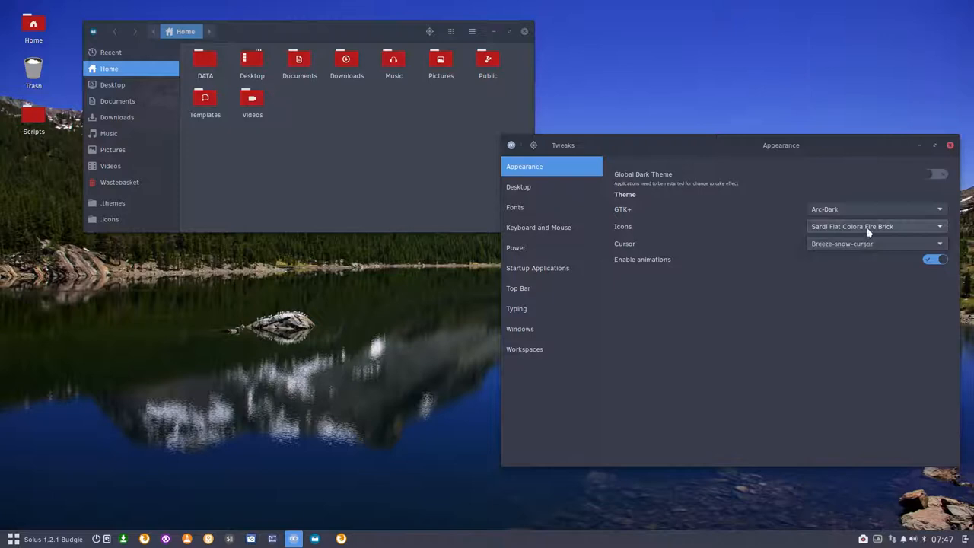
{"action": "left_click", "coordinate": [871, 226]}
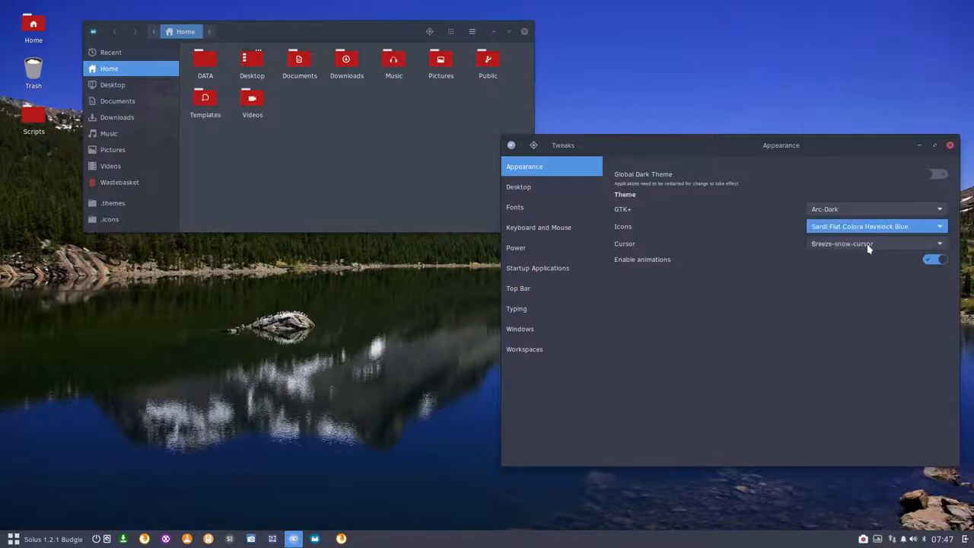
{"action": "left_click", "coordinate": [875, 226]}
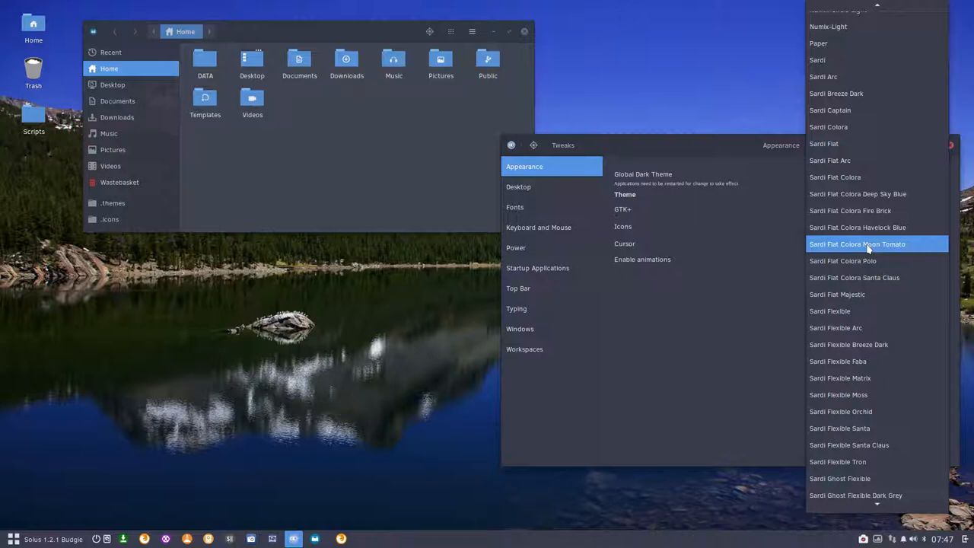
{"action": "left_click", "coordinate": [857, 243]}
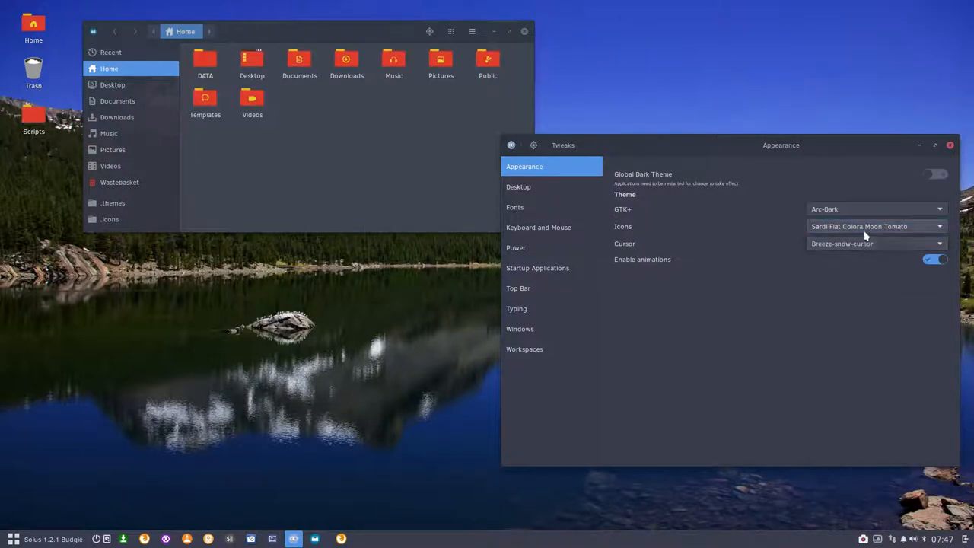
Step: Preview Flat Colora Polo and Santa Claus, then apply Sardi Flat Majestic
{"action": "left_click", "coordinate": [874, 226]}
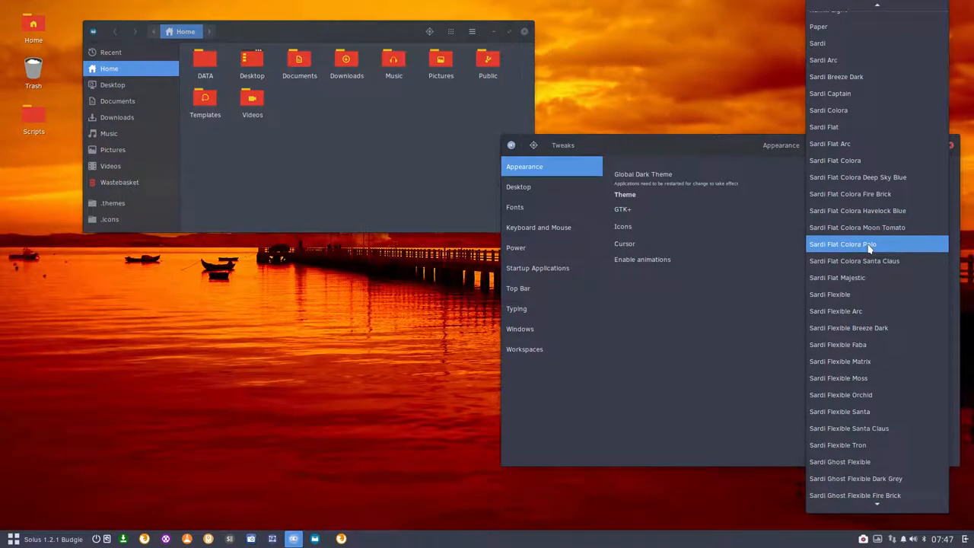
{"action": "left_click", "coordinate": [867, 243]}
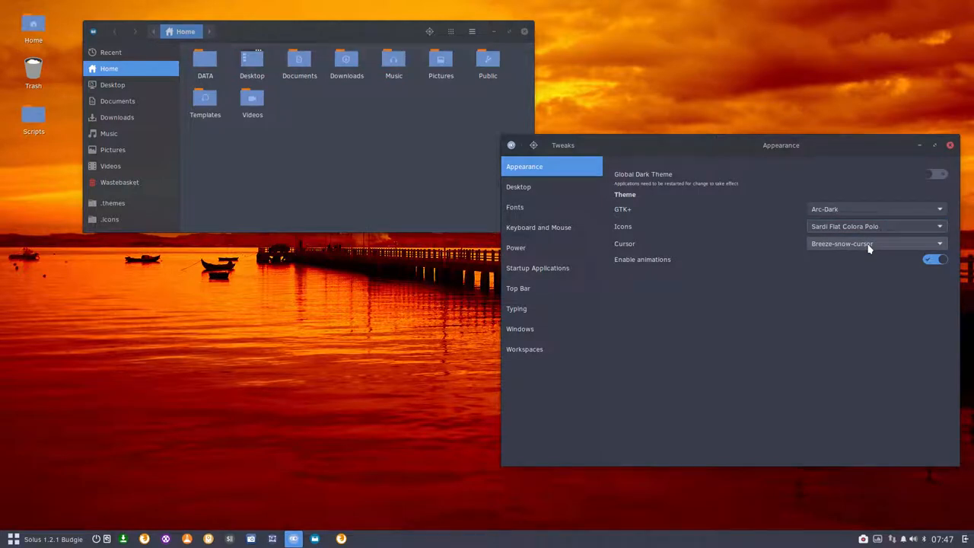
{"action": "mouse_move", "coordinate": [887, 228]}
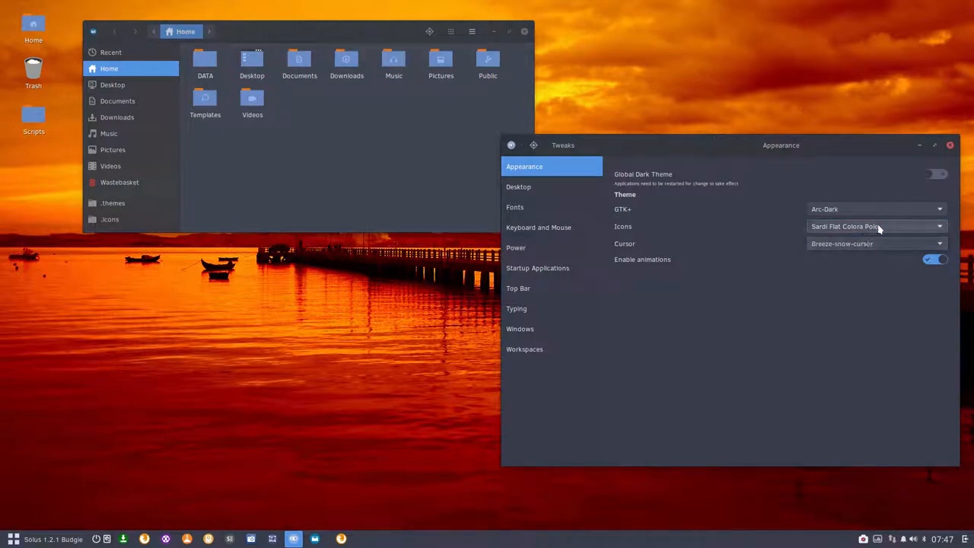
{"action": "left_click", "coordinate": [876, 226]}
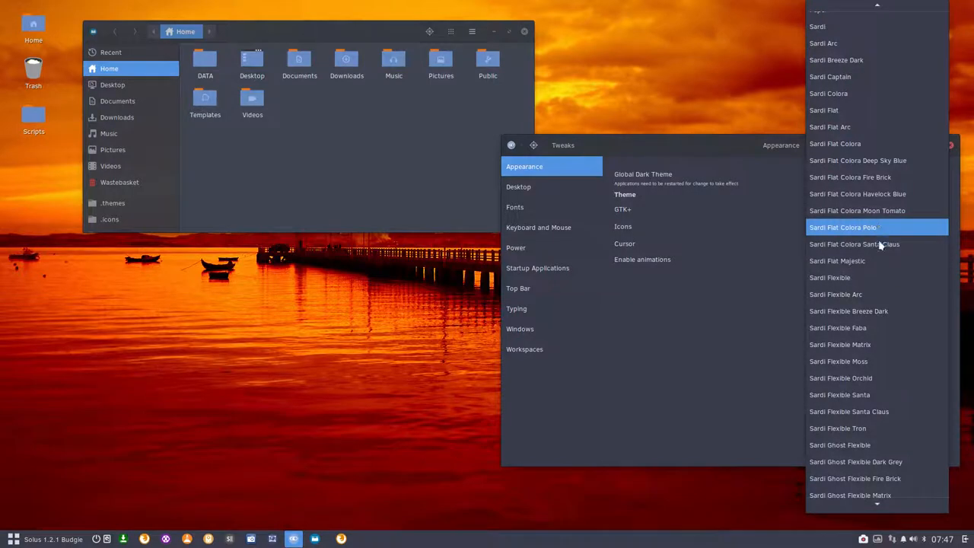
{"action": "left_click", "coordinate": [853, 244]}
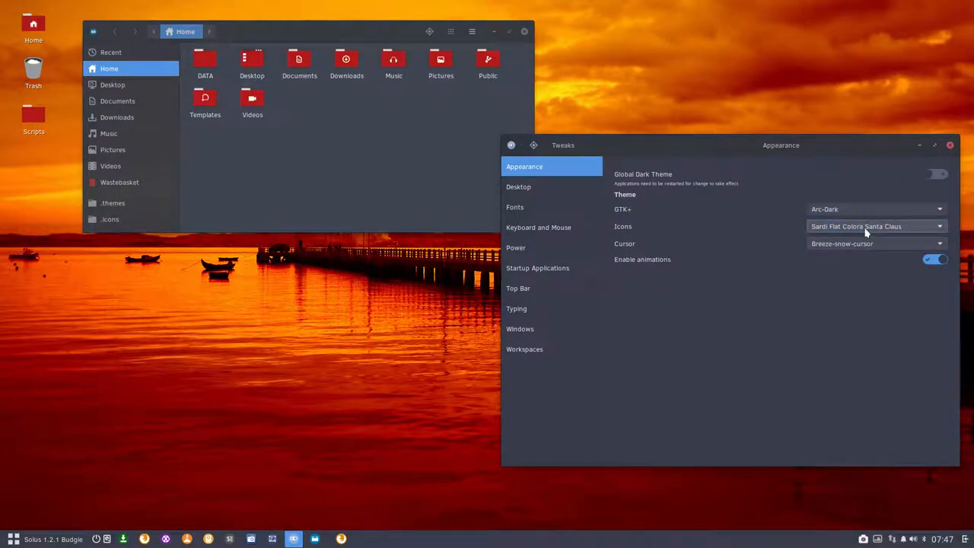
{"action": "left_click", "coordinate": [876, 225]}
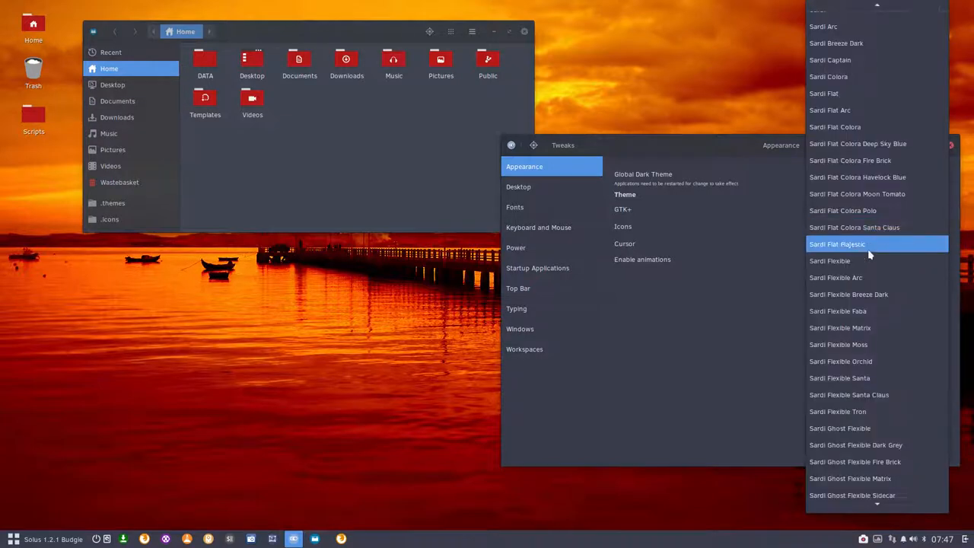
{"action": "left_click", "coordinate": [838, 243]}
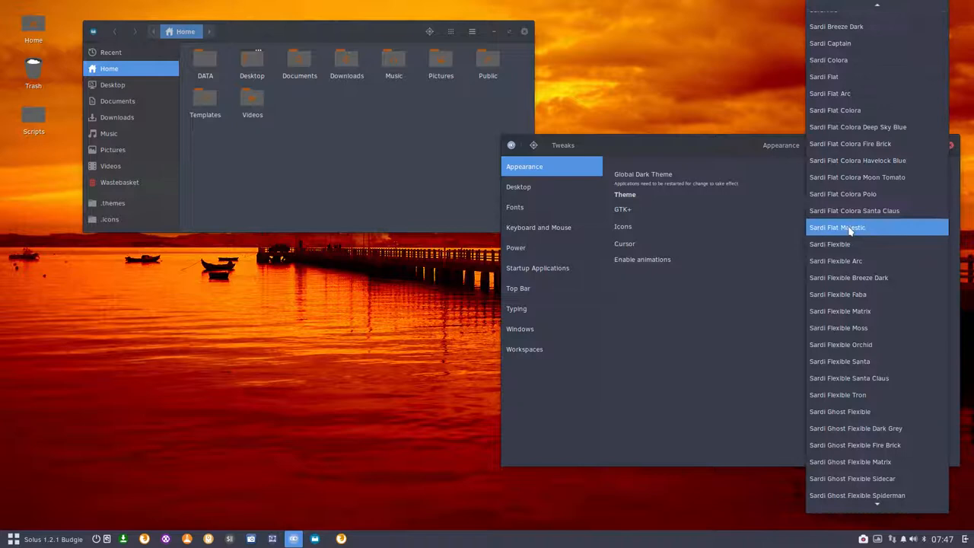
{"action": "mouse_move", "coordinate": [864, 230]}
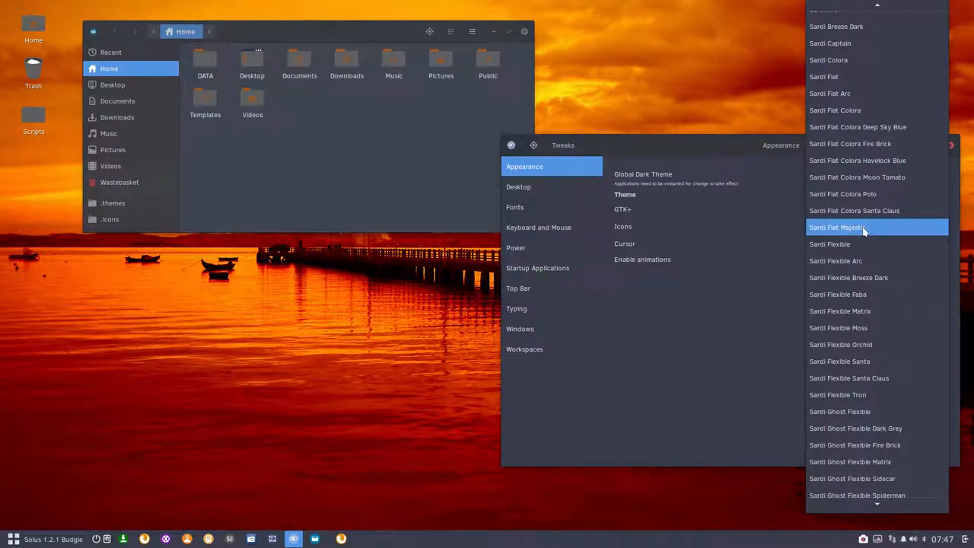
{"action": "mouse_move", "coordinate": [838, 243]}
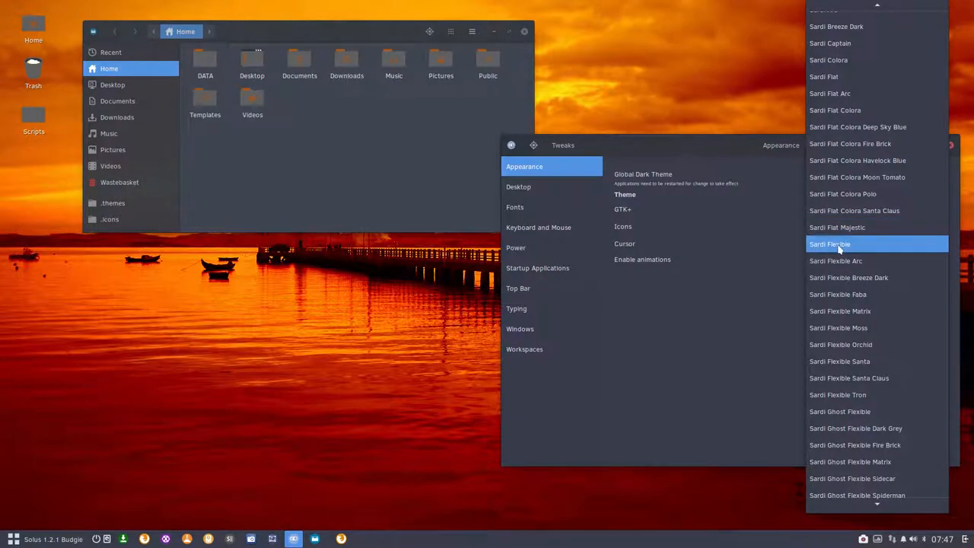
Step: Apply Sardi Flexible, then Sardi Flexible Arc and Sardi Flexible Breeze Dark
{"action": "left_click", "coordinate": [837, 243]}
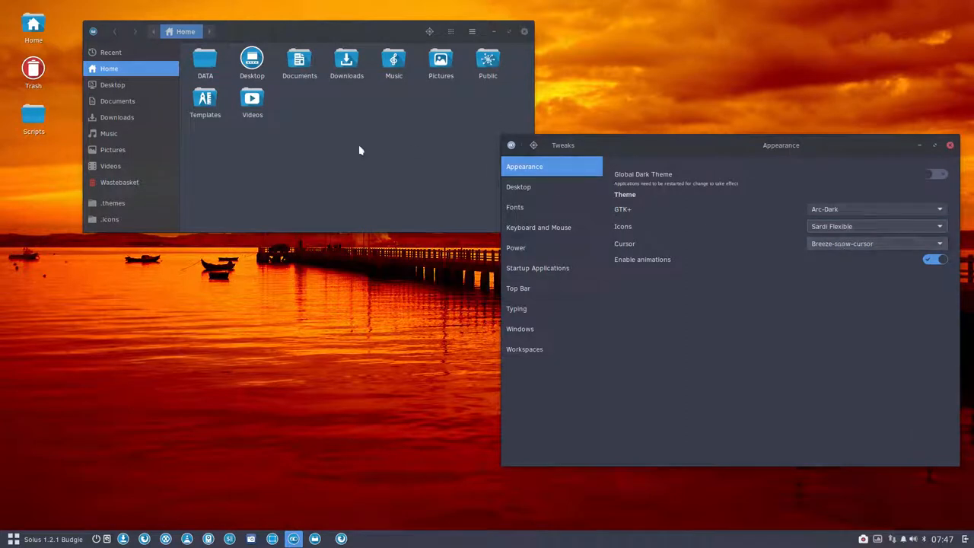
{"action": "left_click", "coordinate": [10, 535]}
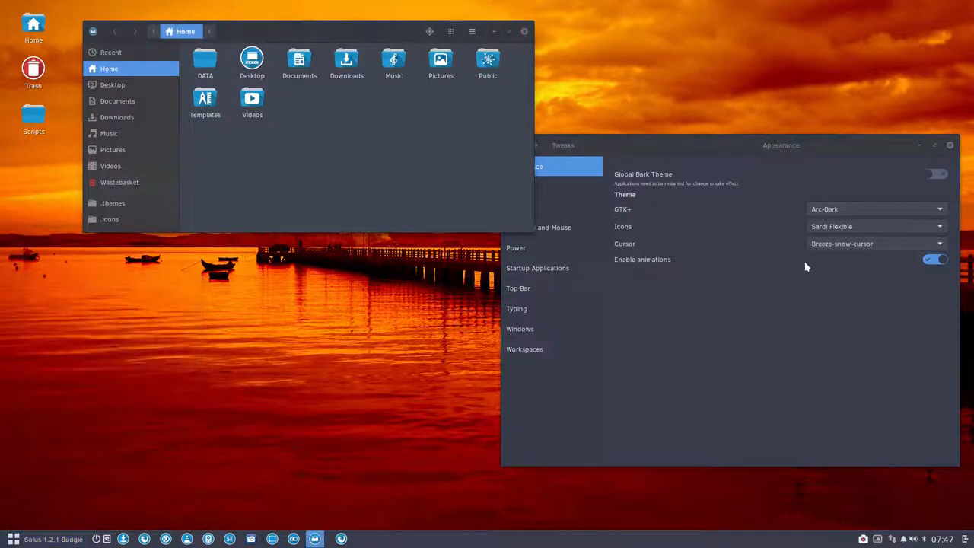
{"action": "mouse_move", "coordinate": [456, 50]}
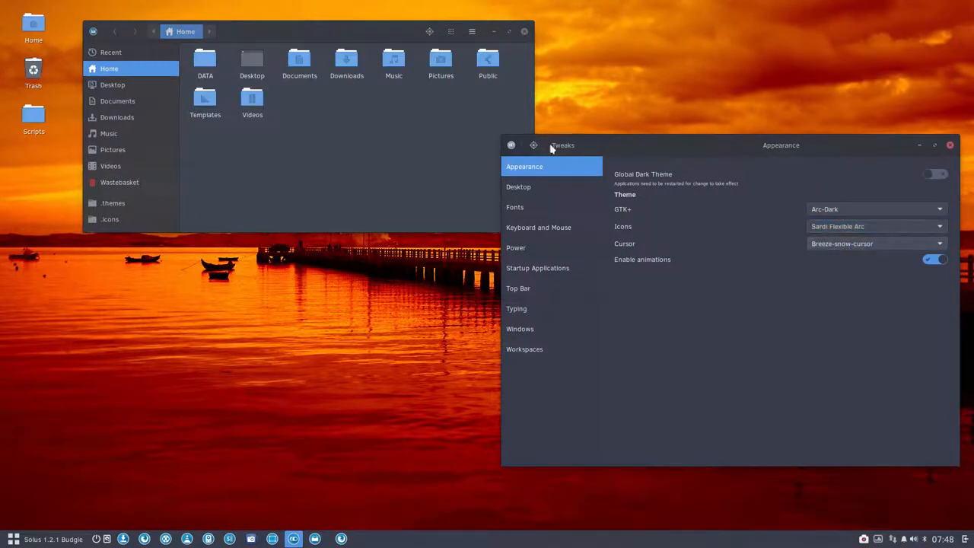
{"action": "left_click", "coordinate": [9, 535]}
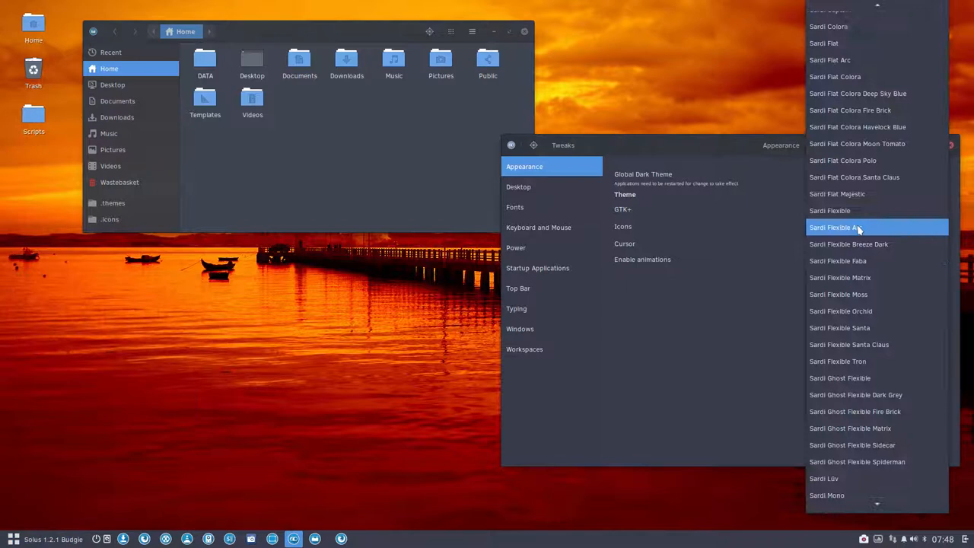
{"action": "left_click", "coordinate": [858, 227]}
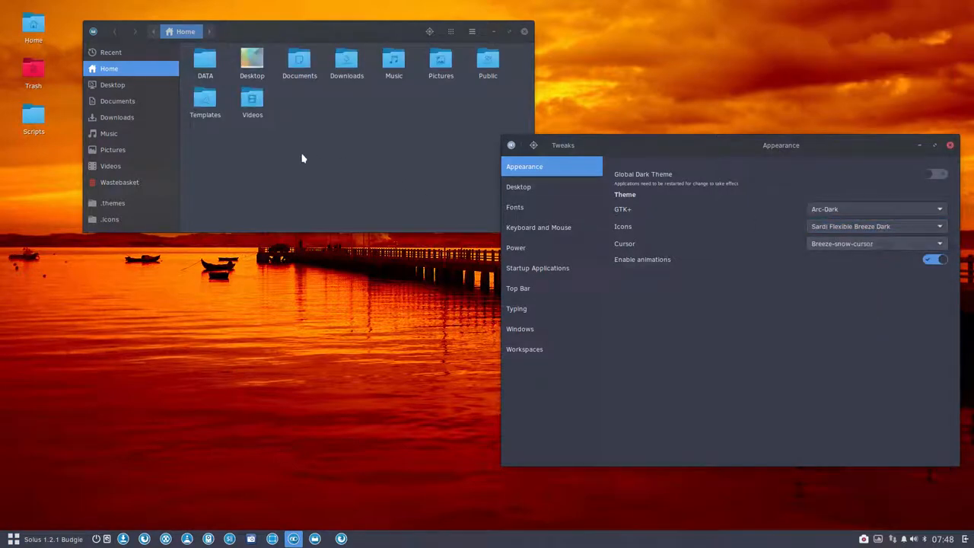
Step: Check icons in the application menu and switch to Sardi Flexible Faba
{"action": "left_click", "coordinate": [7, 536]}
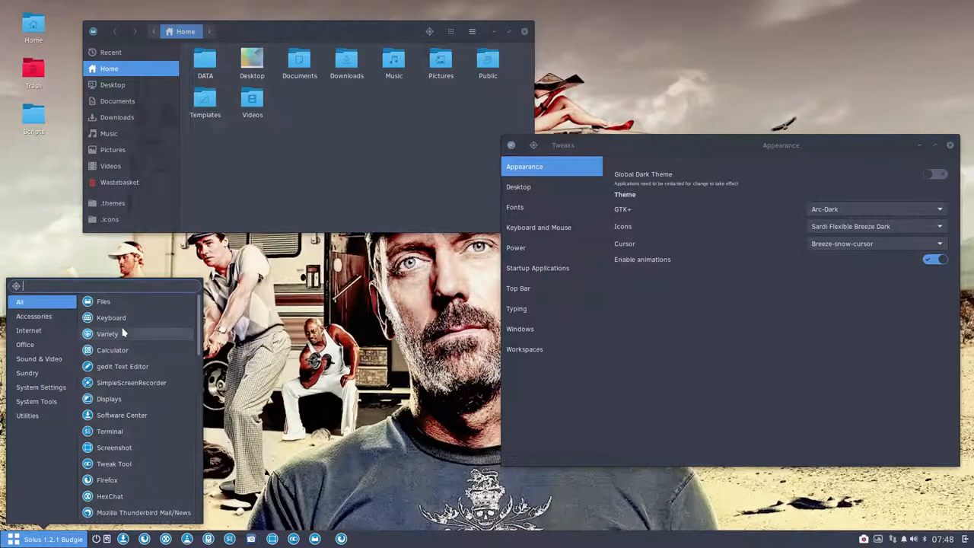
{"action": "left_click", "coordinate": [296, 121]}
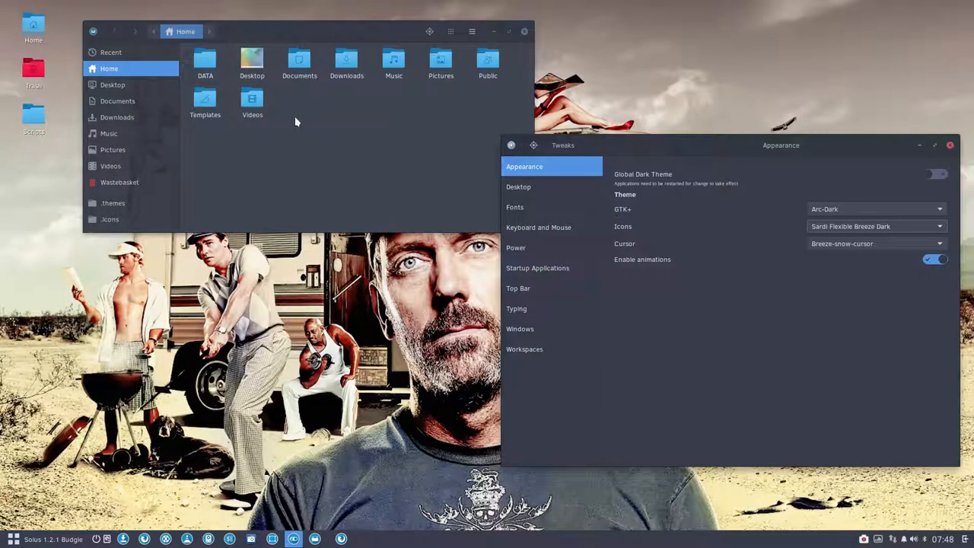
{"action": "left_click", "coordinate": [941, 225]}
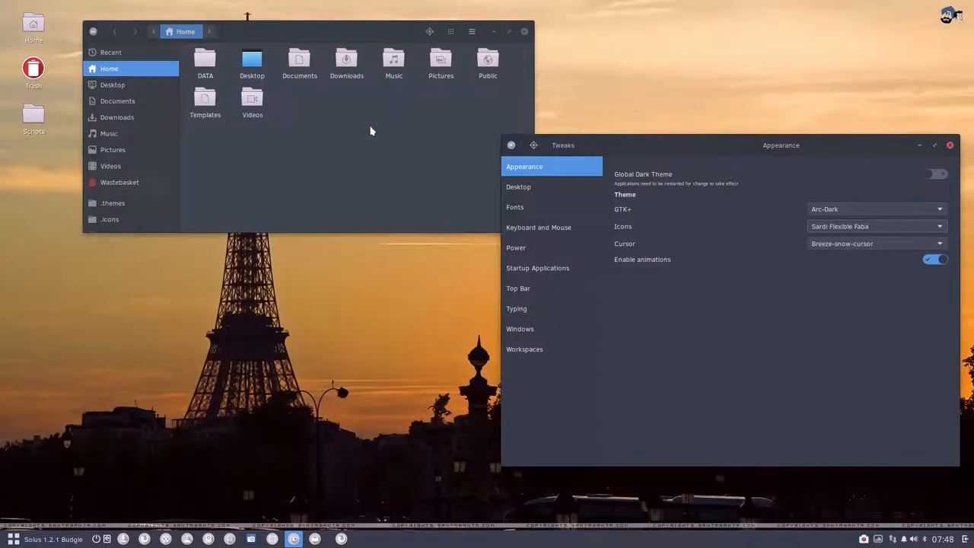
{"action": "left_click", "coordinate": [8, 537]}
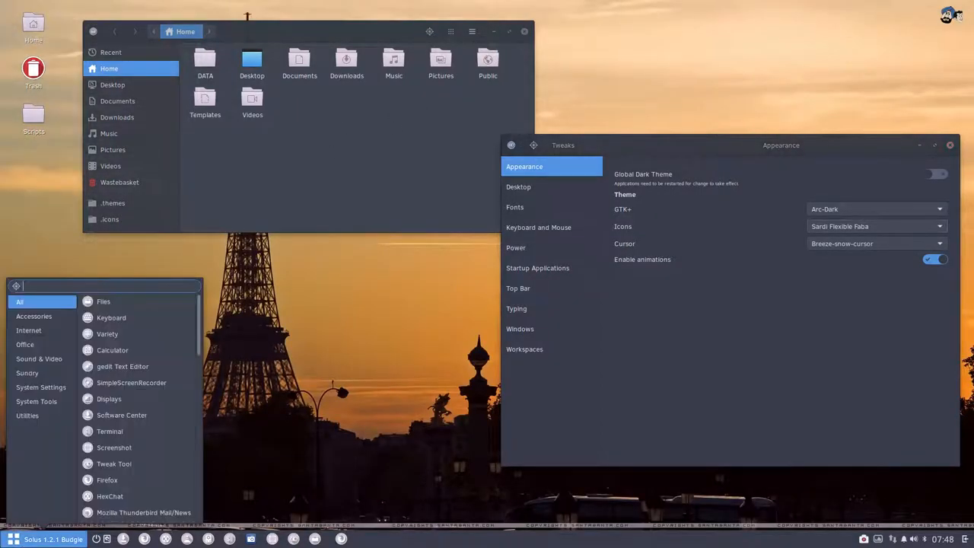
{"action": "mouse_move", "coordinate": [112, 307]}
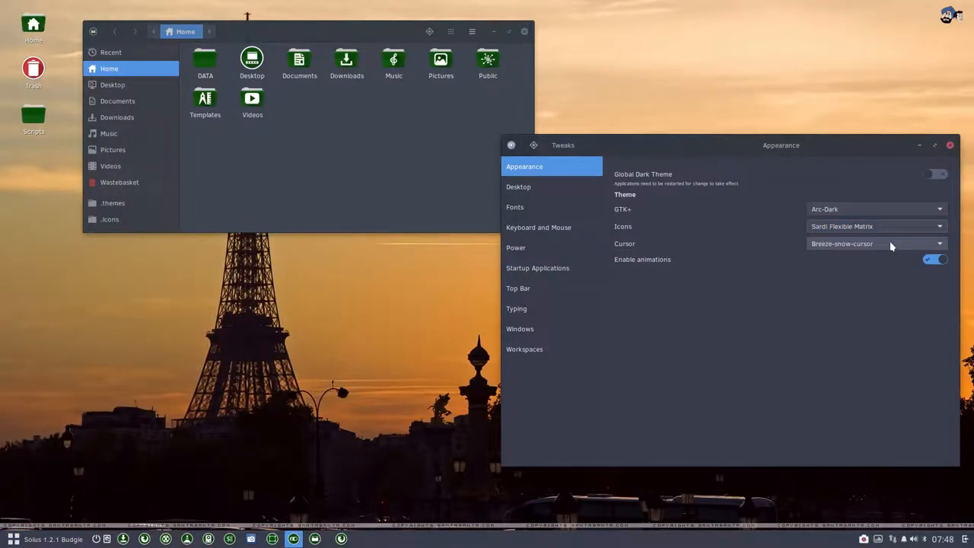
Step: Preview Sardi Flexible Matrix, then apply Sardi Flexible Orchid
{"action": "left_click", "coordinate": [874, 226]}
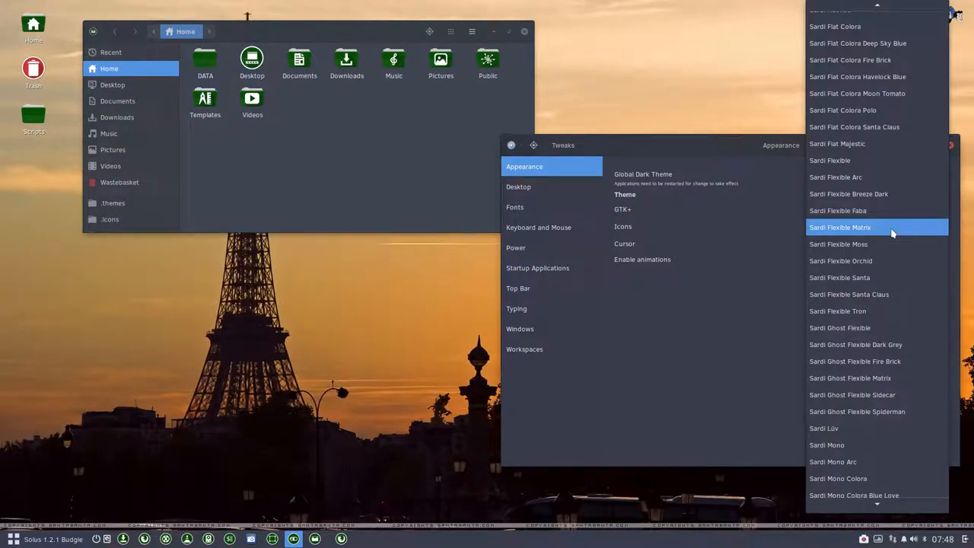
{"action": "left_click", "coordinate": [839, 227]}
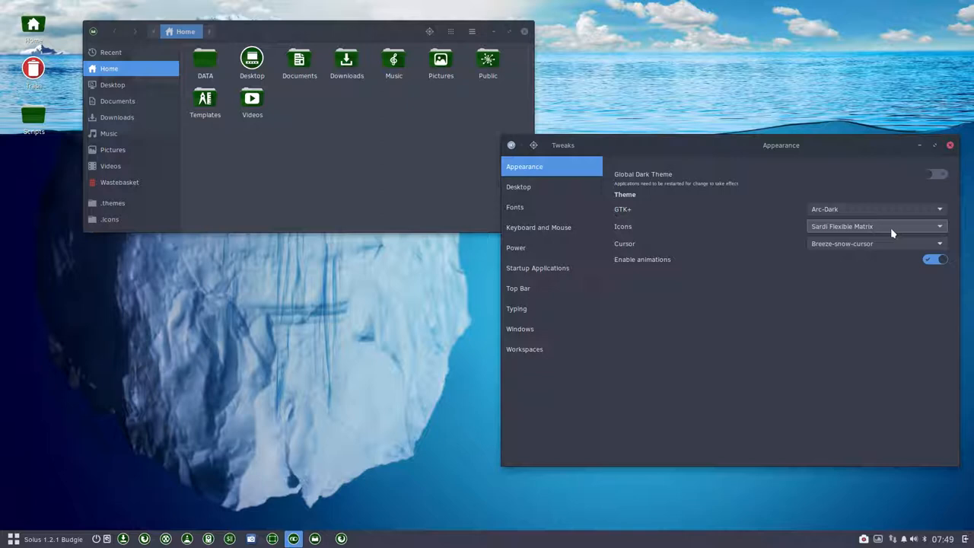
{"action": "mouse_move", "coordinate": [909, 230]}
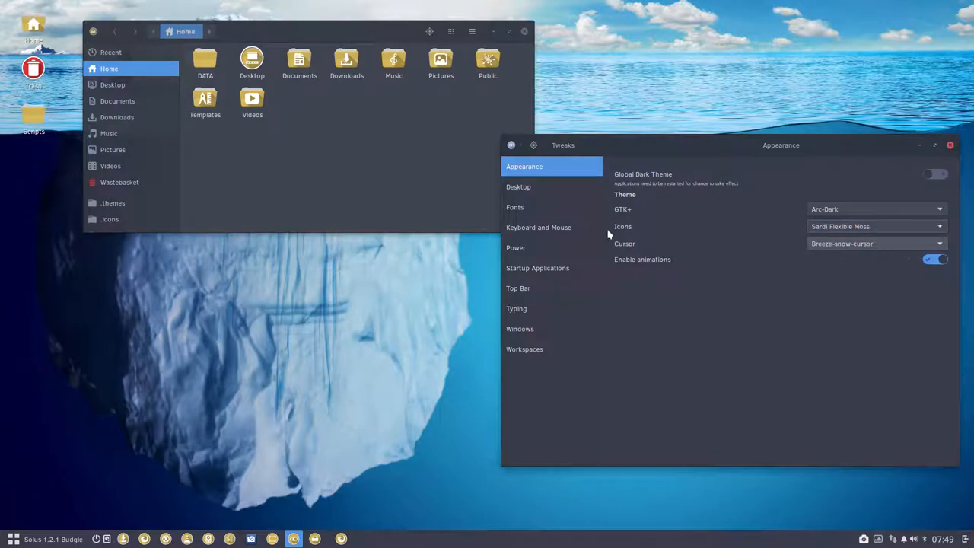
{"action": "left_click", "coordinate": [10, 534]}
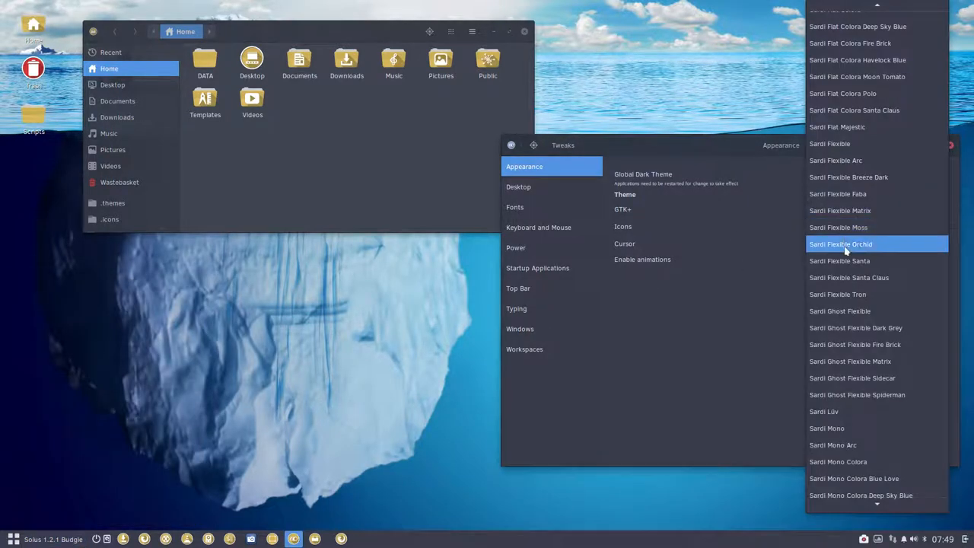
{"action": "left_click", "coordinate": [846, 243]}
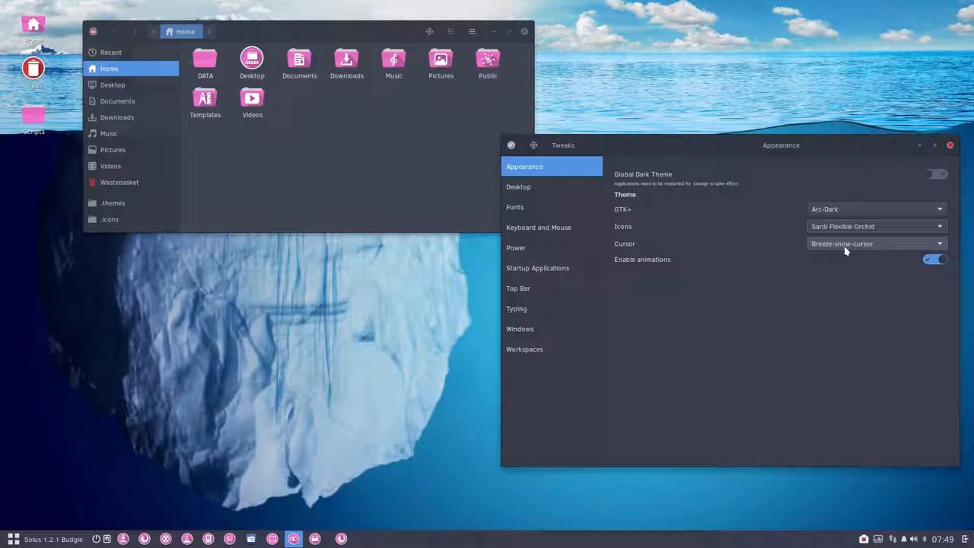
{"action": "mouse_move", "coordinate": [756, 242]}
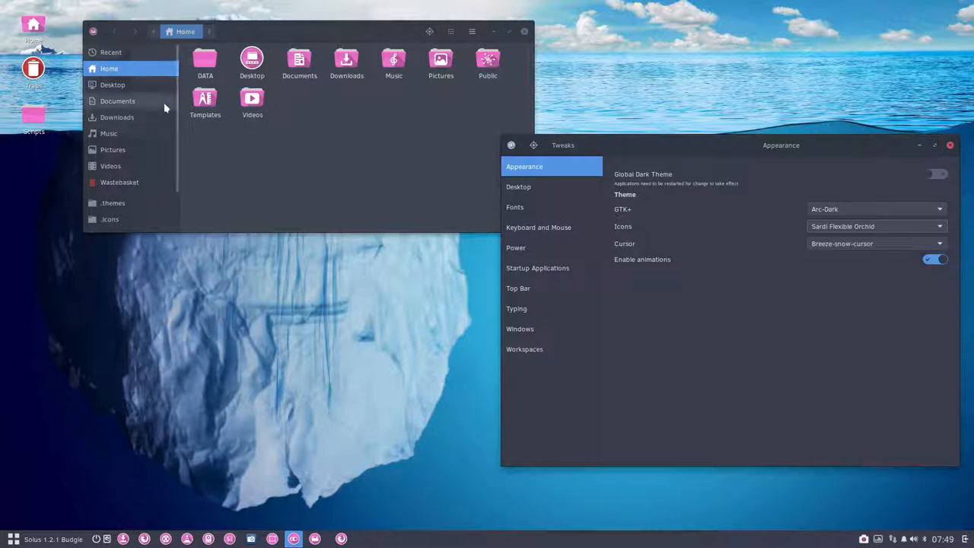
{"action": "mouse_move", "coordinate": [267, 156]}
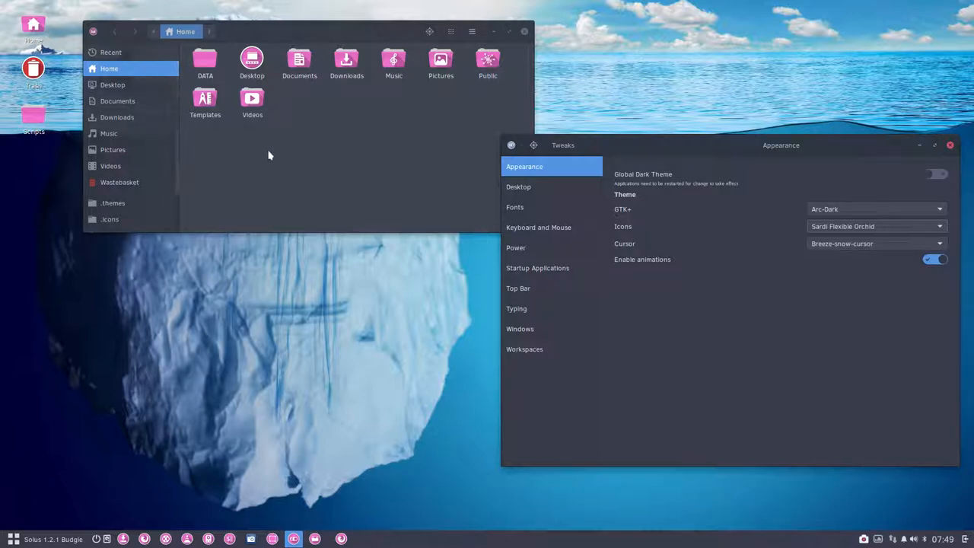
Step: Move through Sardi Flexible Santa to Sardi Flexible Tron and preview it in the menu
{"action": "left_click", "coordinate": [874, 226]}
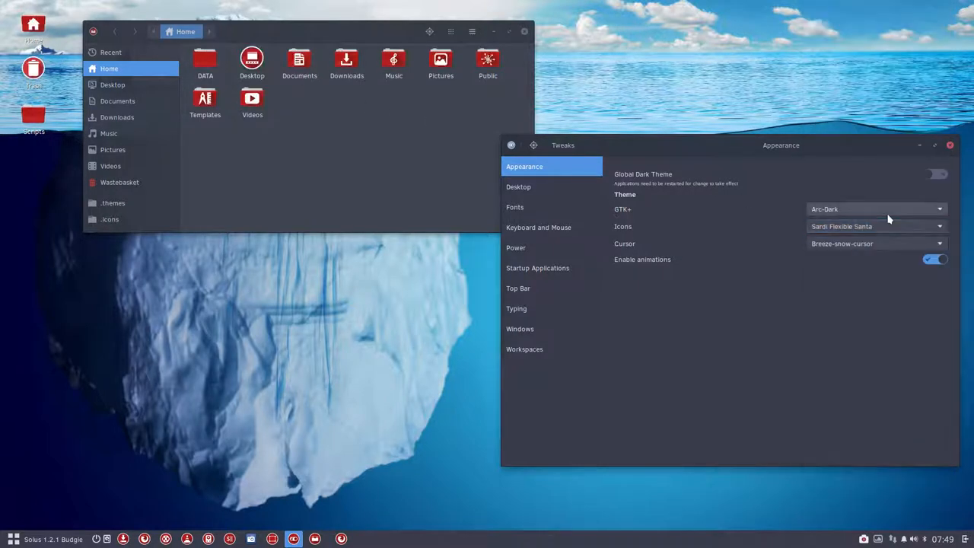
{"action": "left_click", "coordinate": [939, 226]}
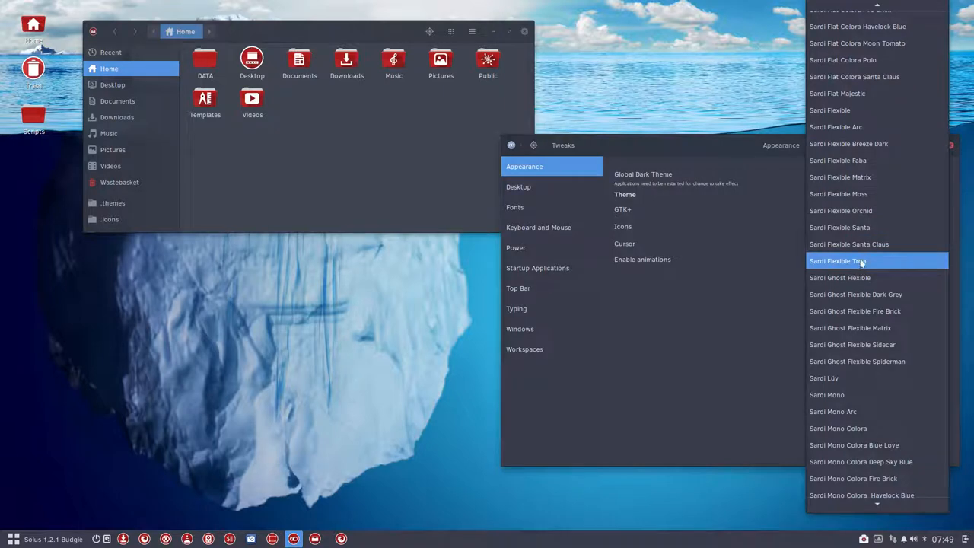
{"action": "left_click", "coordinate": [860, 260]}
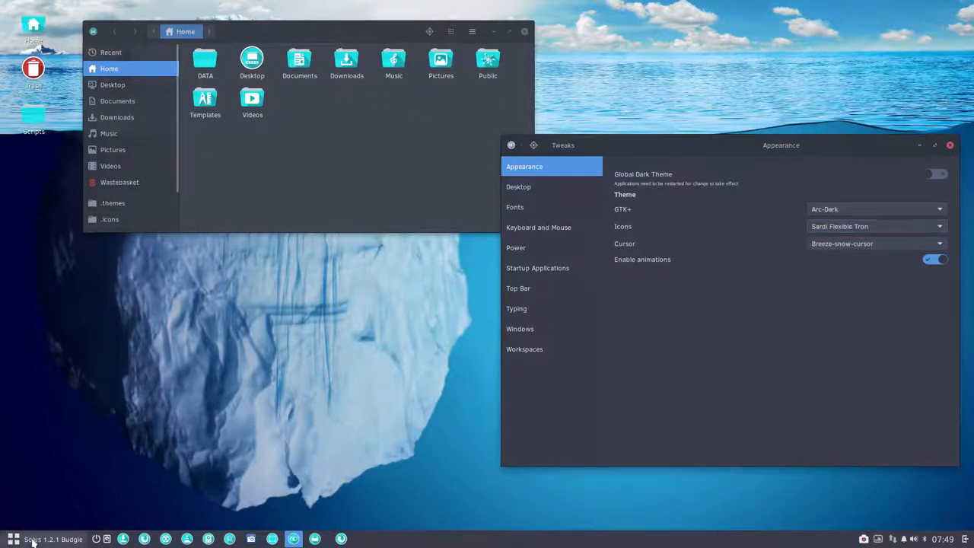
{"action": "left_click", "coordinate": [11, 535]}
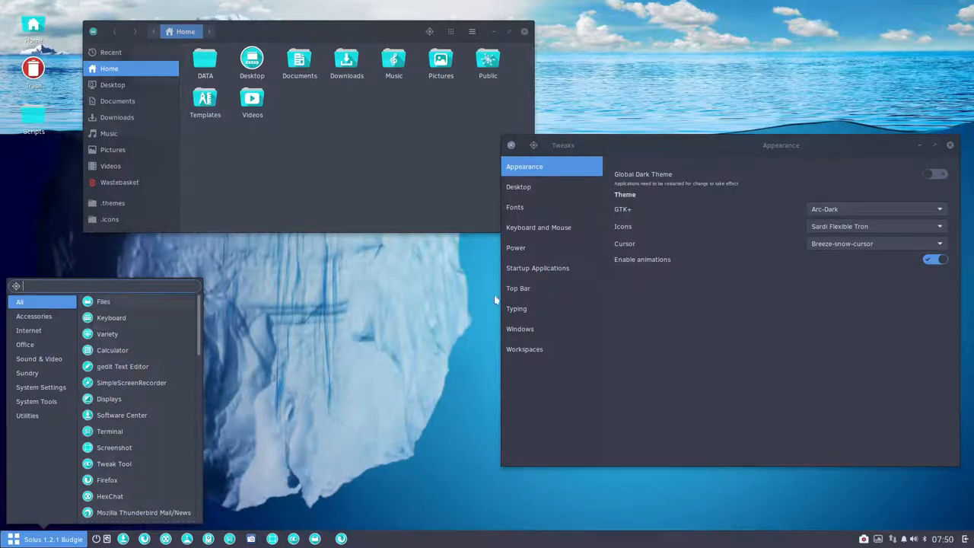
Step: Apply Sardi Ghost Flexible, then Dark Grey, and preview the icons in the Budgie menu
{"action": "left_click", "coordinate": [939, 226]}
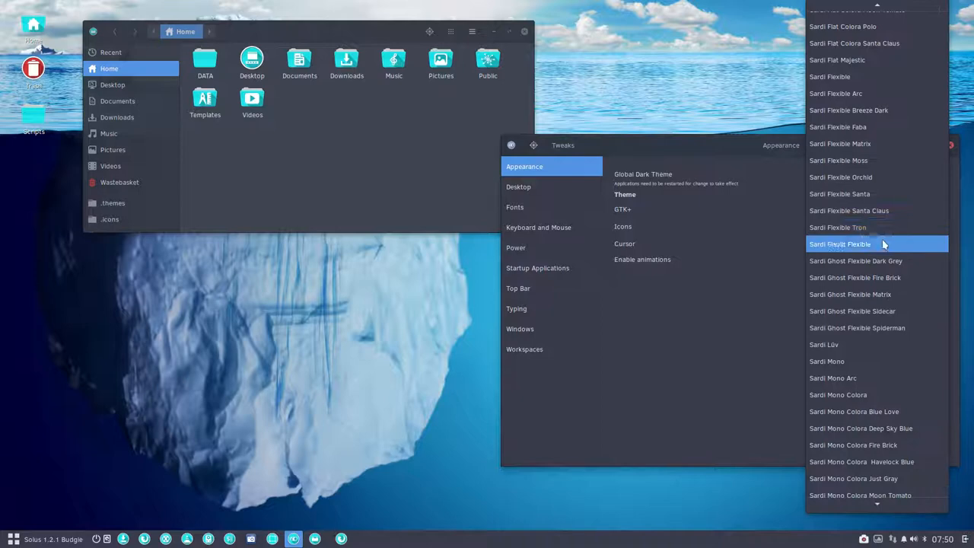
{"action": "left_click", "coordinate": [840, 243]}
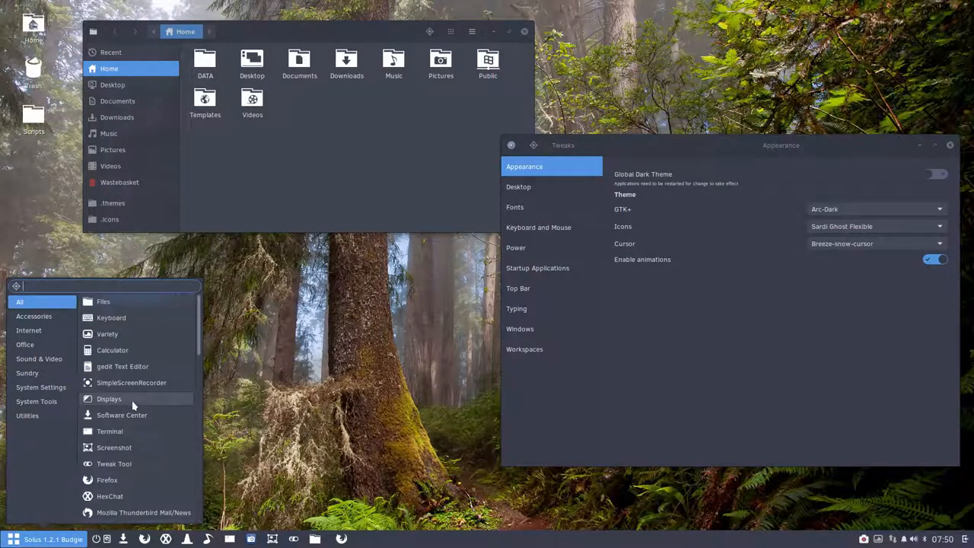
{"action": "mouse_move", "coordinate": [279, 426]}
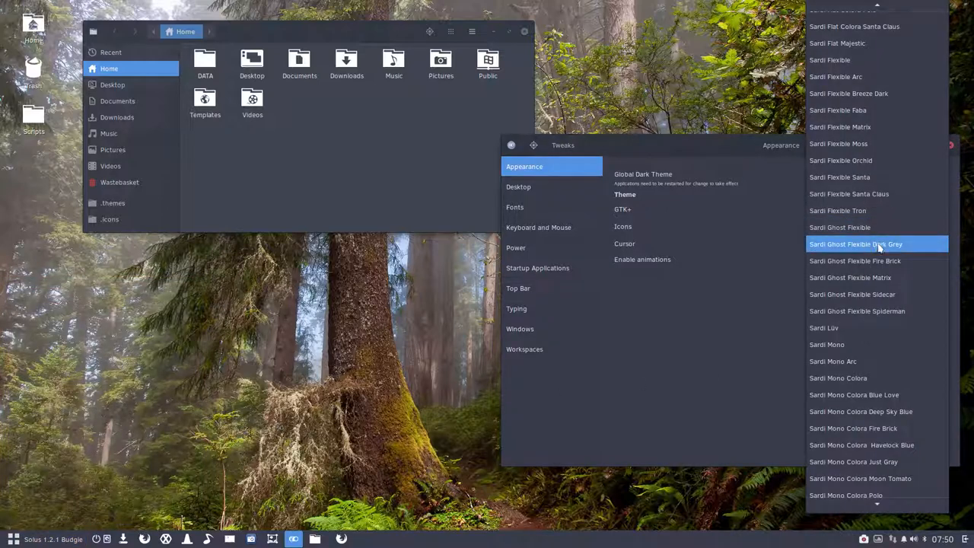
{"action": "mouse_move", "coordinate": [854, 260]}
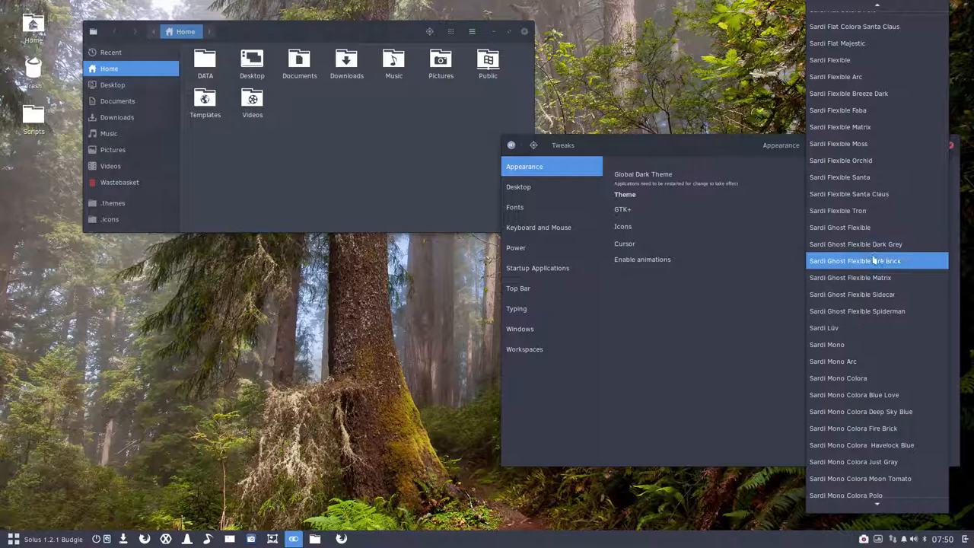
{"action": "left_click", "coordinate": [854, 260]}
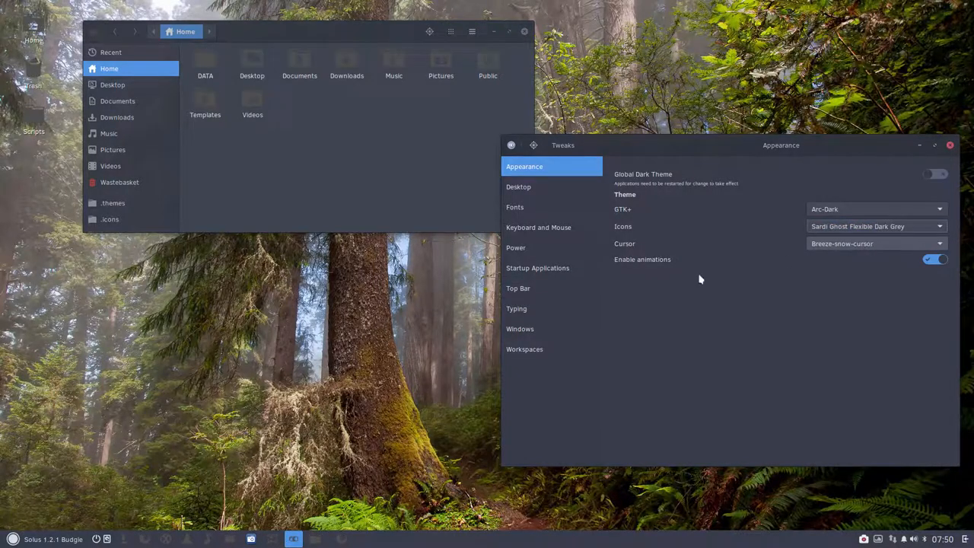
{"action": "left_click", "coordinate": [8, 536]}
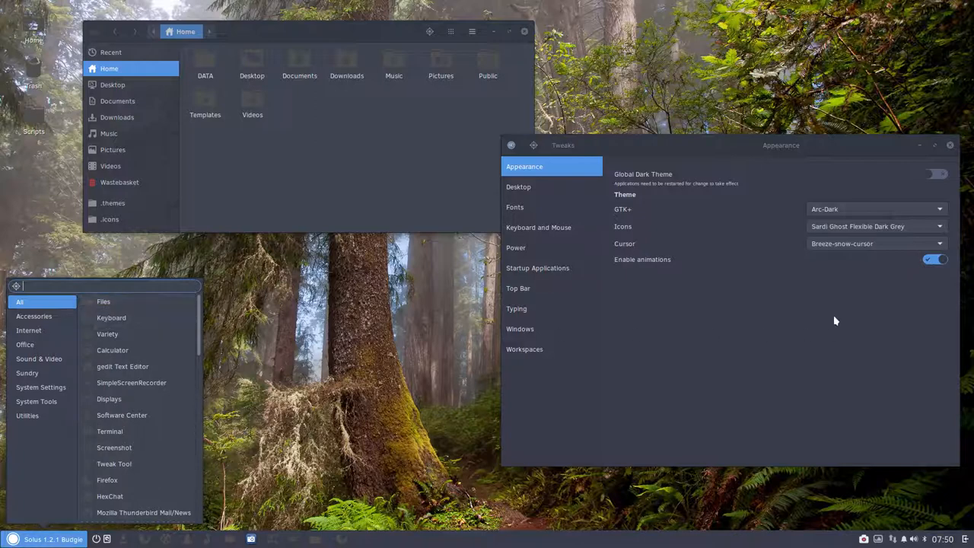
{"action": "left_click", "coordinate": [875, 209]}
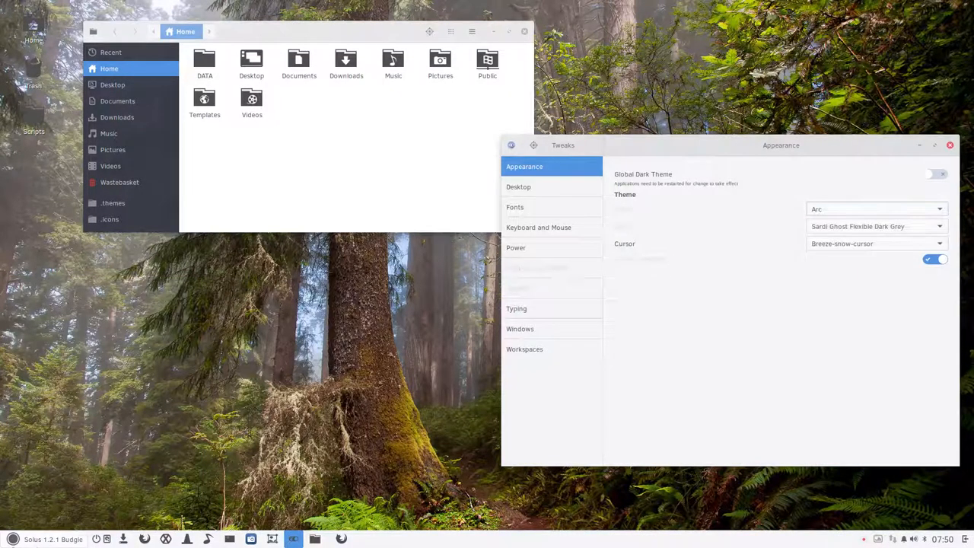
Step: Set the GTK+ theme back to Arc-Dark
{"action": "left_click", "coordinate": [12, 537]}
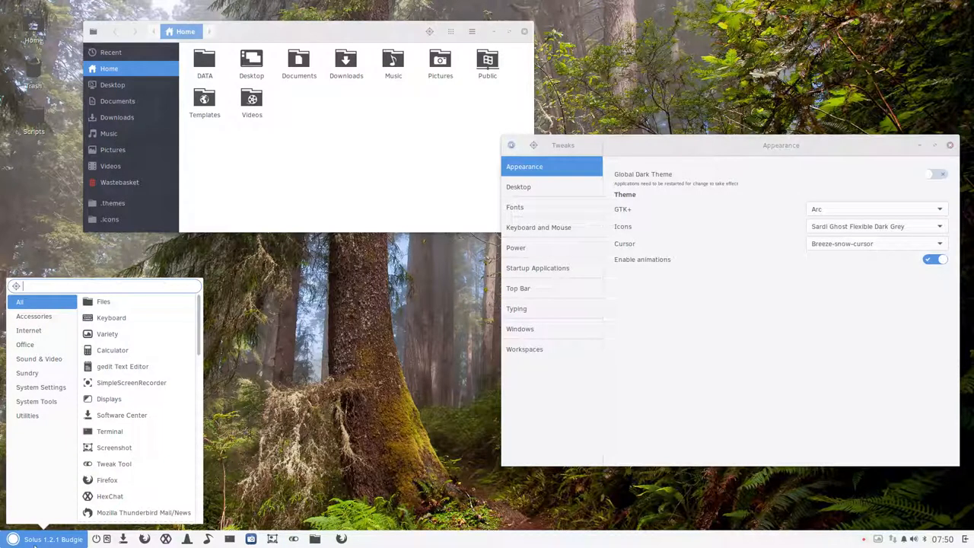
{"action": "left_click", "coordinate": [875, 208]}
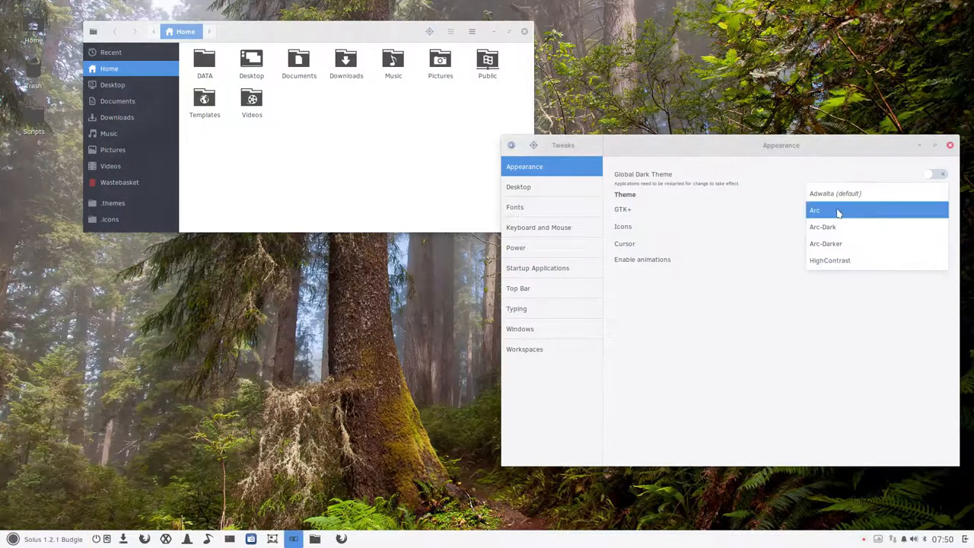
{"action": "left_click", "coordinate": [821, 227]}
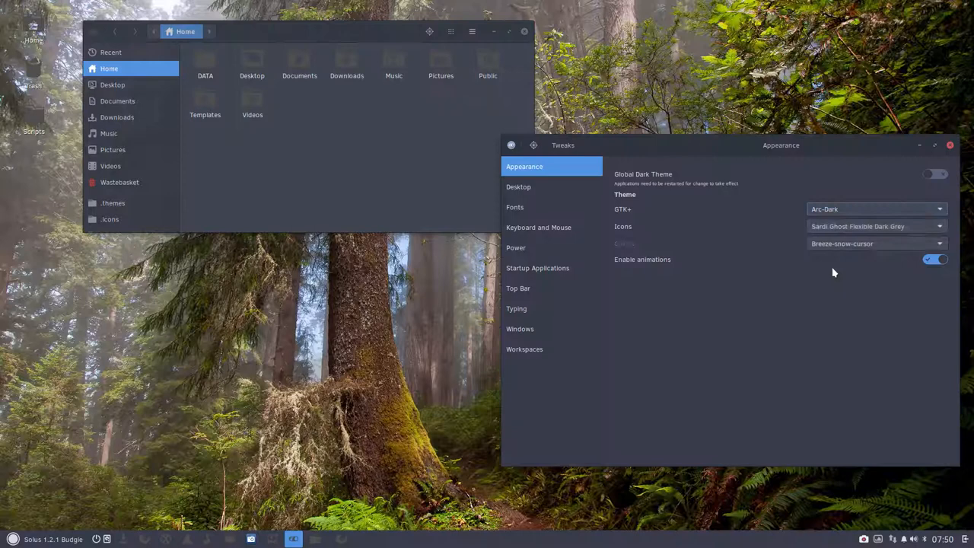
Step: Cycle icons through Sardi Ghost Flexible Fire Brick, Matrix and Spiderman
{"action": "left_click", "coordinate": [876, 225]}
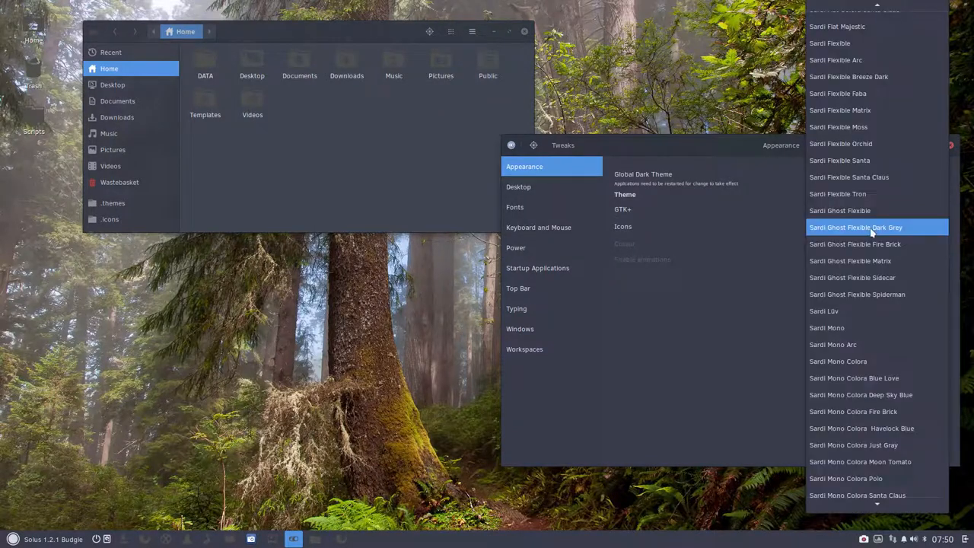
{"action": "left_click", "coordinate": [863, 243]}
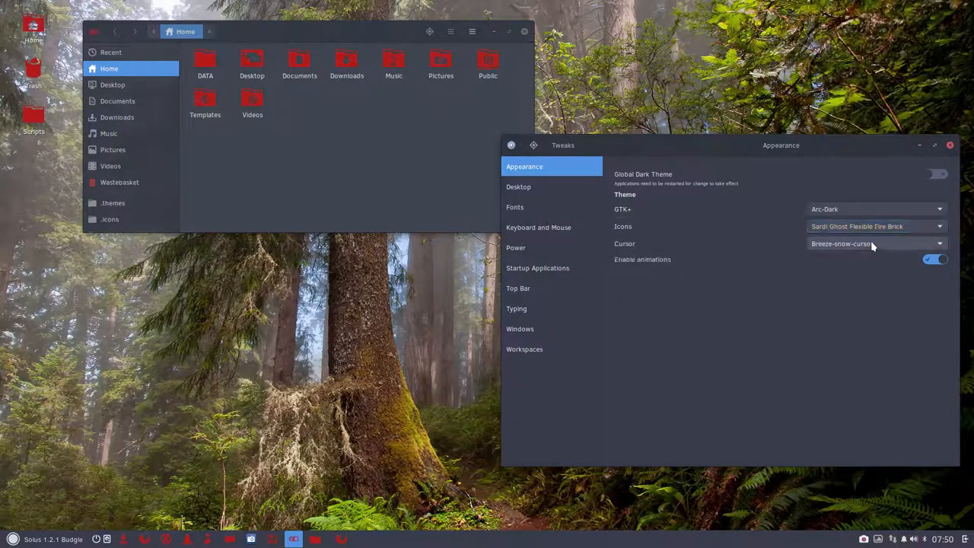
{"action": "left_click", "coordinate": [873, 226]}
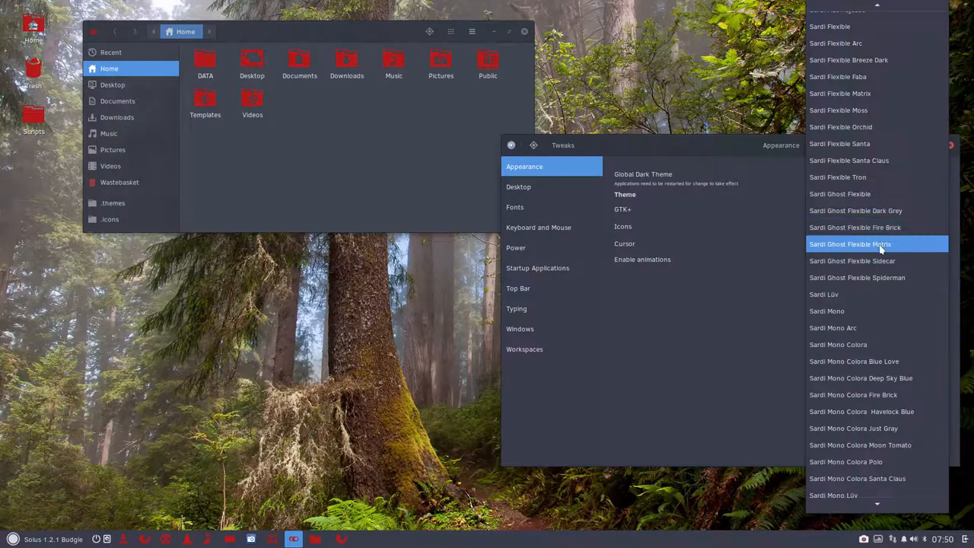
{"action": "left_click", "coordinate": [851, 244]}
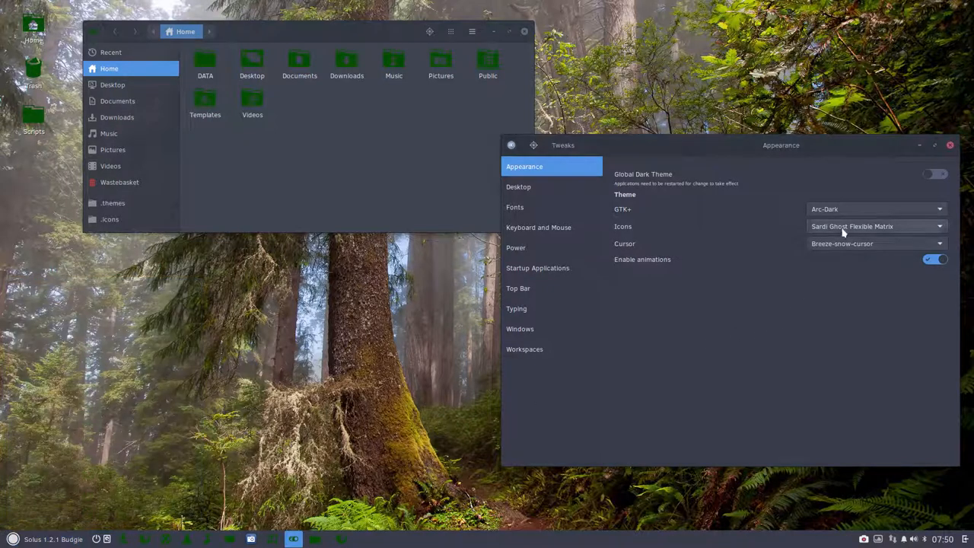
{"action": "left_click", "coordinate": [875, 226]}
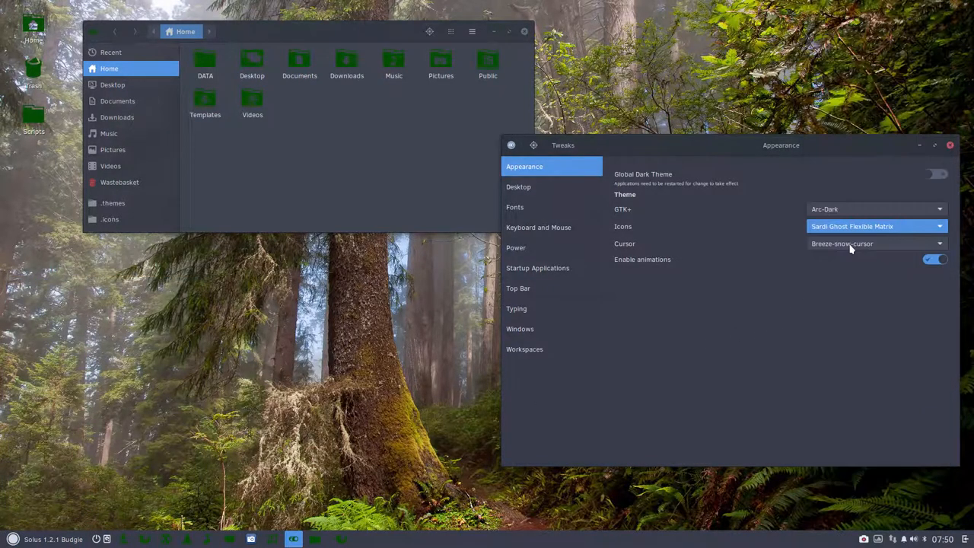
{"action": "left_click", "coordinate": [875, 226]}
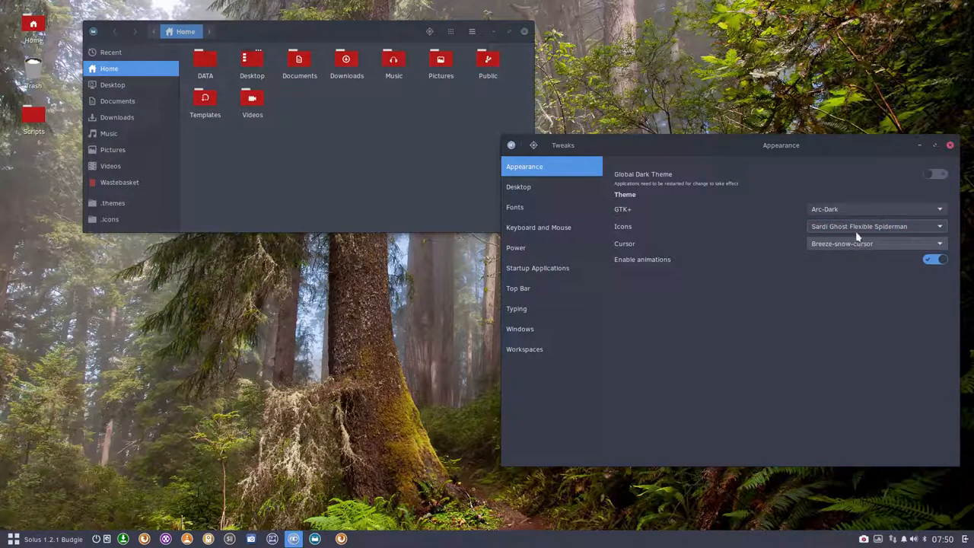
{"action": "left_click", "coordinate": [875, 226]}
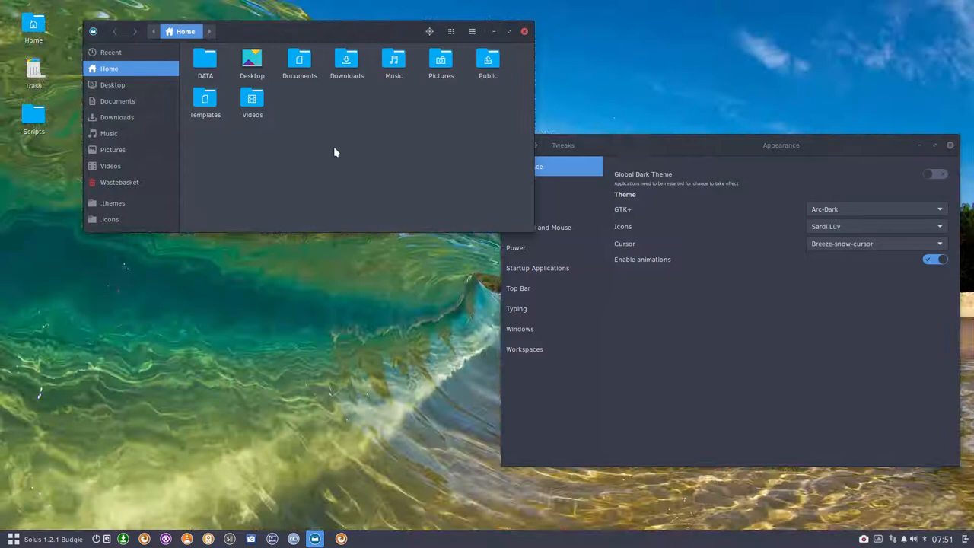
{"action": "mouse_move", "coordinate": [319, 187]}
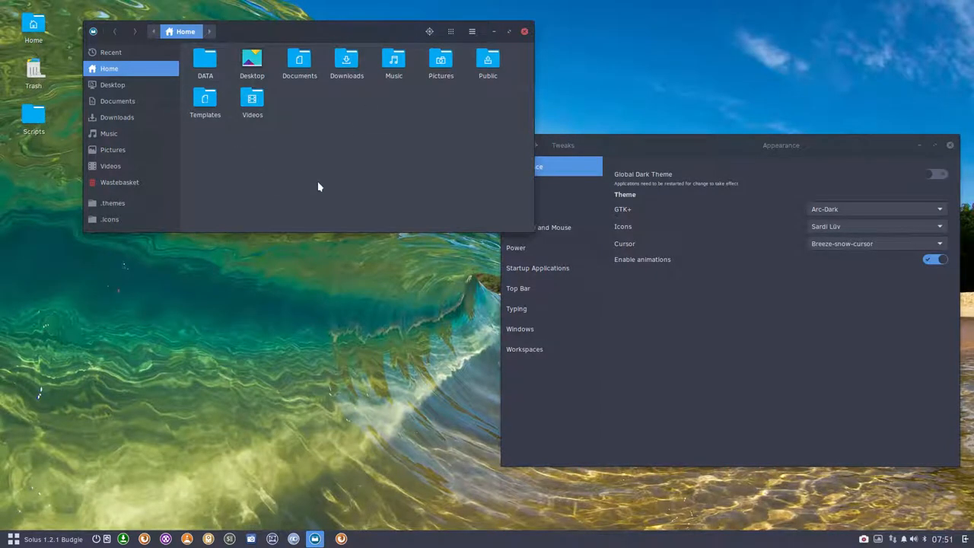
Step: Preview Sardi Lüv icons in the Budgie menu and reopen the icon theme list
{"action": "left_click", "coordinate": [10, 534]}
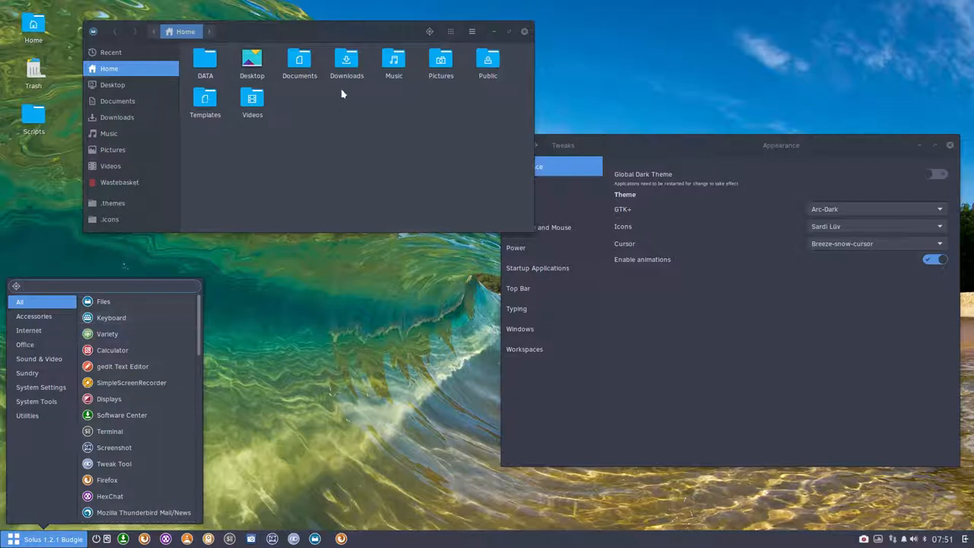
{"action": "left_click", "coordinate": [875, 226]}
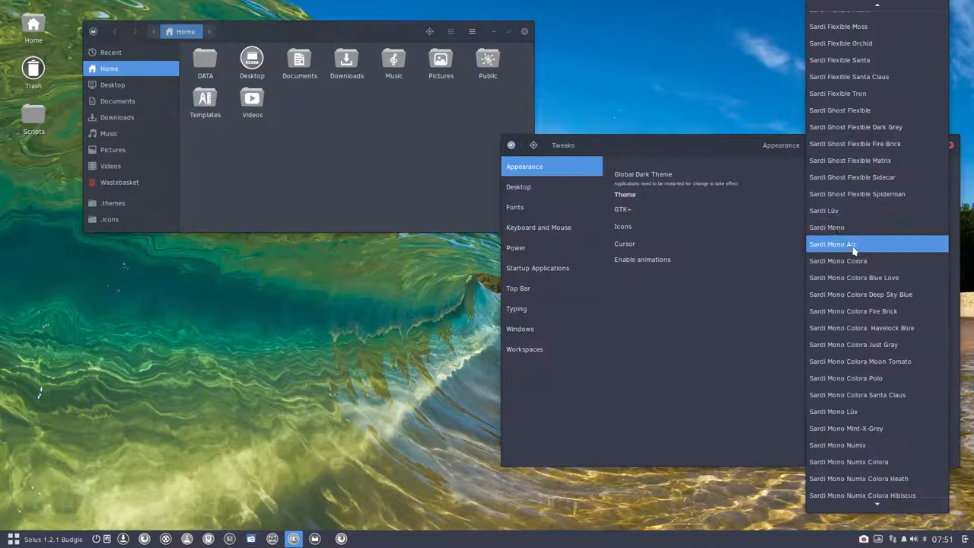
Step: Cycle icons from Sardi Mono Arc through Mono Colora to blue Colora Blue Love, reopening the theme list
{"action": "left_click", "coordinate": [833, 244]}
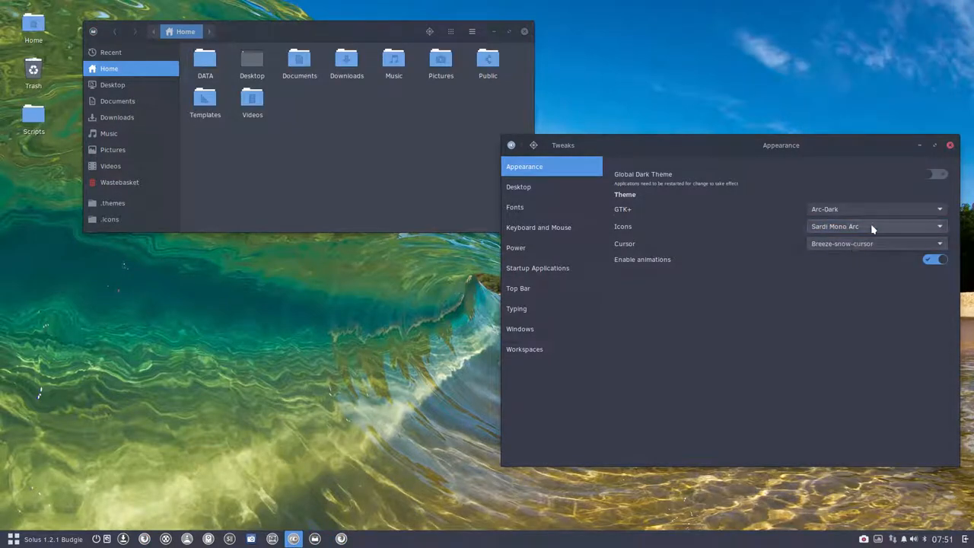
{"action": "left_click", "coordinate": [875, 226]}
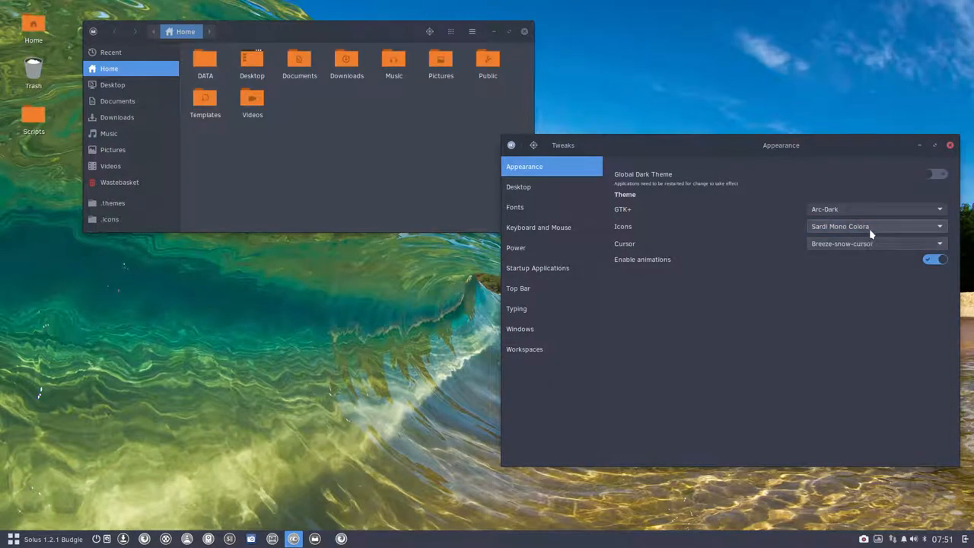
{"action": "left_click", "coordinate": [875, 226]}
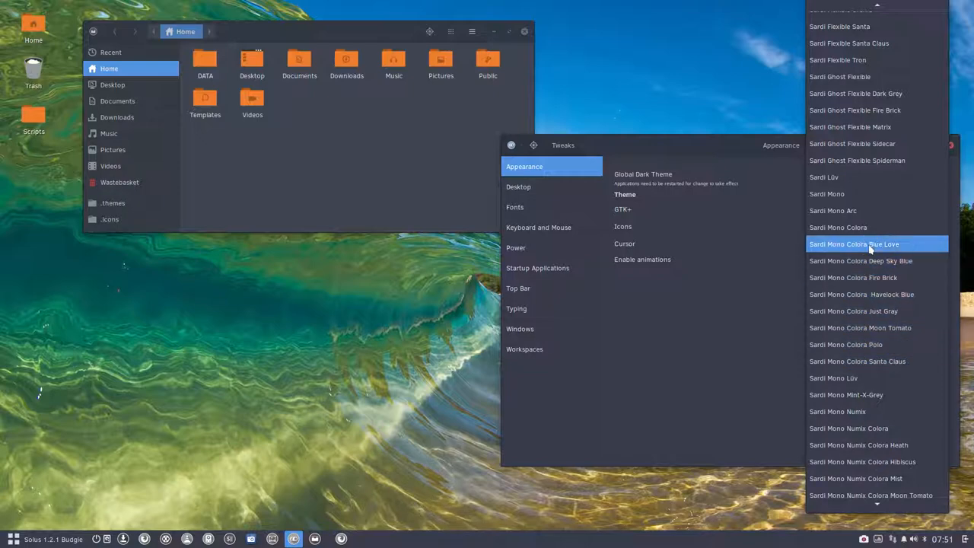
{"action": "left_click", "coordinate": [869, 243]}
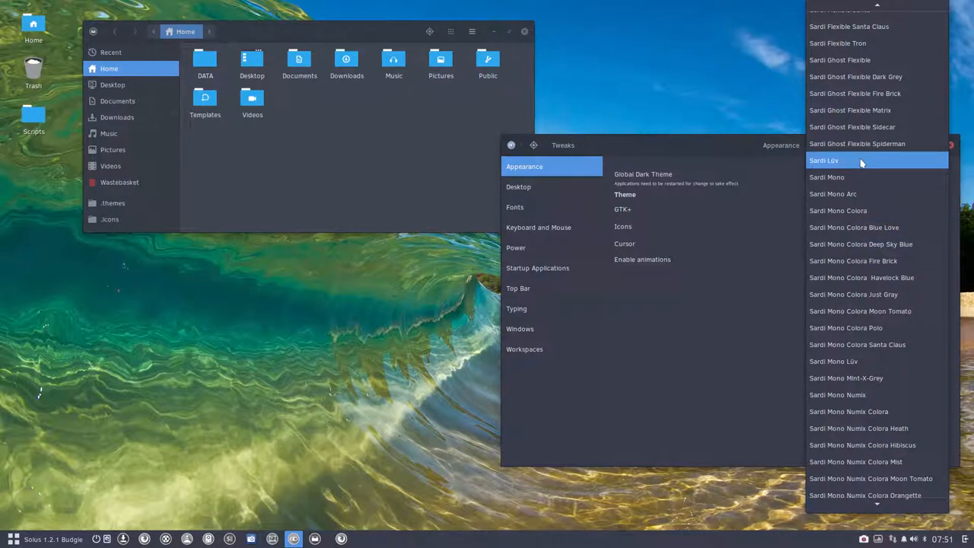
Step: Preview Sardi Lüv, then apply Sardi Mono Colora Blue Love icons
{"action": "left_click", "coordinate": [832, 160]}
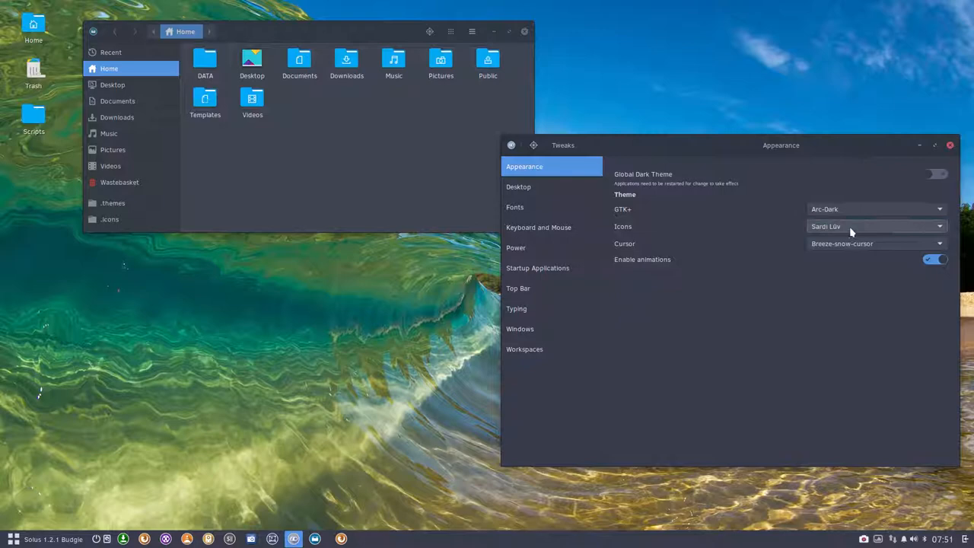
{"action": "left_click", "coordinate": [875, 226]}
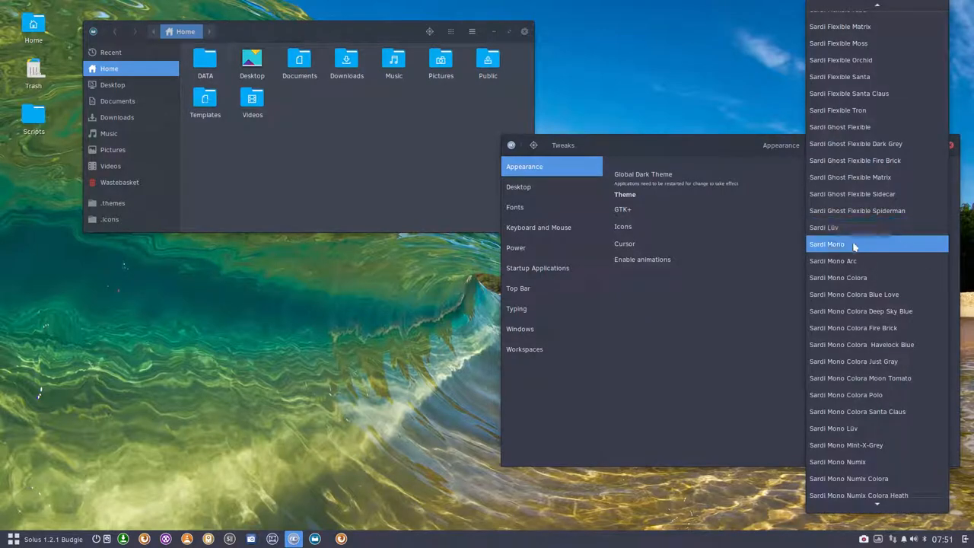
{"action": "mouse_move", "coordinate": [854, 298]}
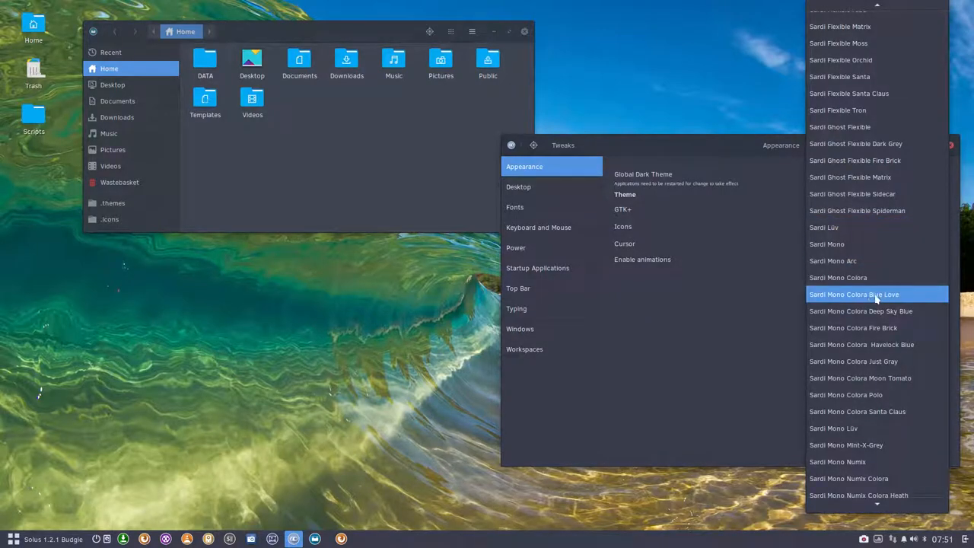
{"action": "left_click", "coordinate": [876, 293]}
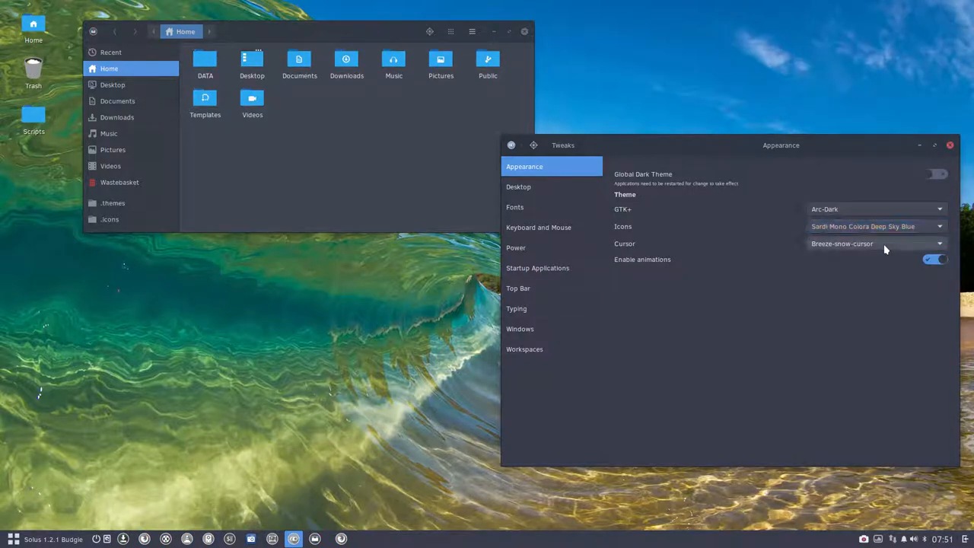
Step: Step through Colora Fire Brick, Havelock Blue, Just Gray and Moon Tomato, ending on Polo
{"action": "left_click", "coordinate": [875, 226]}
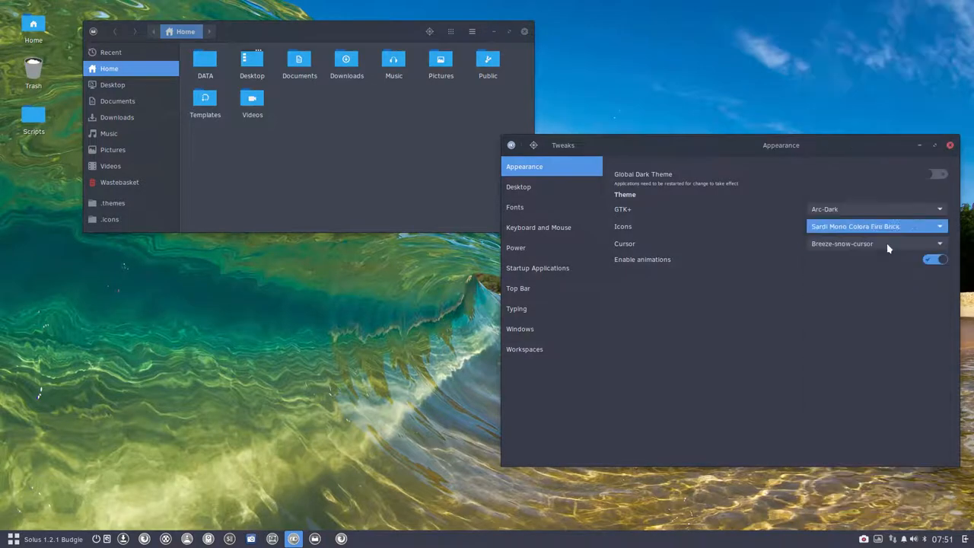
{"action": "left_click", "coordinate": [876, 226]}
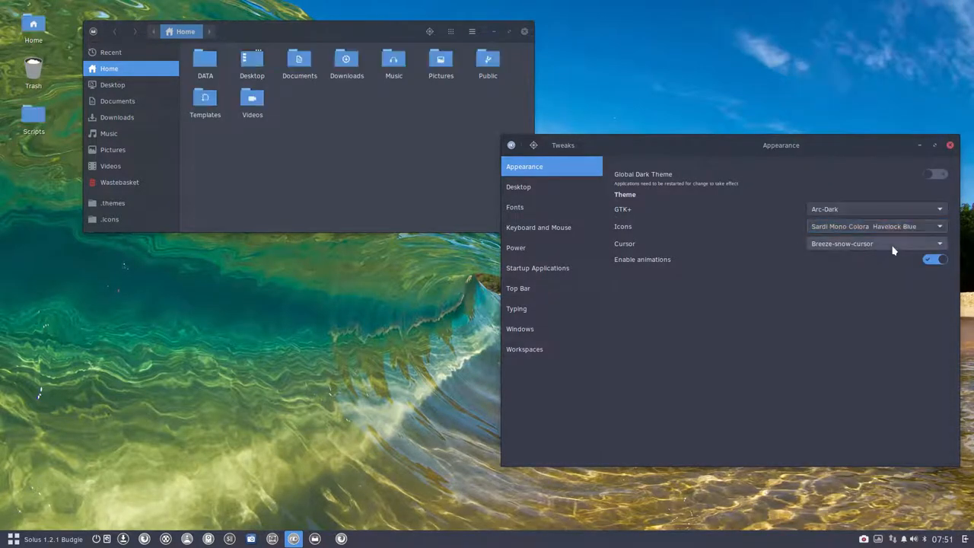
{"action": "left_click", "coordinate": [872, 226]}
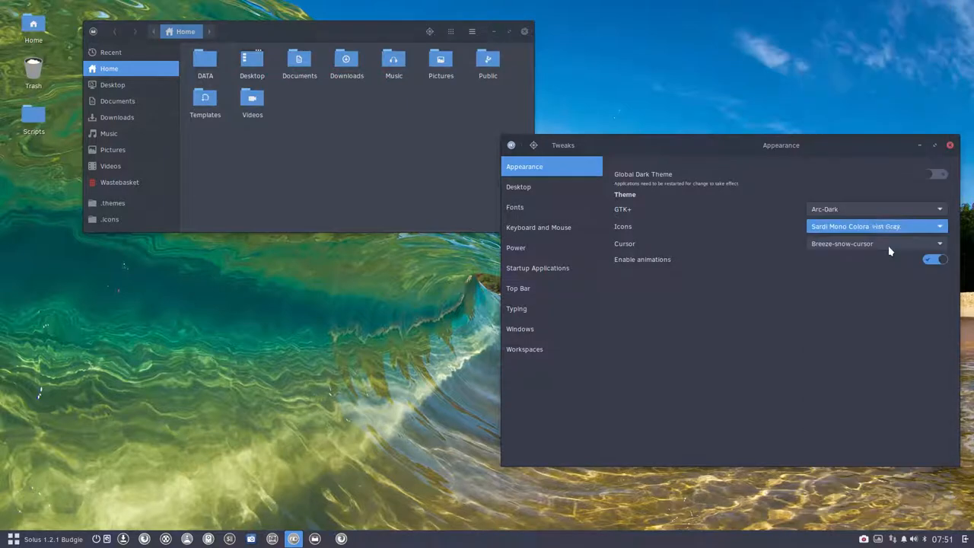
{"action": "left_click", "coordinate": [874, 226]}
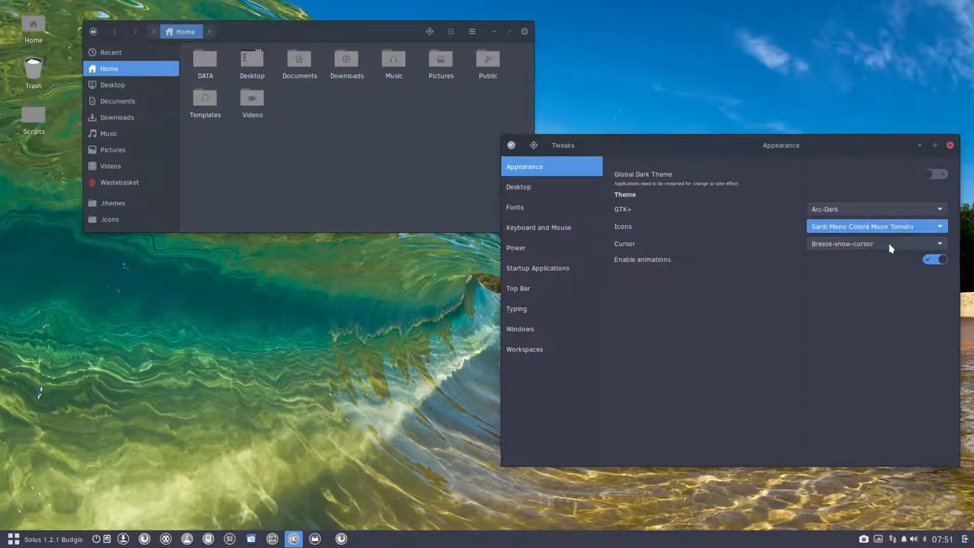
{"action": "left_click", "coordinate": [874, 226]}
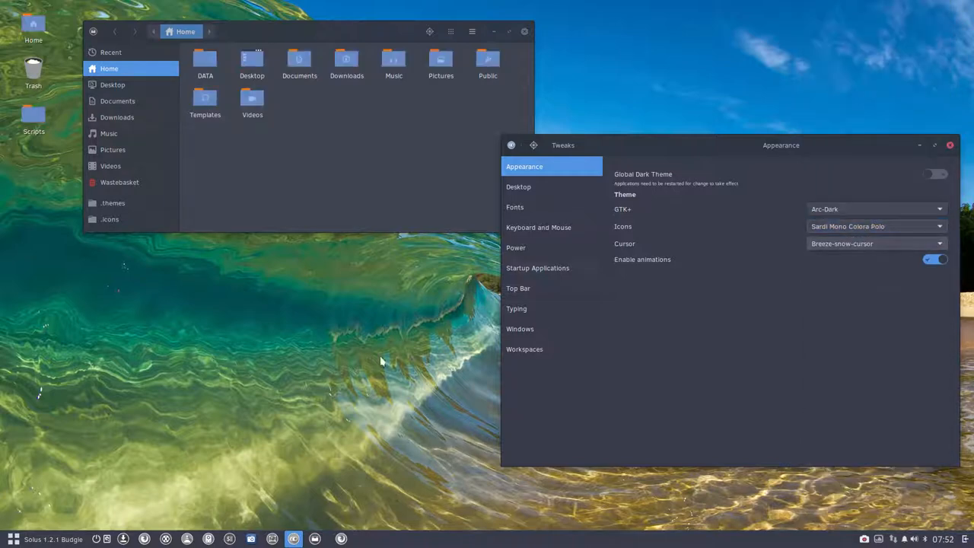
Step: Apply Sardi Mono Lüv icons with bright blue folders and reopen the theme list
{"action": "left_click", "coordinate": [10, 535]}
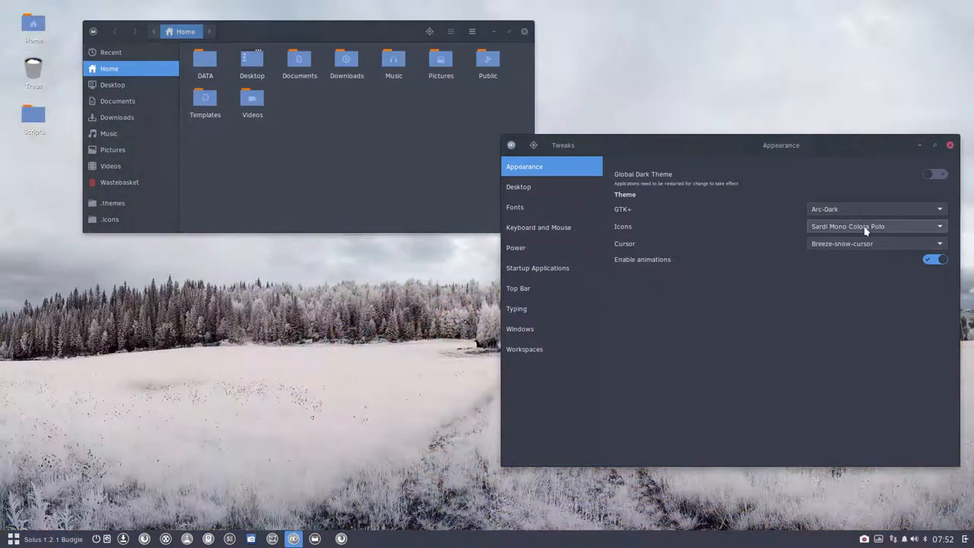
{"action": "left_click", "coordinate": [875, 226]}
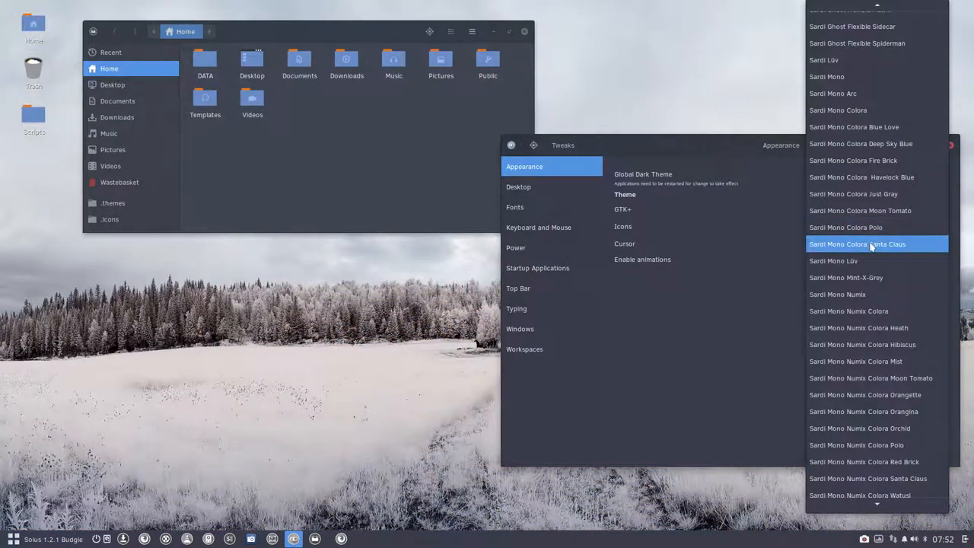
{"action": "left_click", "coordinate": [869, 244]}
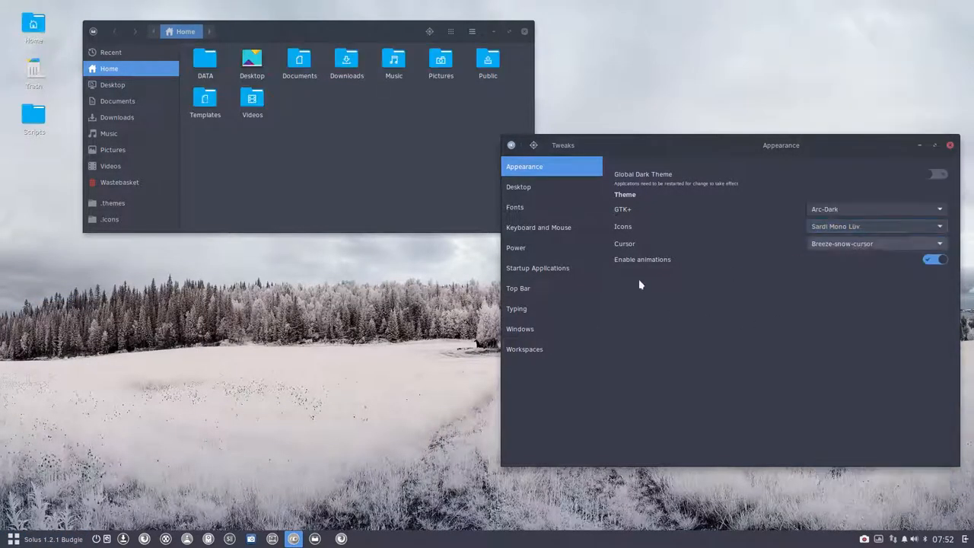
{"action": "left_click", "coordinate": [11, 536]}
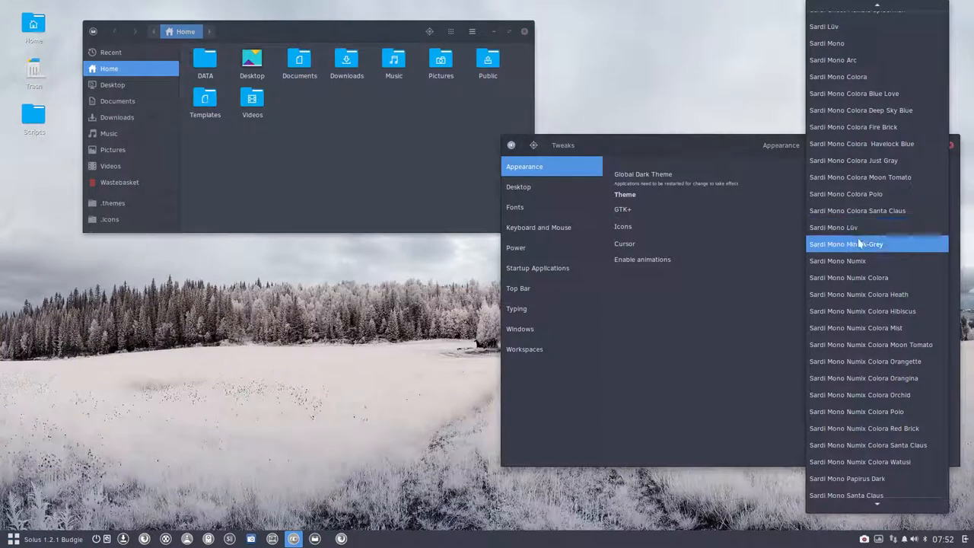
Step: Preview Sardi Mono Mint-X-Grey, then apply Sardi Mono Numix icons and check the home folder
{"action": "left_click", "coordinate": [875, 244]}
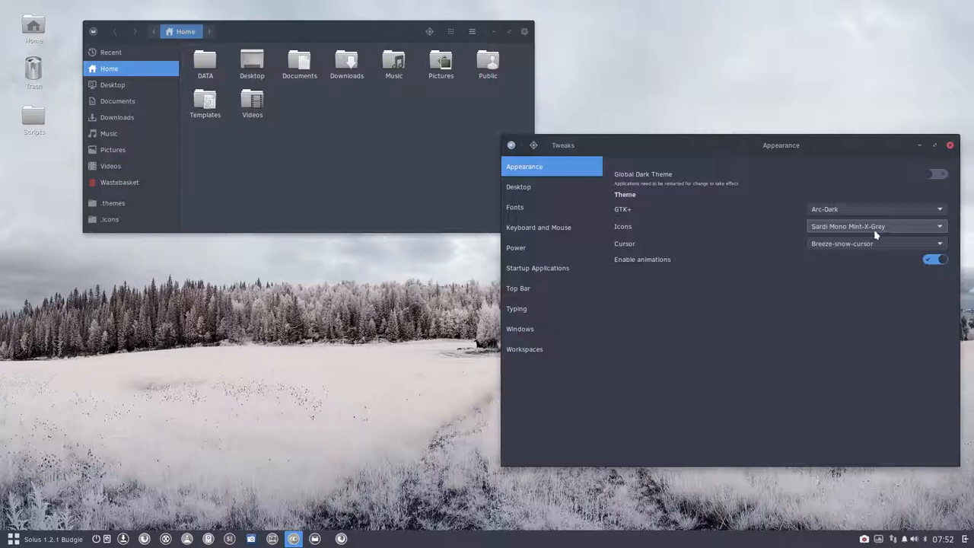
{"action": "mouse_move", "coordinate": [852, 228]}
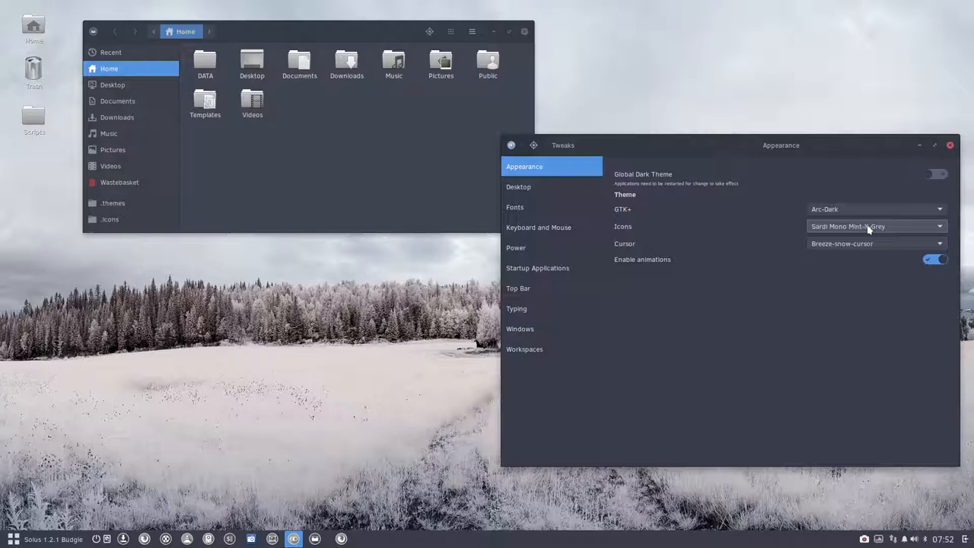
{"action": "mouse_move", "coordinate": [911, 242]}
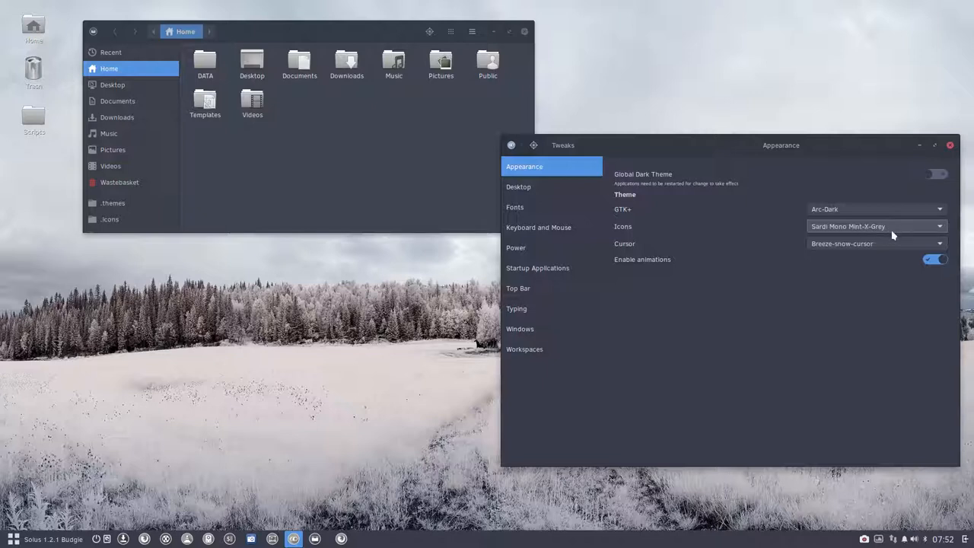
{"action": "mouse_move", "coordinate": [898, 226]}
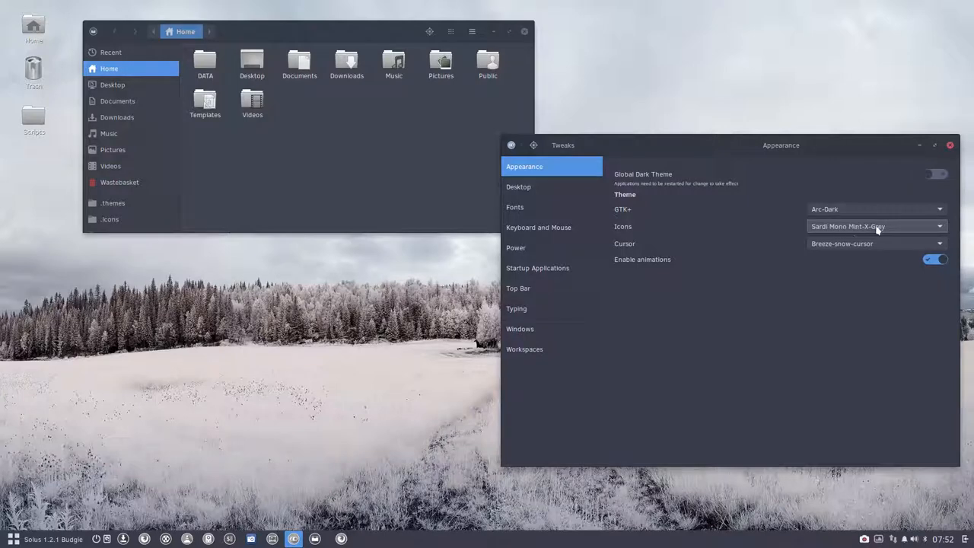
{"action": "left_click", "coordinate": [872, 226]}
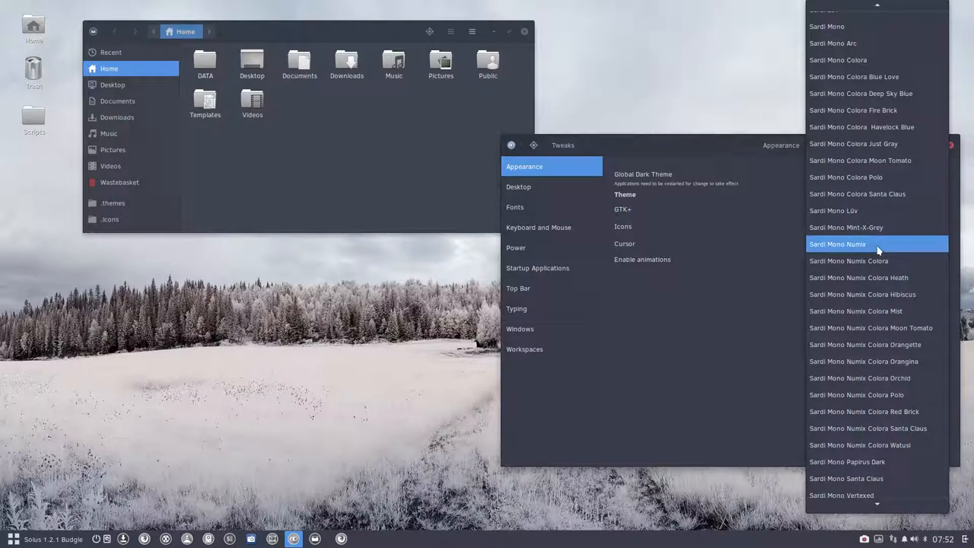
{"action": "left_click", "coordinate": [837, 244]}
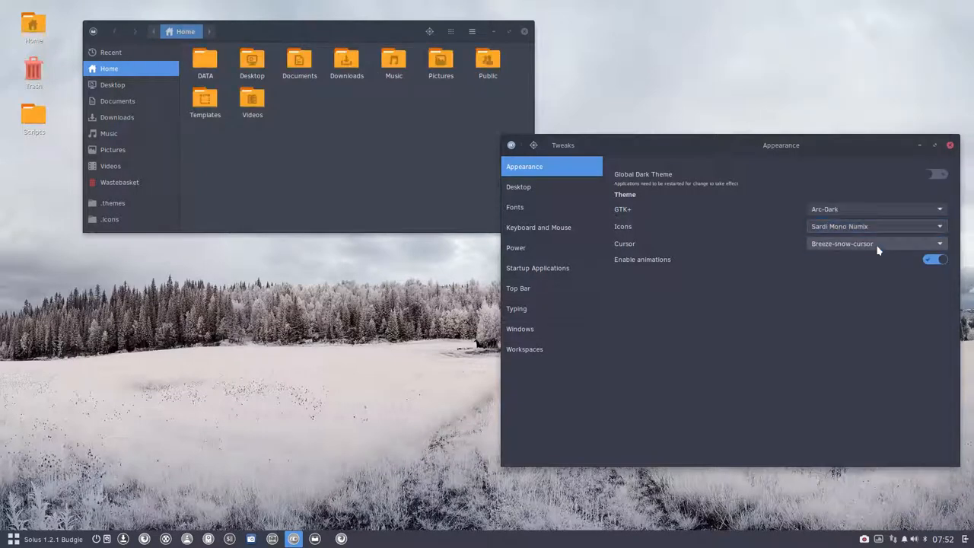
{"action": "left_click", "coordinate": [307, 126]}
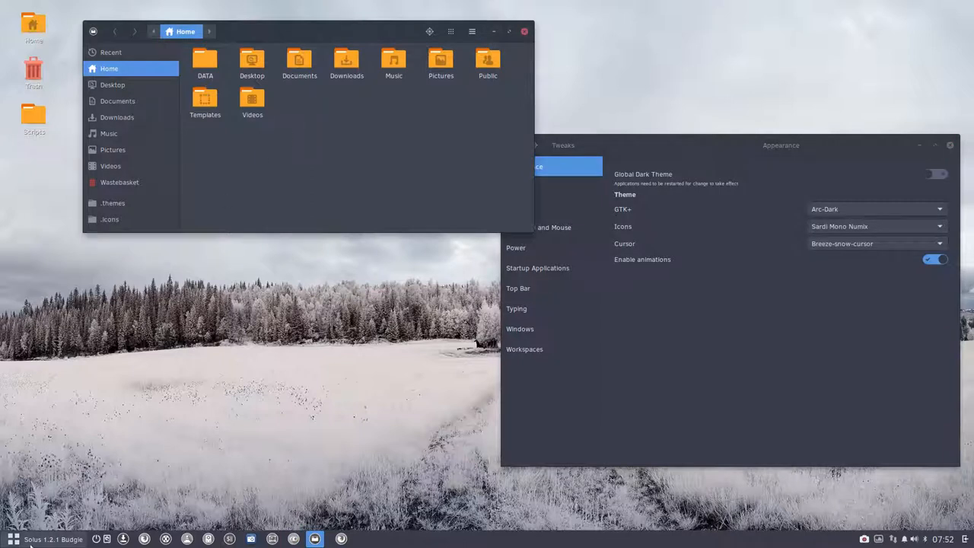
Step: Apply Sardi Mono Numix Colora icons and keep them selected
{"action": "left_click", "coordinate": [9, 536]}
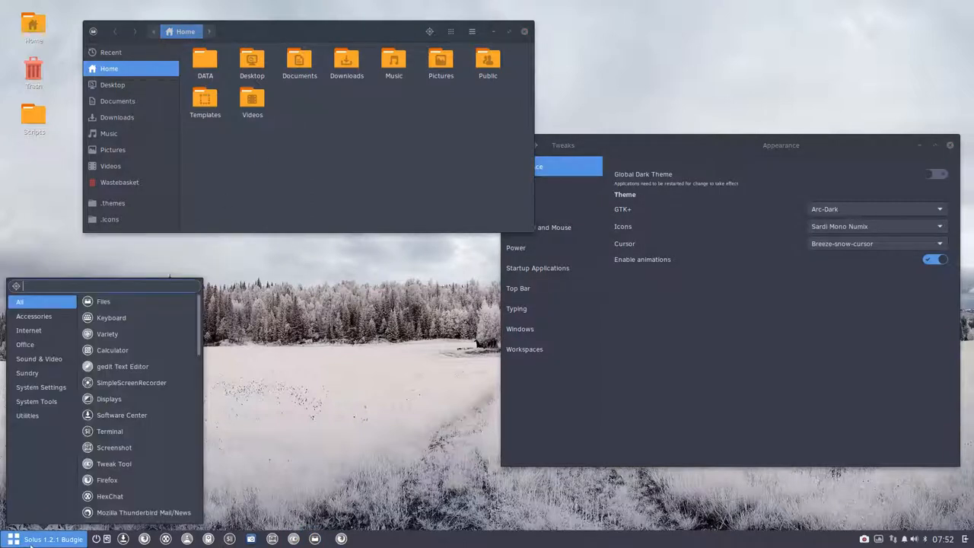
{"action": "mouse_move", "coordinate": [277, 168]}
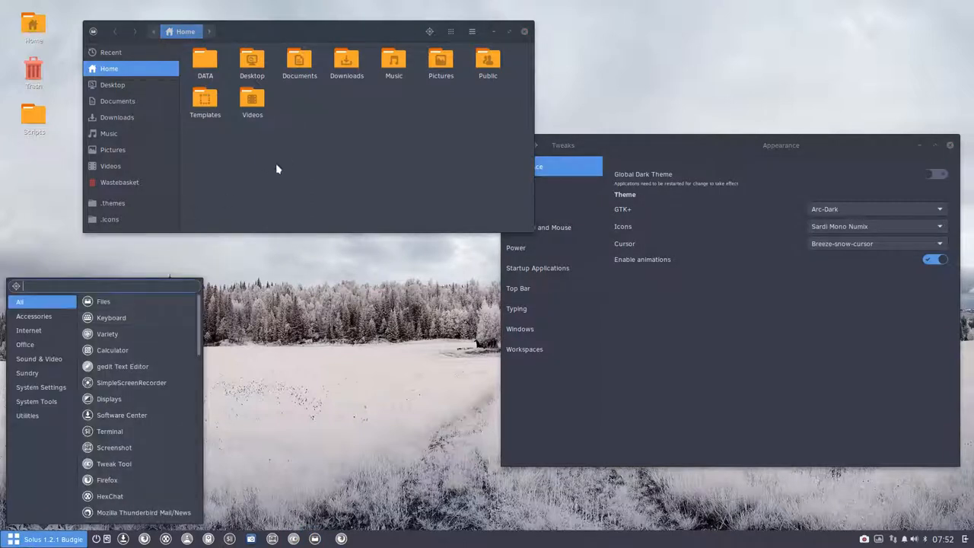
{"action": "mouse_move", "coordinate": [112, 350]}
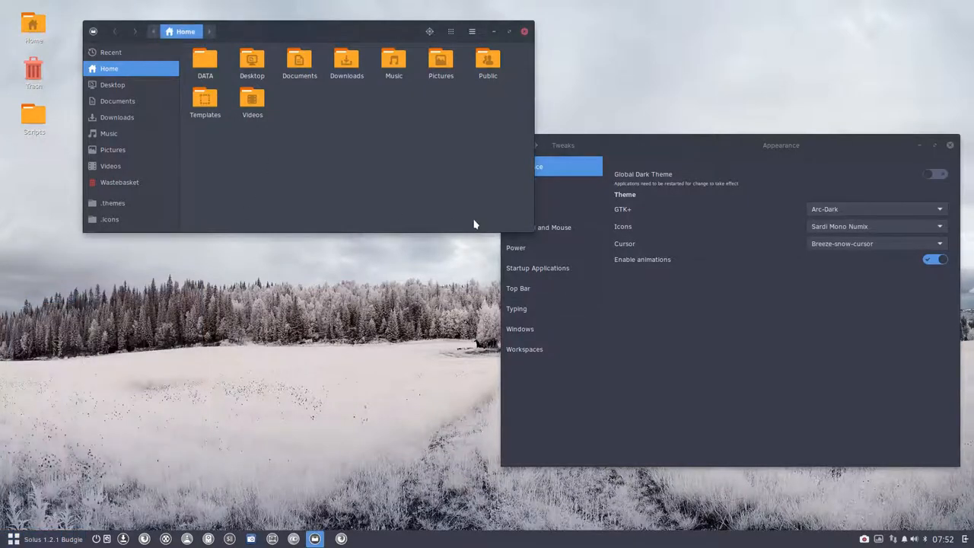
{"action": "left_click", "coordinate": [875, 226]}
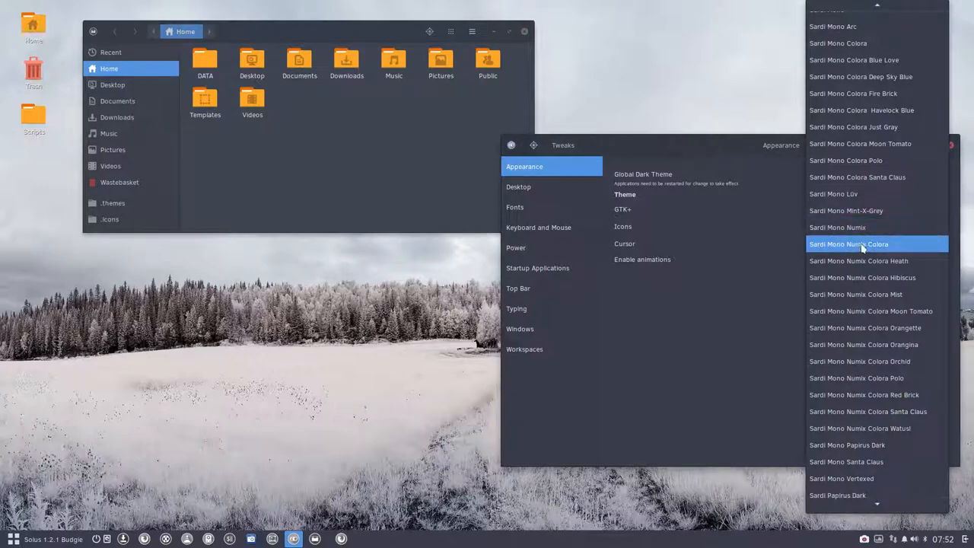
{"action": "left_click", "coordinate": [860, 244]}
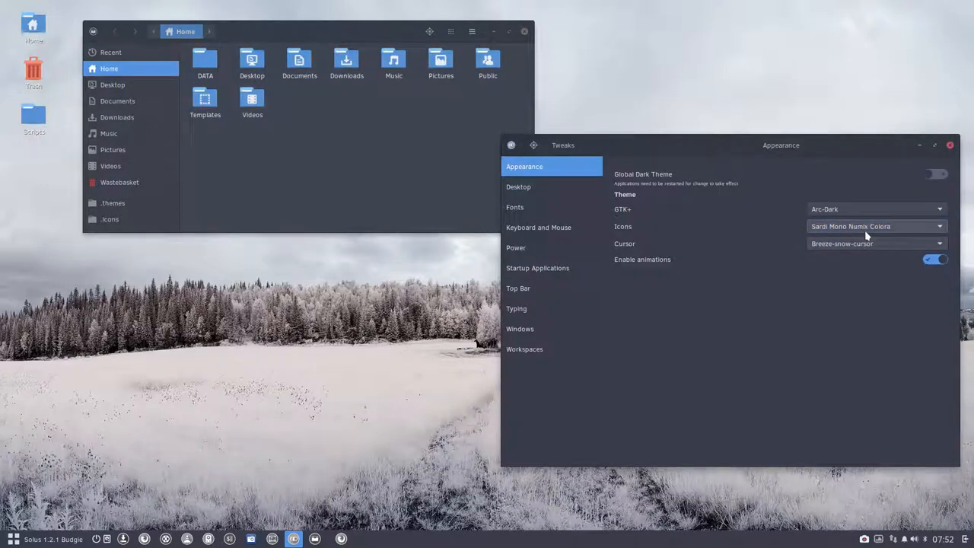
{"action": "mouse_move", "coordinate": [868, 236]}
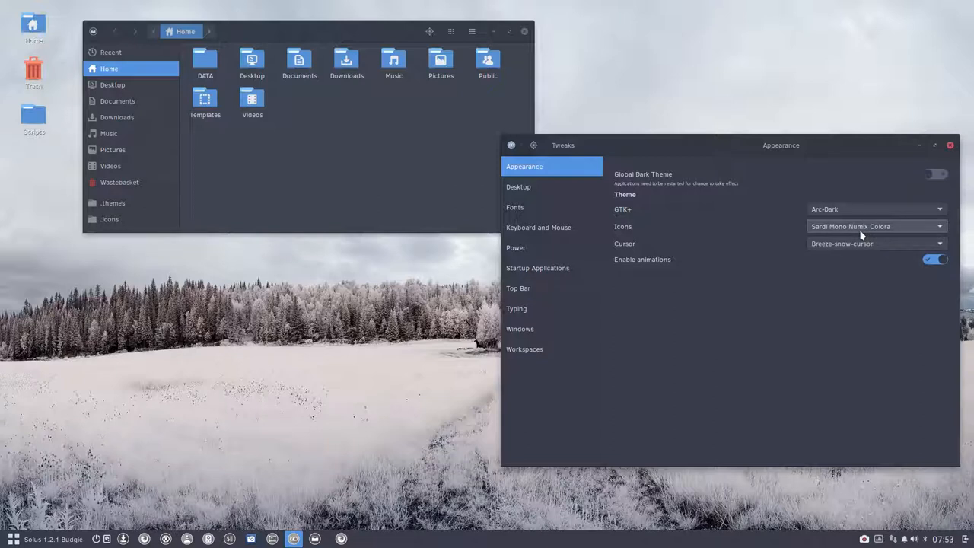
{"action": "left_click", "coordinate": [872, 226]}
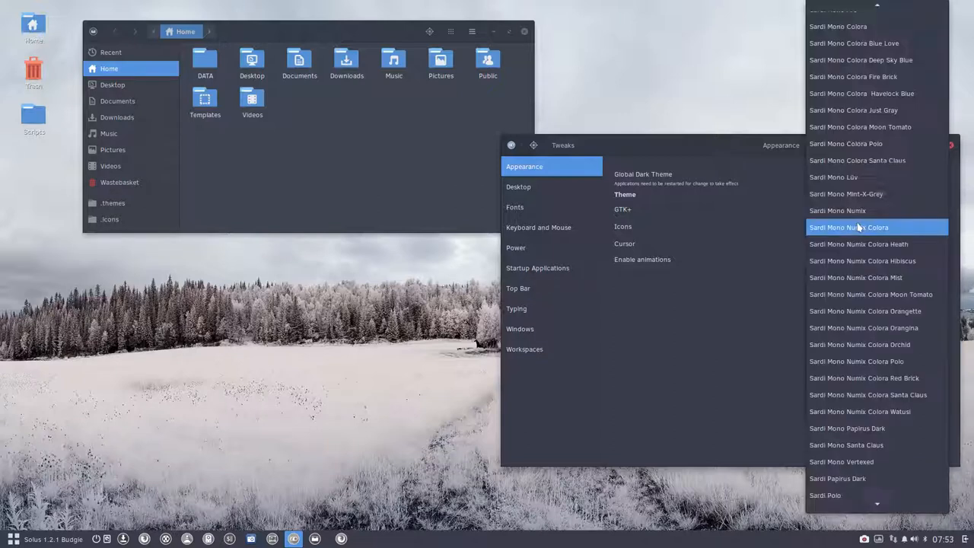
{"action": "left_click", "coordinate": [863, 227]}
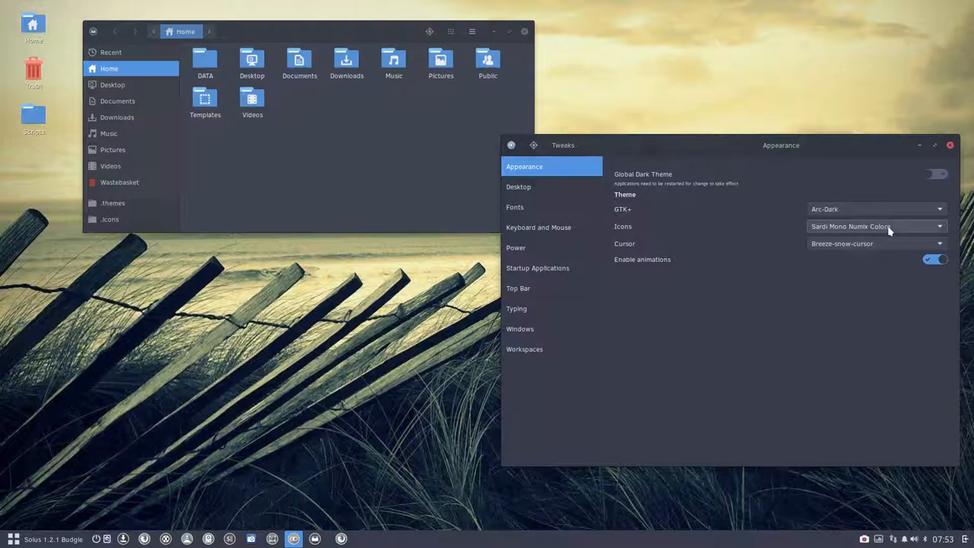
Step: Preview the Sardi Mono Numix Colora Mist and Orangette icon variants
{"action": "left_click", "coordinate": [875, 226]}
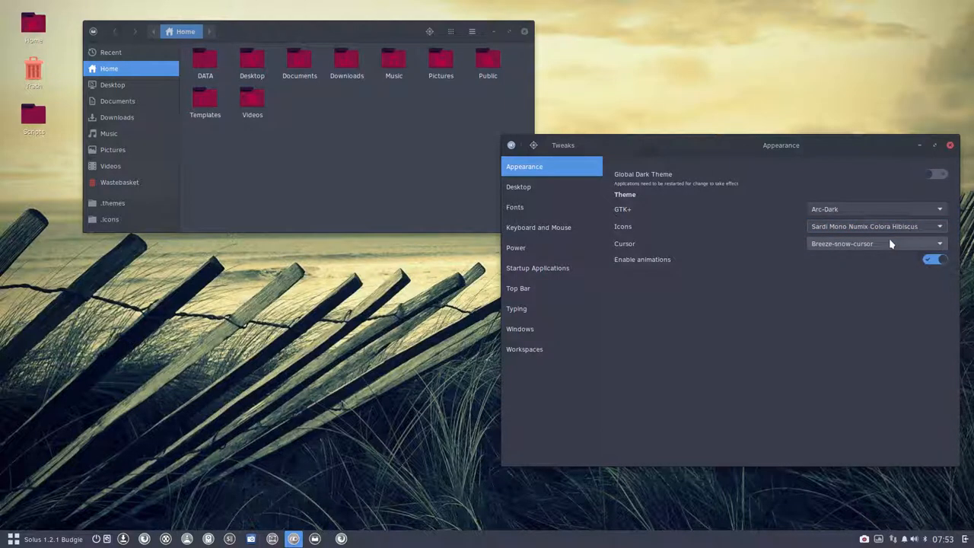
{"action": "left_click", "coordinate": [875, 226]}
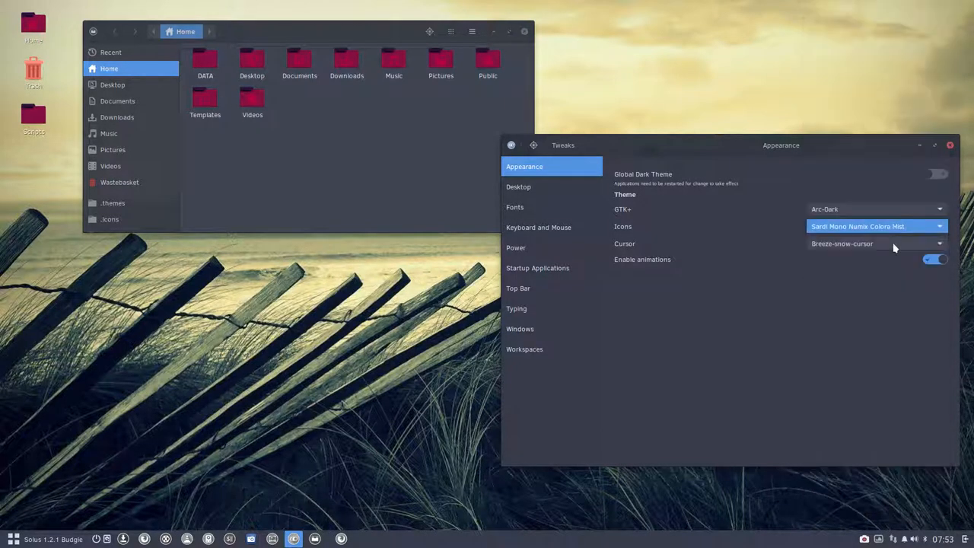
{"action": "left_click", "coordinate": [877, 226]}
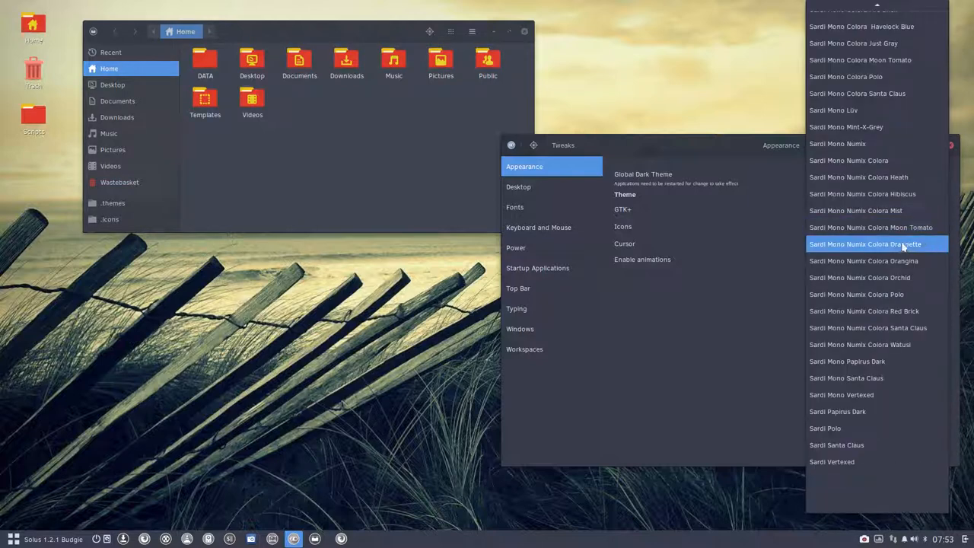
{"action": "left_click", "coordinate": [874, 244]}
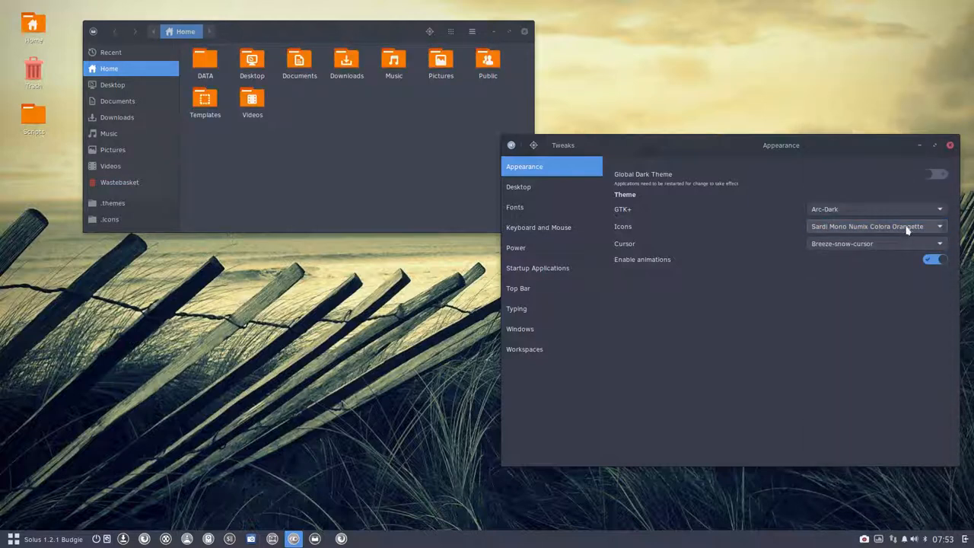
Step: Preview the Orchid and Red Brick variants, then apply Watusi with blue folders
{"action": "left_click", "coordinate": [872, 226]}
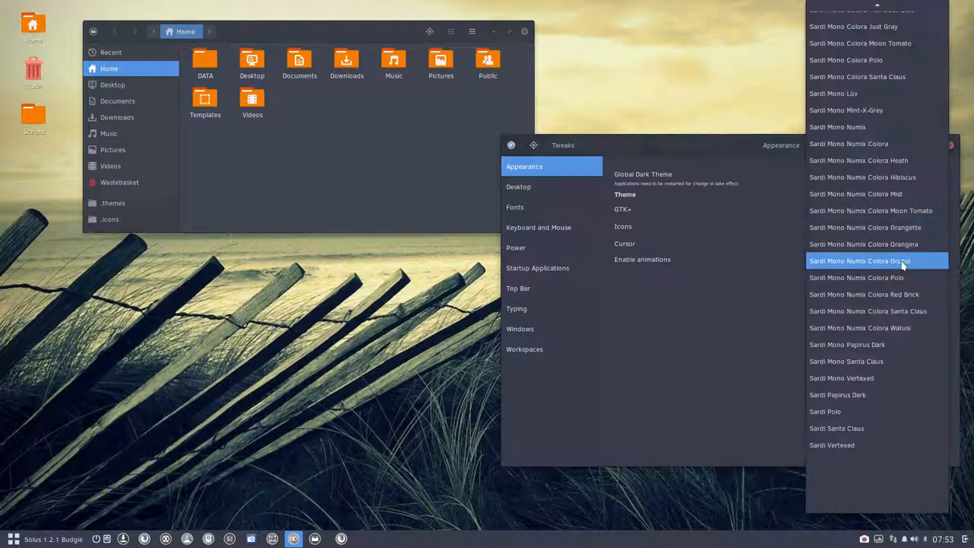
{"action": "left_click", "coordinate": [875, 261]}
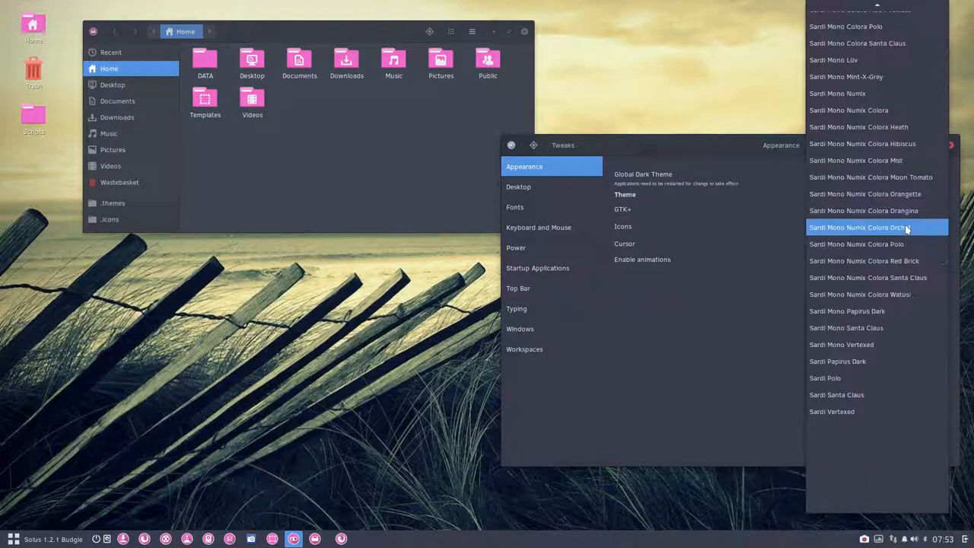
{"action": "left_click", "coordinate": [855, 243]}
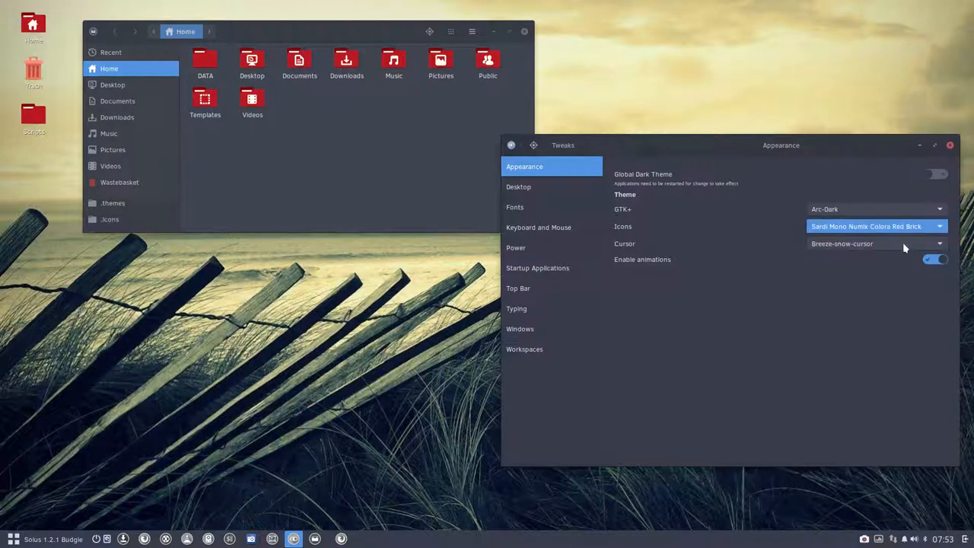
{"action": "left_click", "coordinate": [875, 226]}
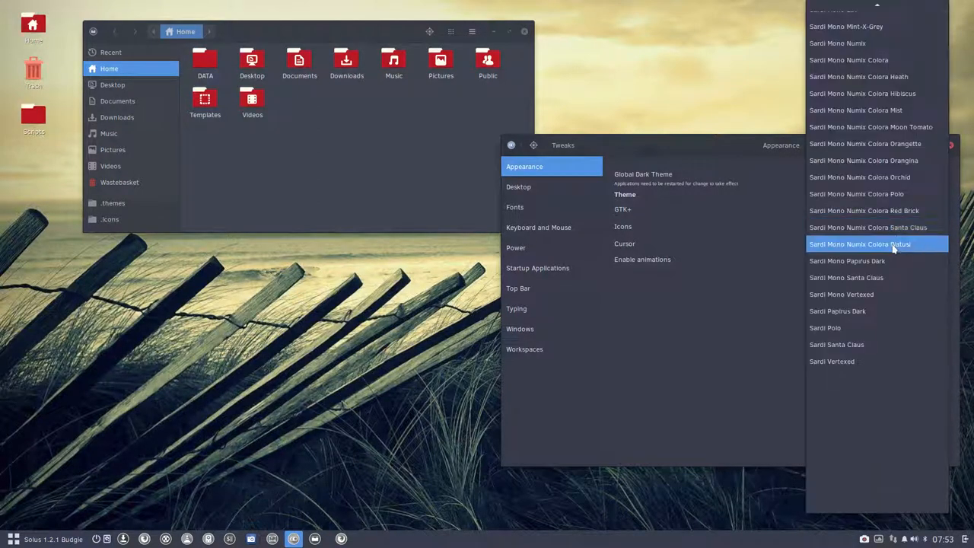
{"action": "left_click", "coordinate": [875, 243]}
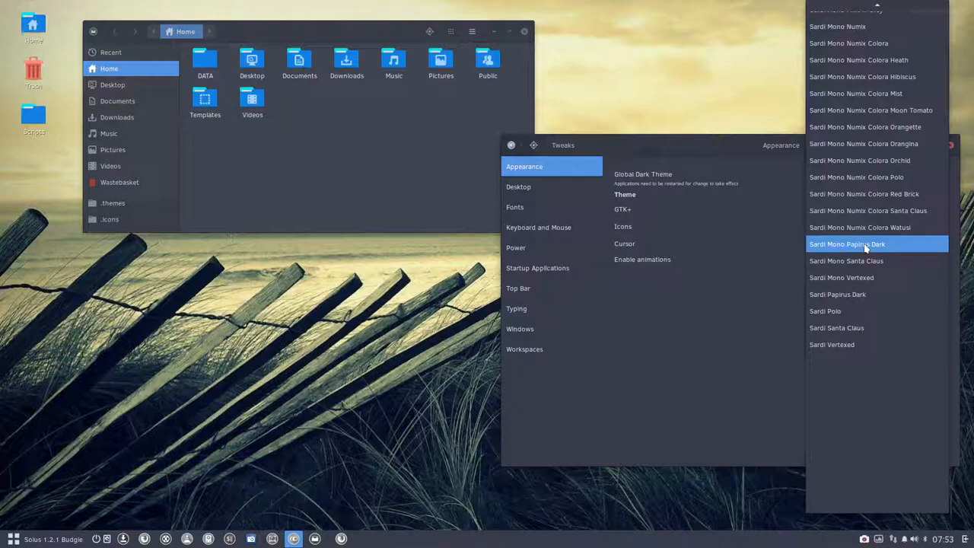
Step: Preview Sardi Mono Papirus Dark, then Sardi Mono Santa Claus icons
{"action": "left_click", "coordinate": [864, 243]}
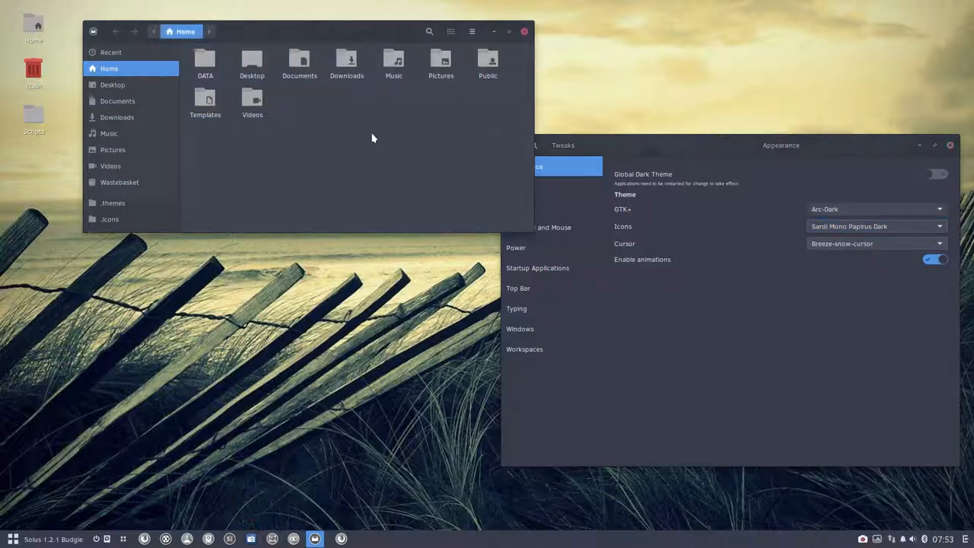
{"action": "key", "text": "ctrl+a"}
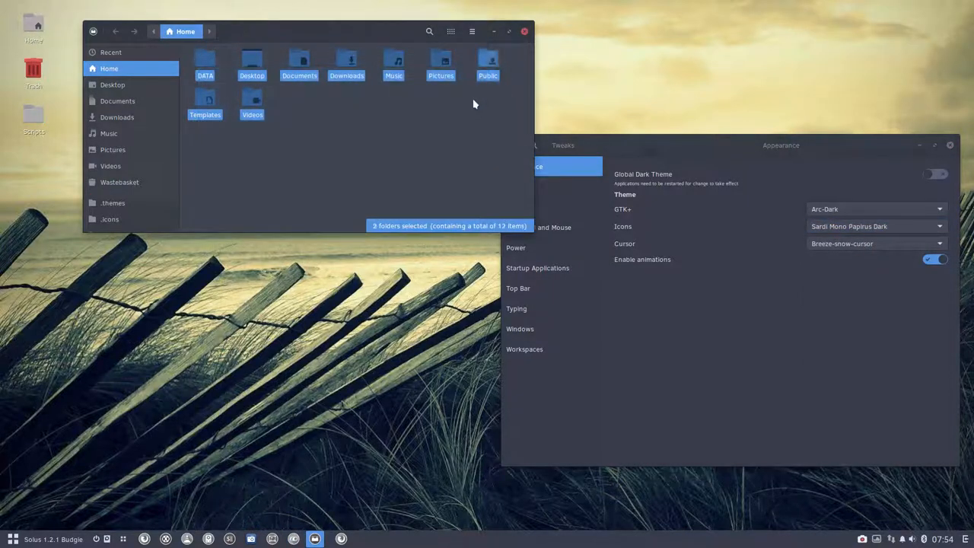
{"action": "left_click", "coordinate": [9, 536]}
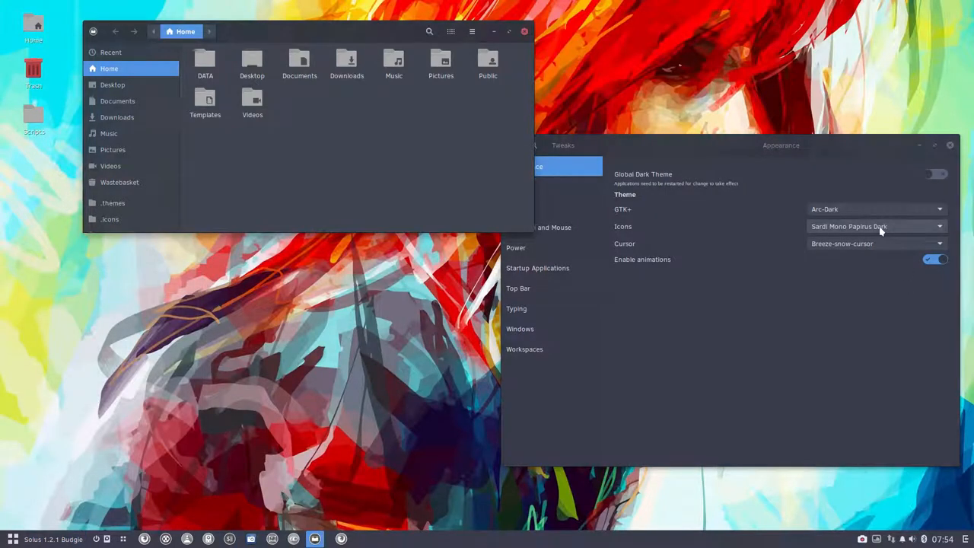
{"action": "left_click", "coordinate": [875, 226]}
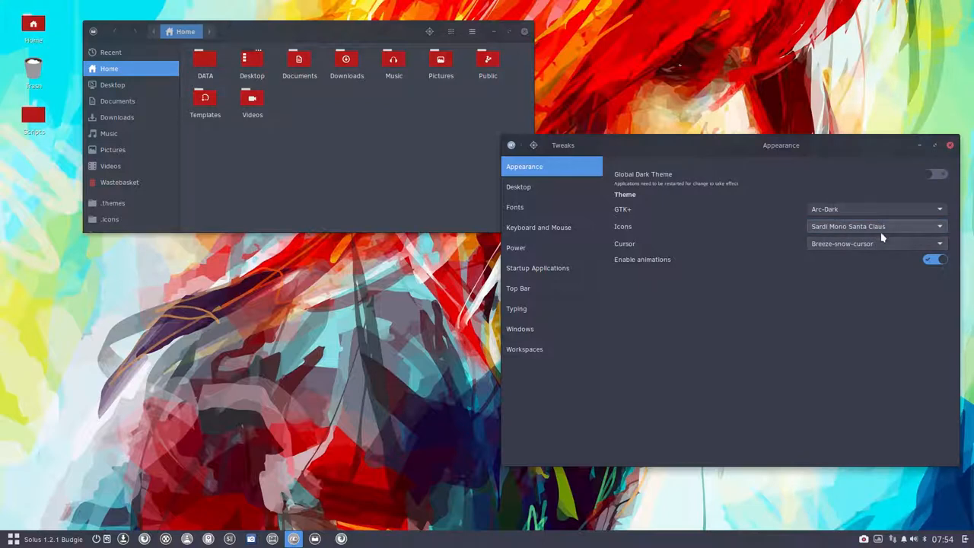
Step: Preview Sardi Papirus Dark and Sardi Polo, settling on red-foldered Sardi Santa Claus
{"action": "left_click", "coordinate": [872, 226]}
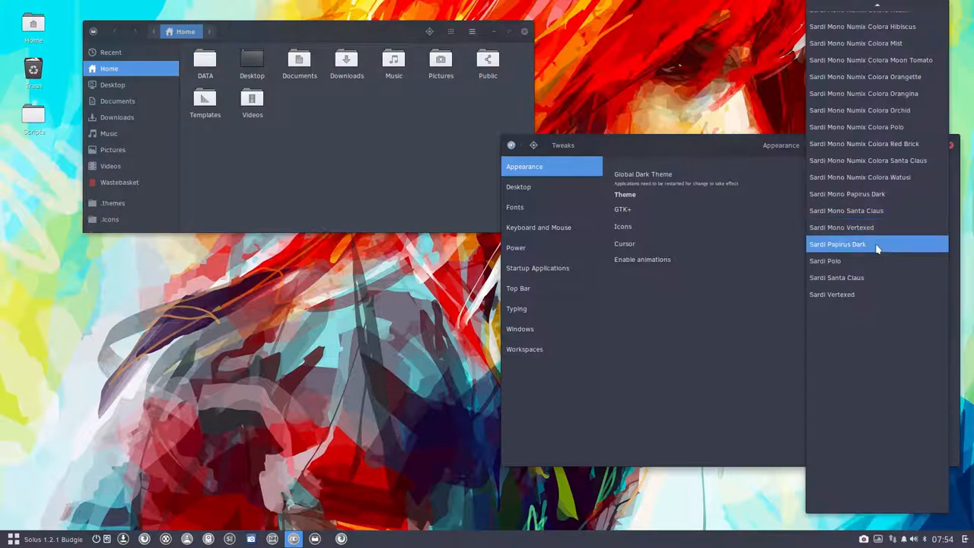
{"action": "left_click", "coordinate": [836, 244]}
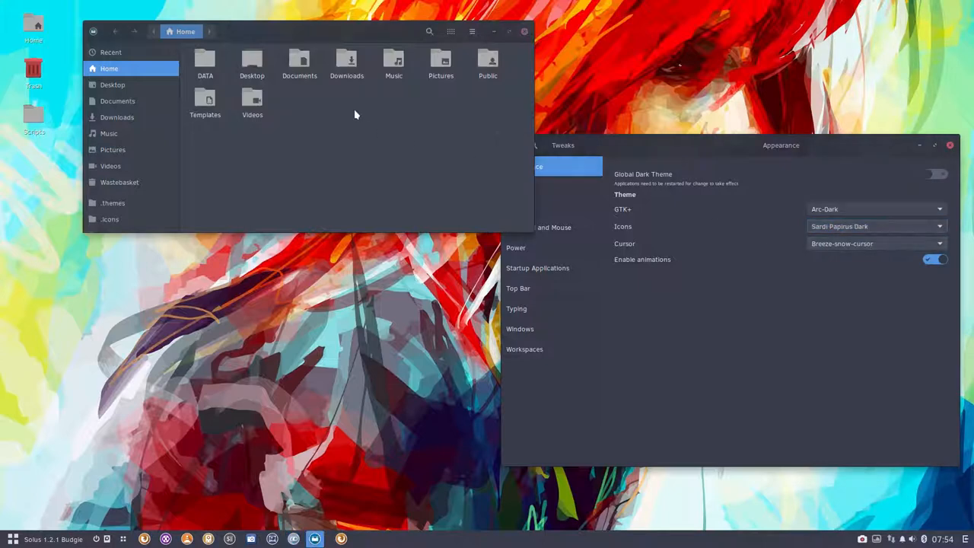
{"action": "left_click", "coordinate": [9, 536]}
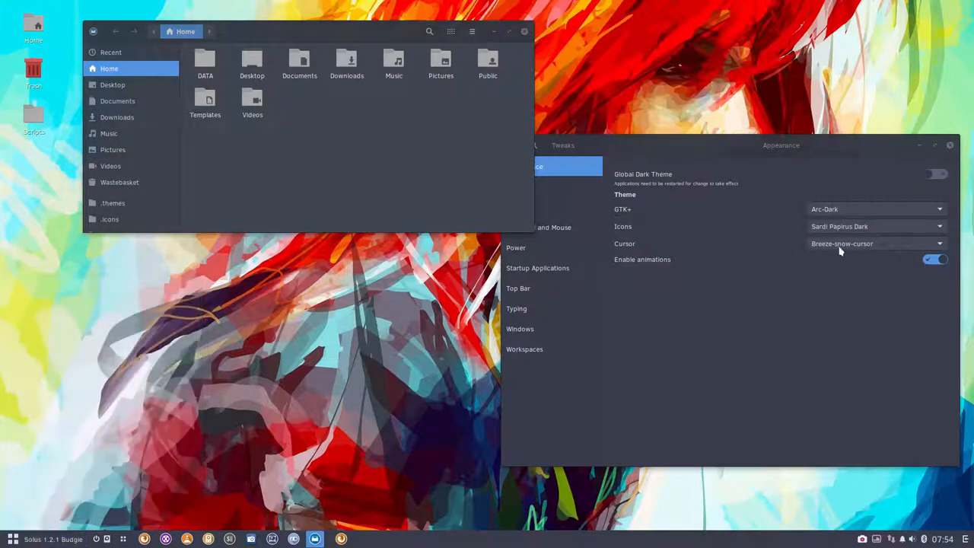
{"action": "left_click", "coordinate": [874, 226]}
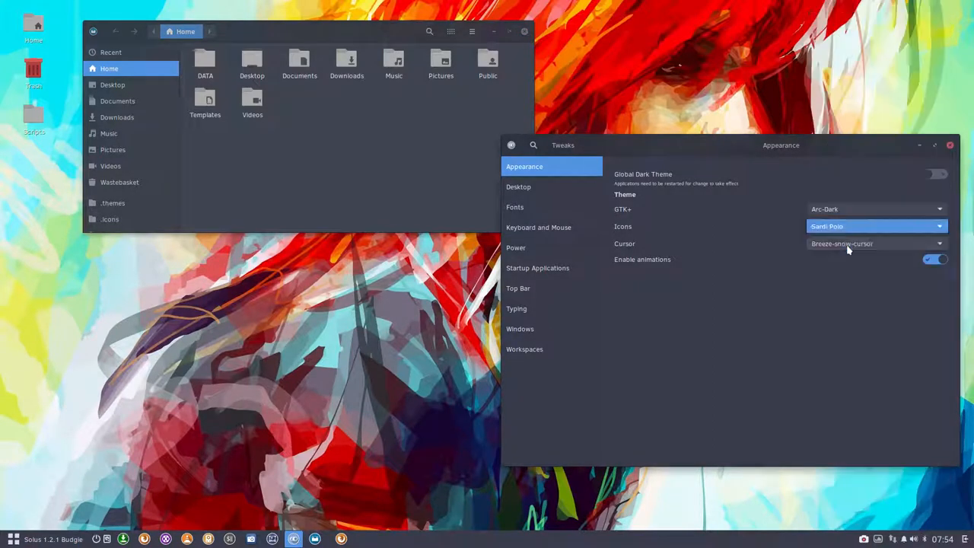
{"action": "left_click", "coordinate": [875, 226]}
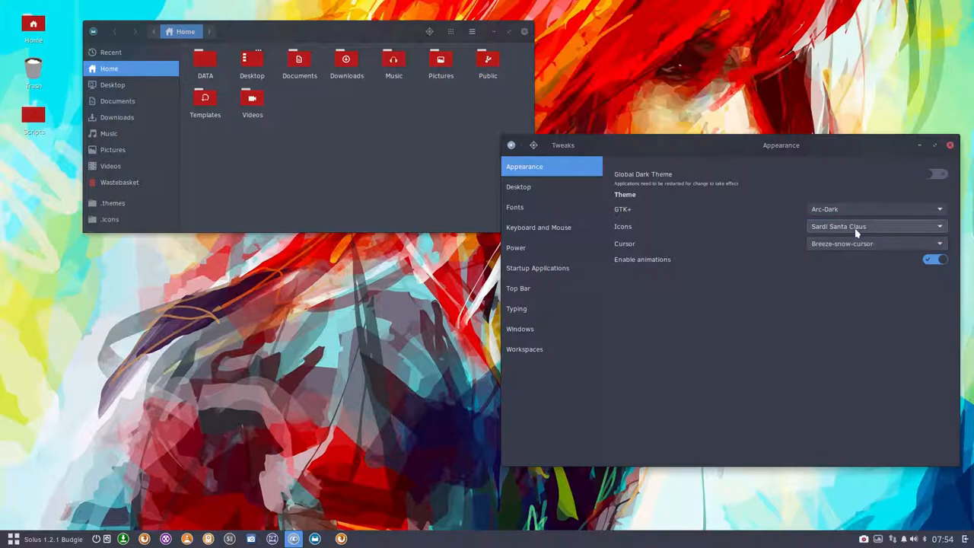
Step: Show the hidden .icons folder listing every installed Sardi theme folder
{"action": "left_click", "coordinate": [874, 226]}
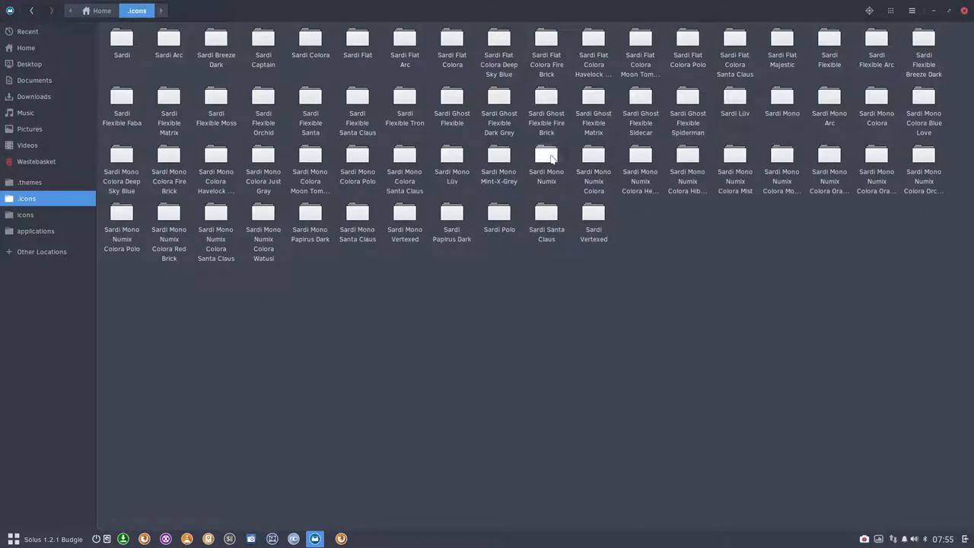
Step: Open Sardi Mono Numix Colora, inspect its Moon Tomato, Polo and colour-change scripts, then close Tweaks
{"action": "left_click", "coordinate": [593, 160]}
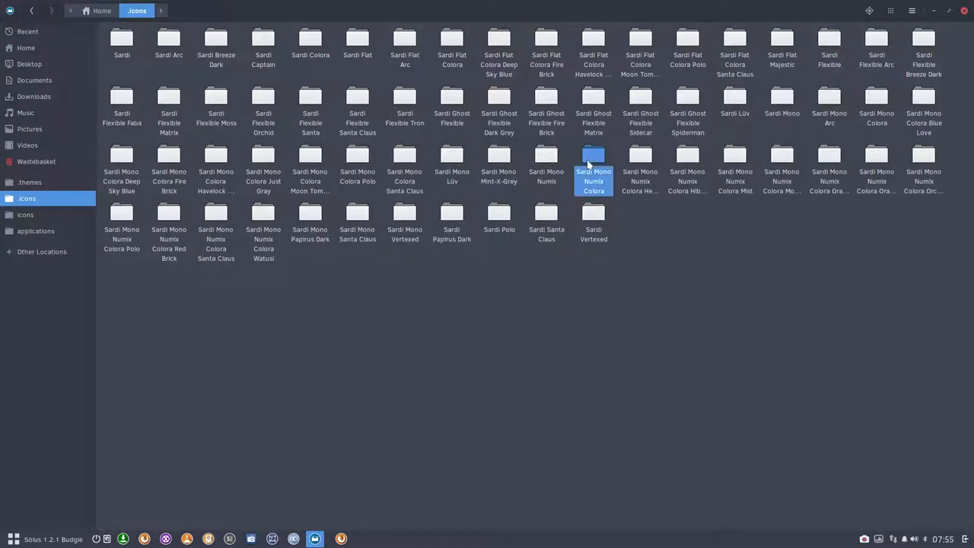
{"action": "double_click", "coordinate": [593, 160]}
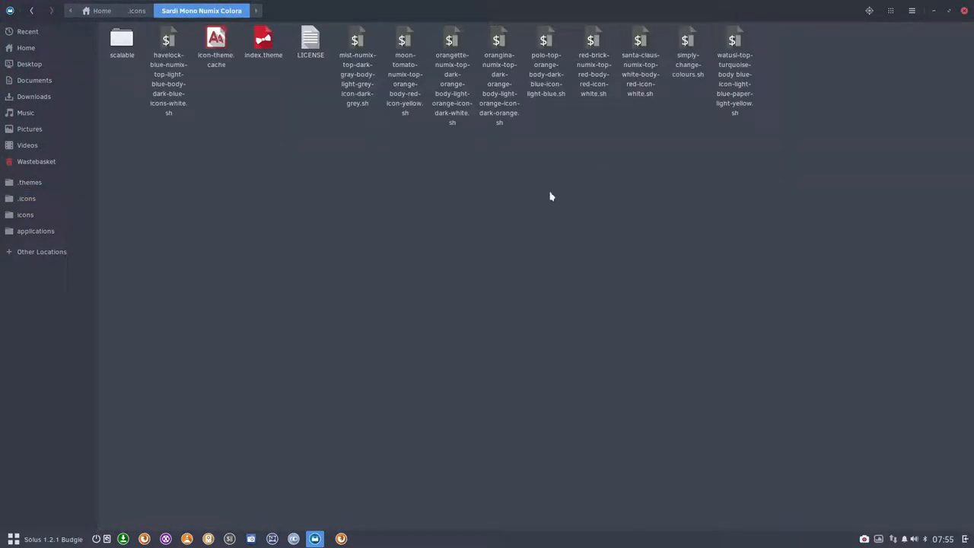
{"action": "left_click", "coordinate": [403, 42]}
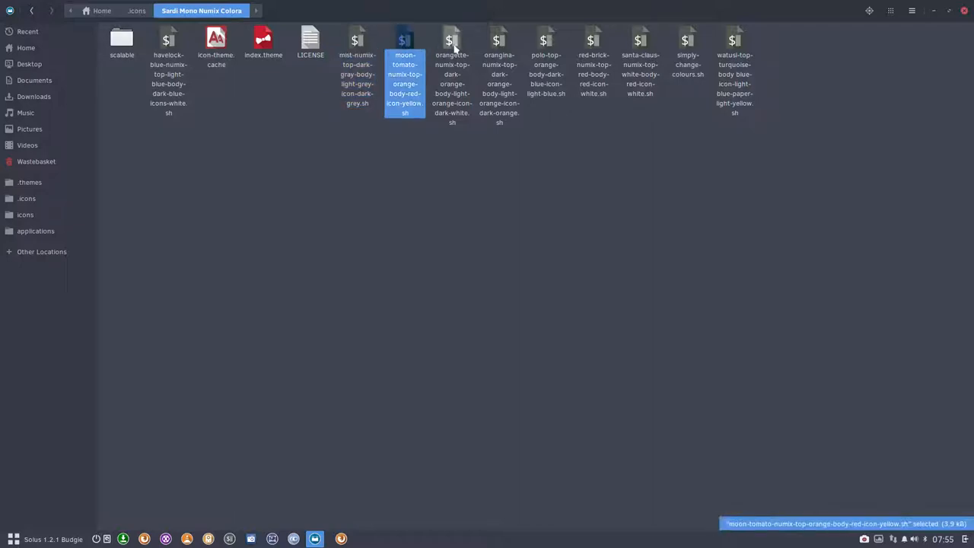
{"action": "left_click", "coordinate": [547, 38]}
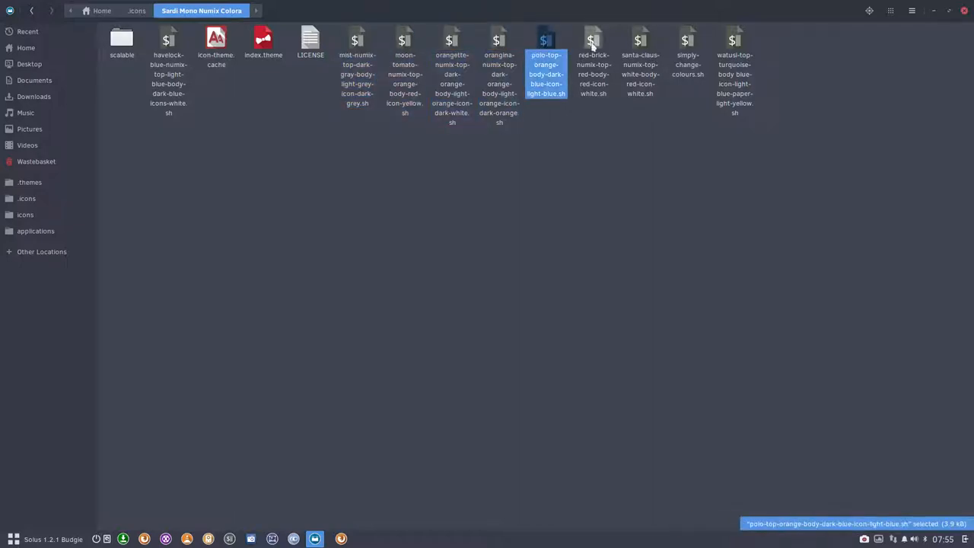
{"action": "left_click", "coordinate": [686, 39]}
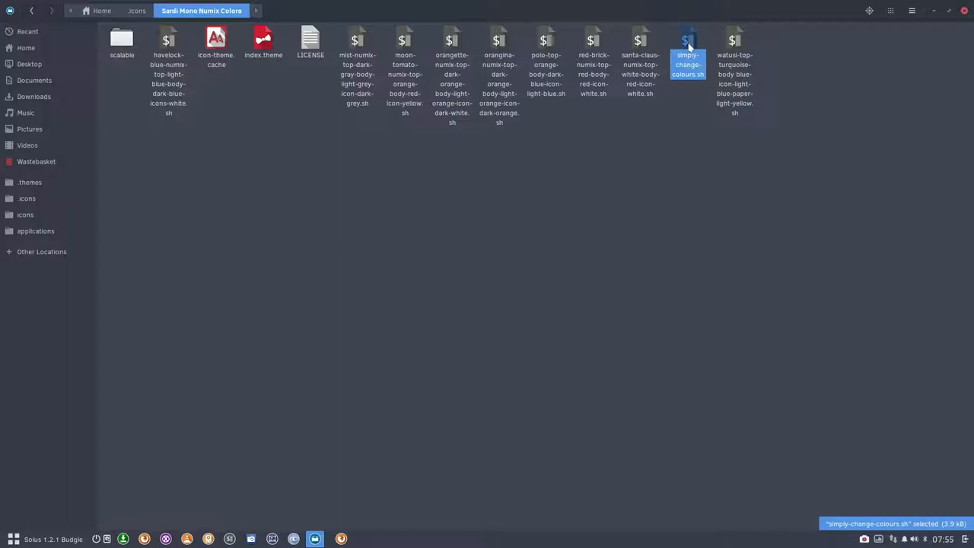
{"action": "mouse_move", "coordinate": [691, 120]}
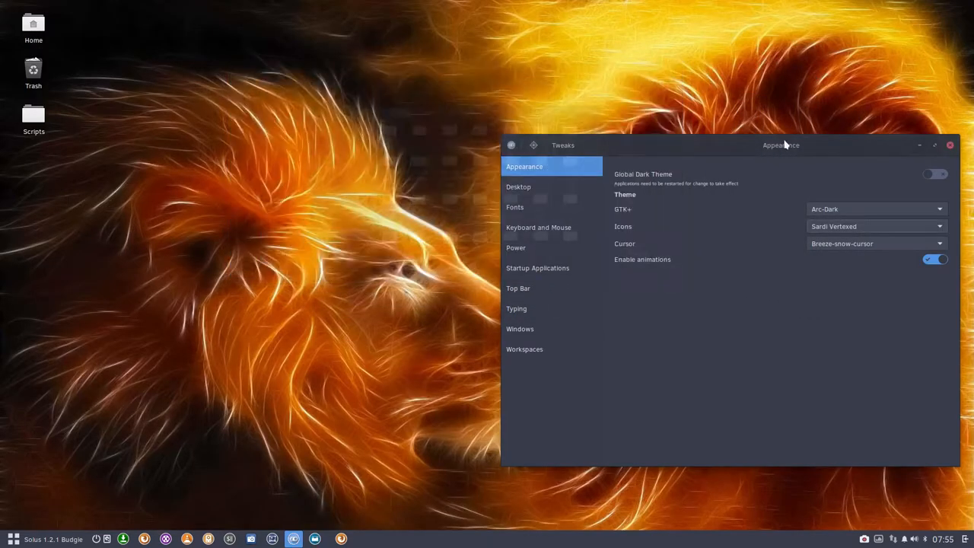
{"action": "left_click", "coordinate": [949, 145]}
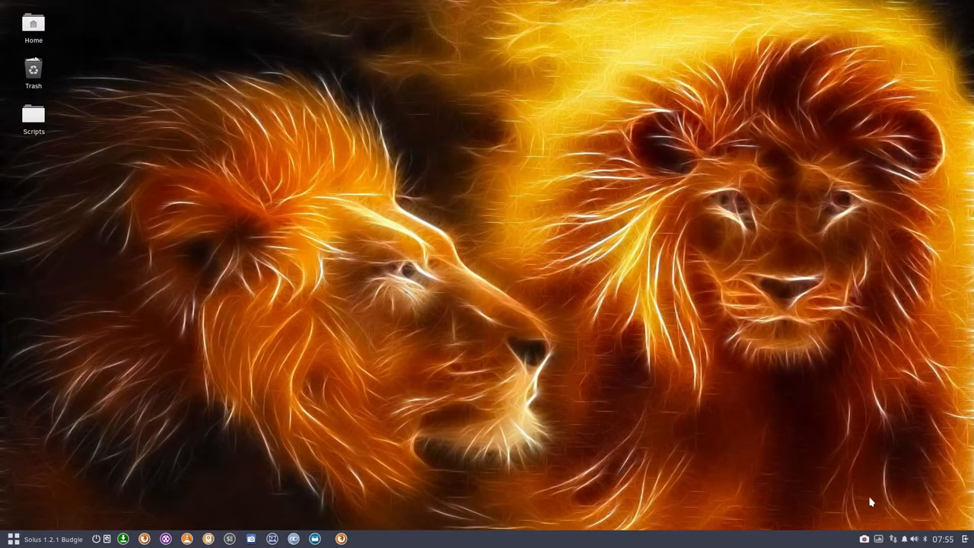